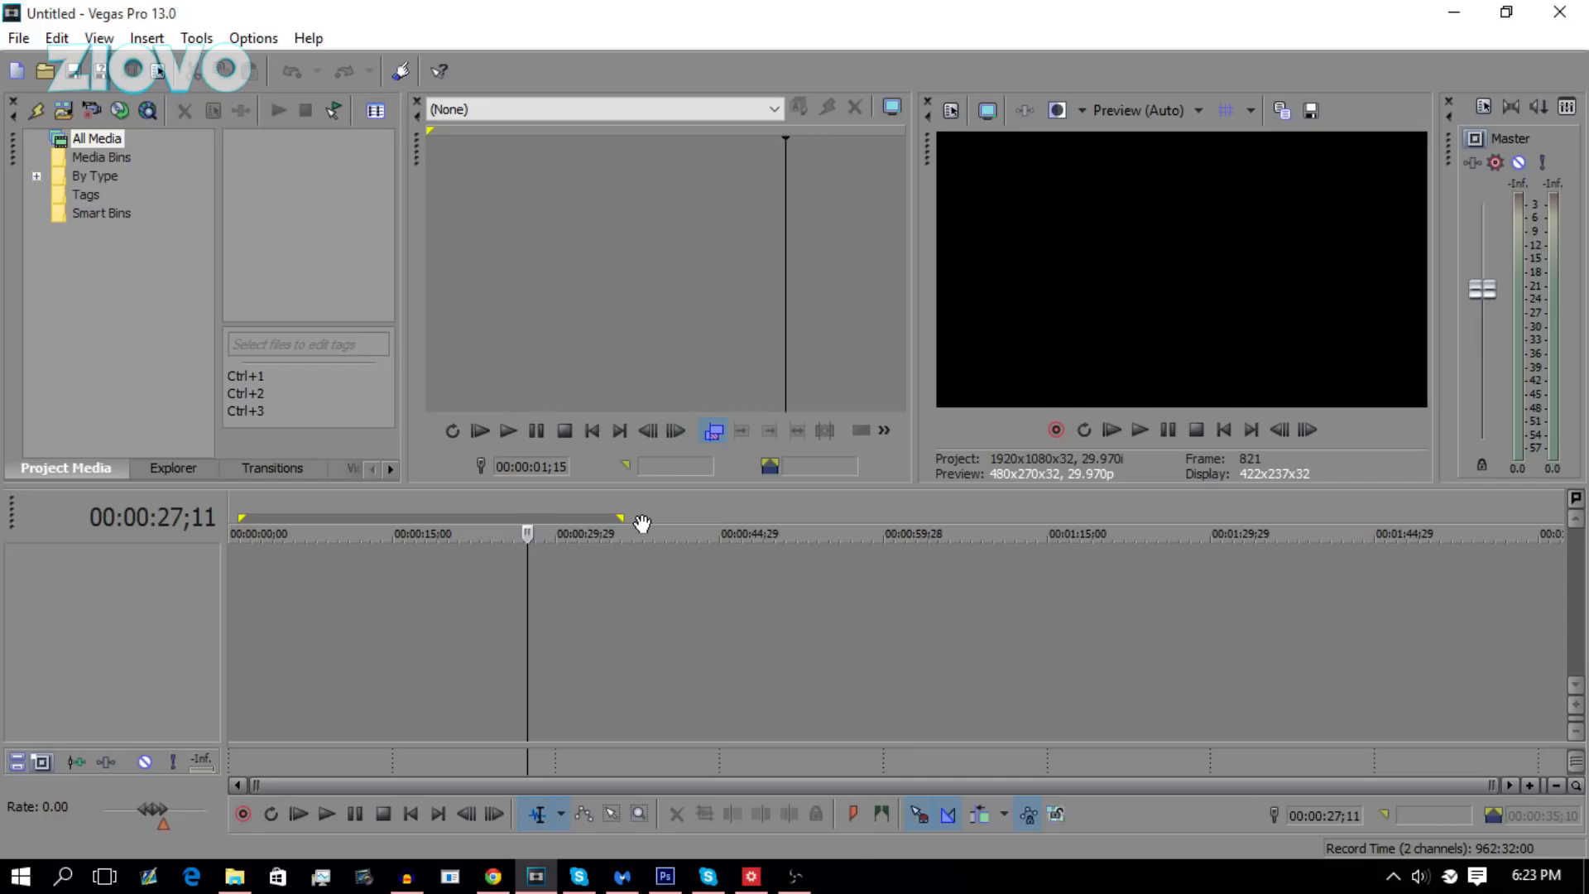
mouse_move(16, 38)
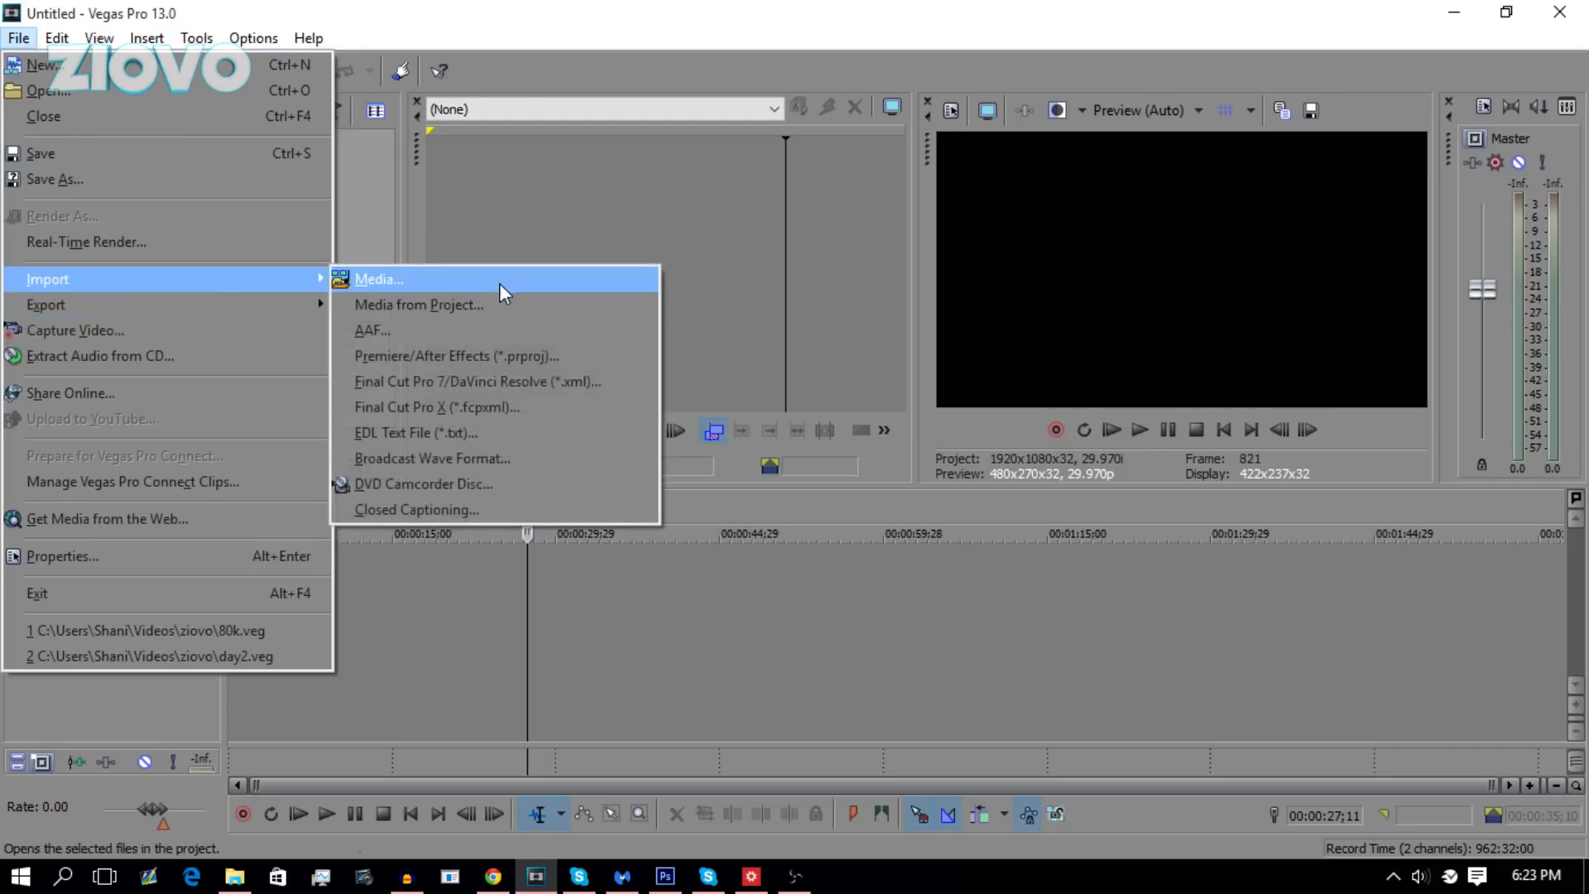
- Import Ziovo SEXY NEW INTRO.mp4 from the 4K Video Downloader folder into project media
click(379, 279)
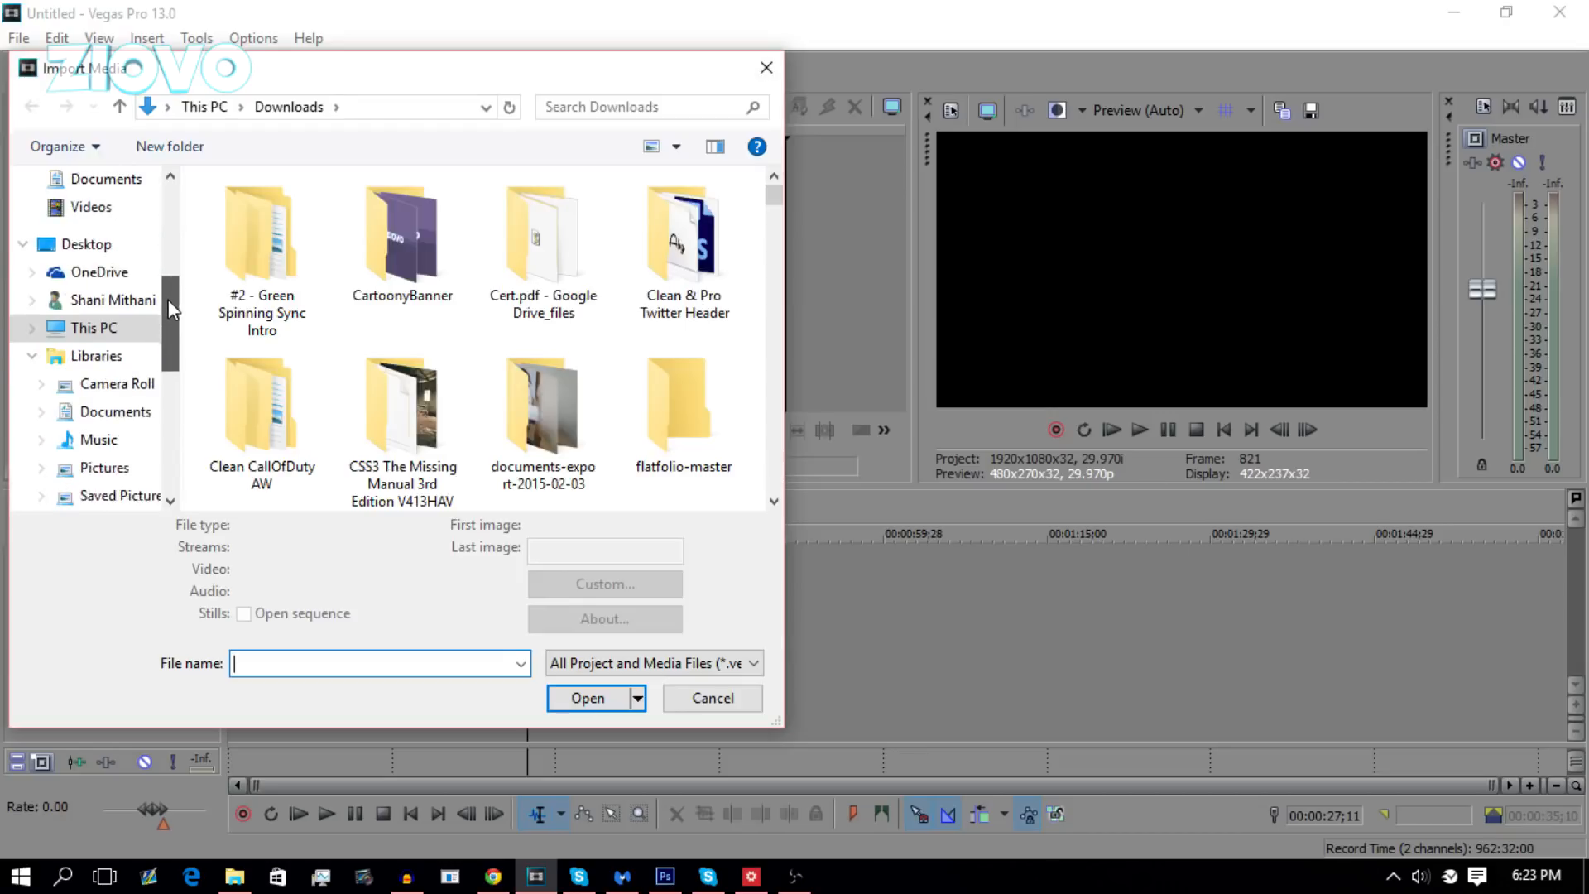
scroll(down, 3)
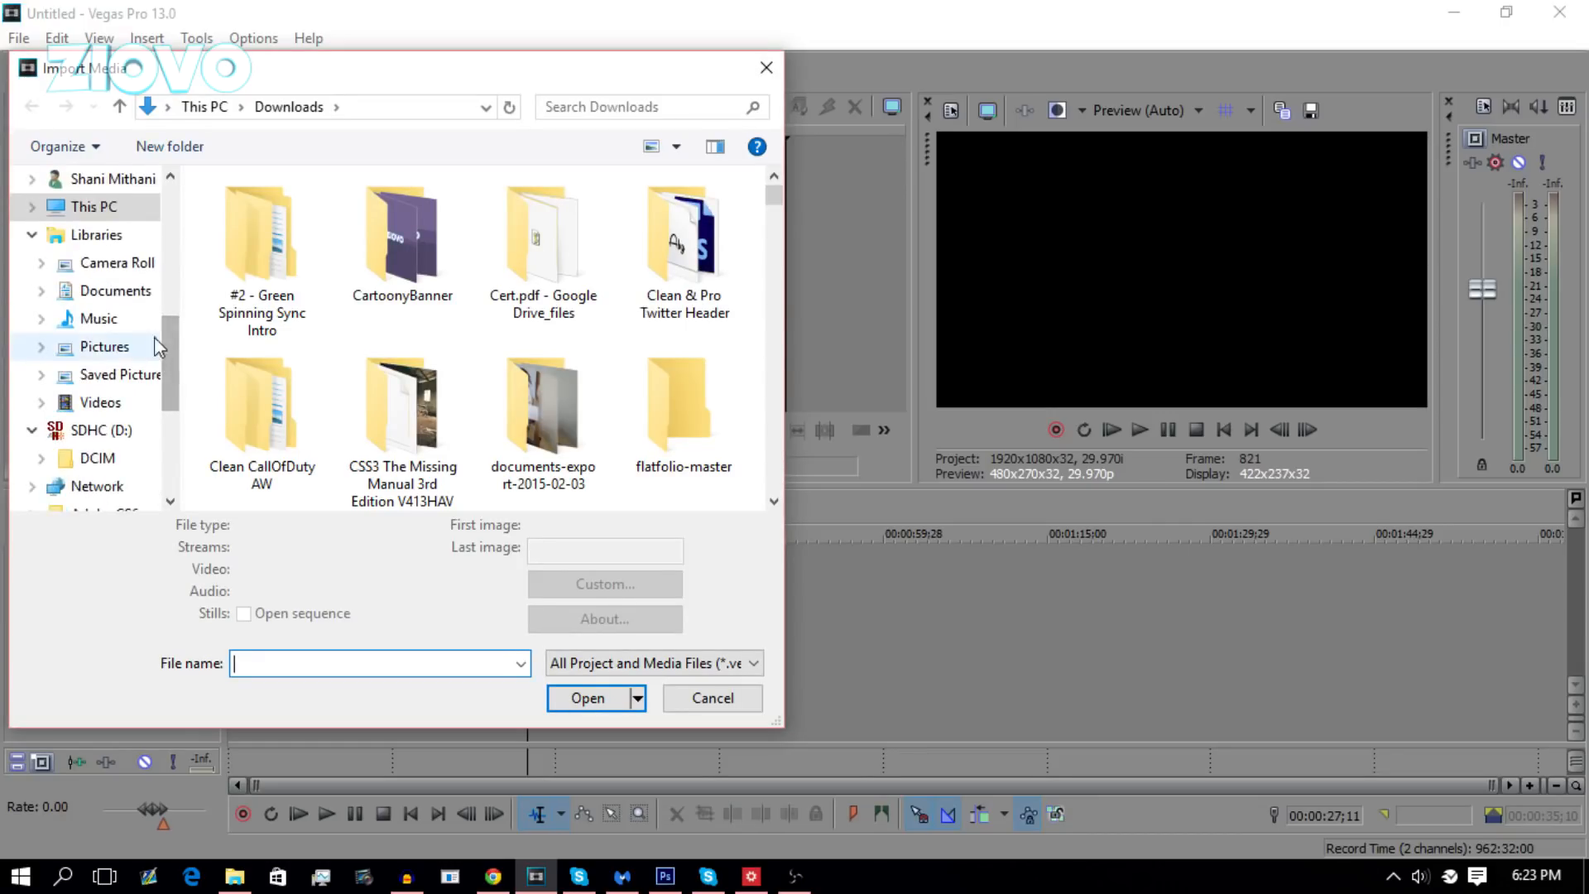
click(116, 291)
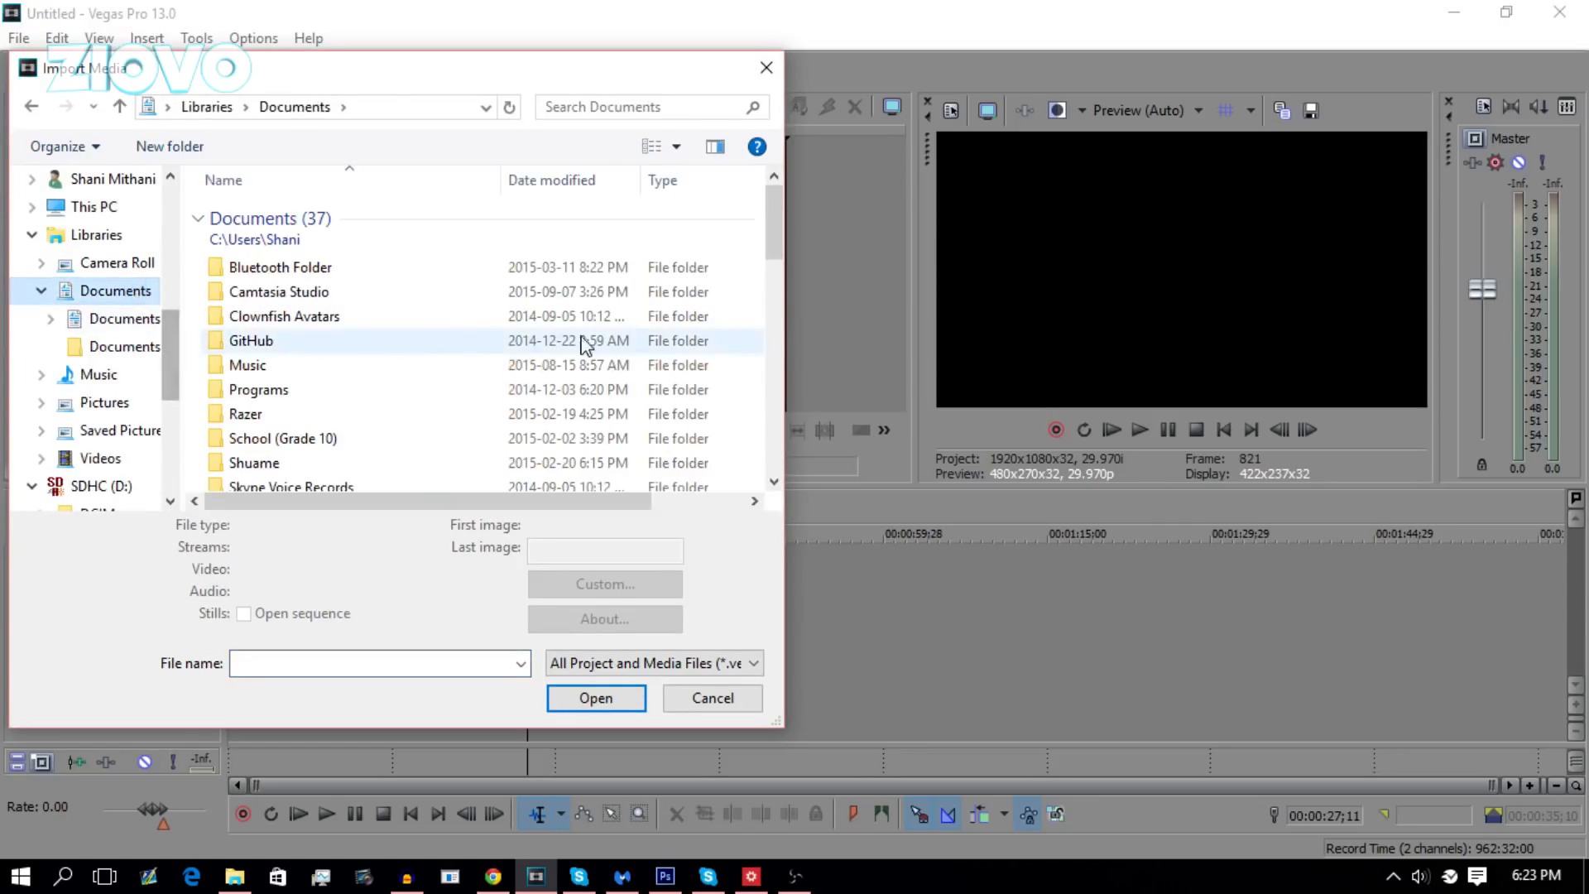
scroll(down, 3)
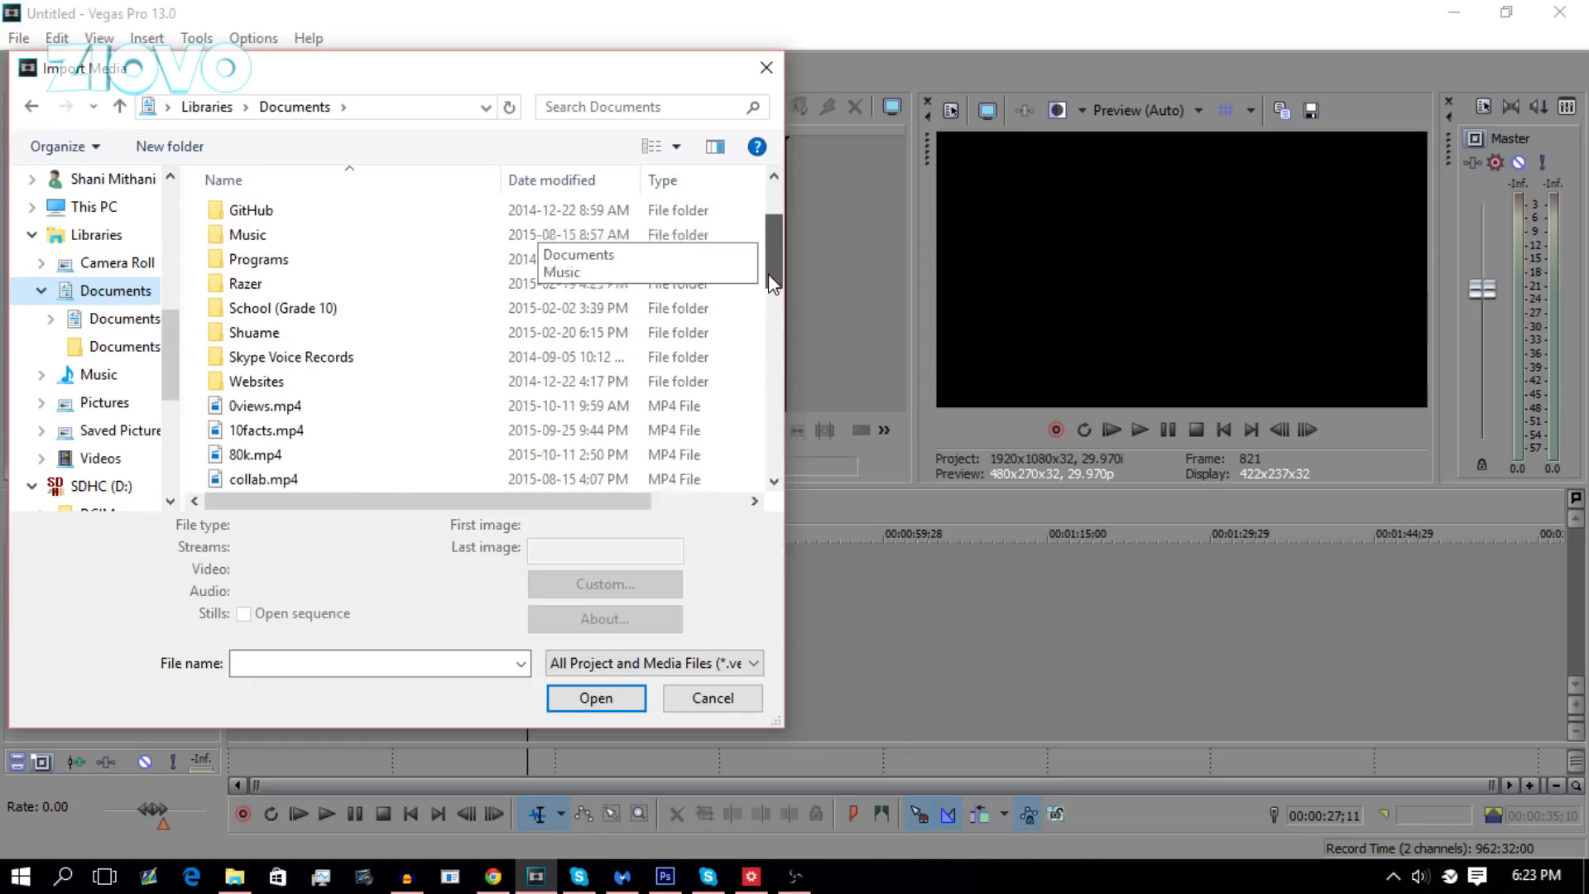
scroll(down, 3)
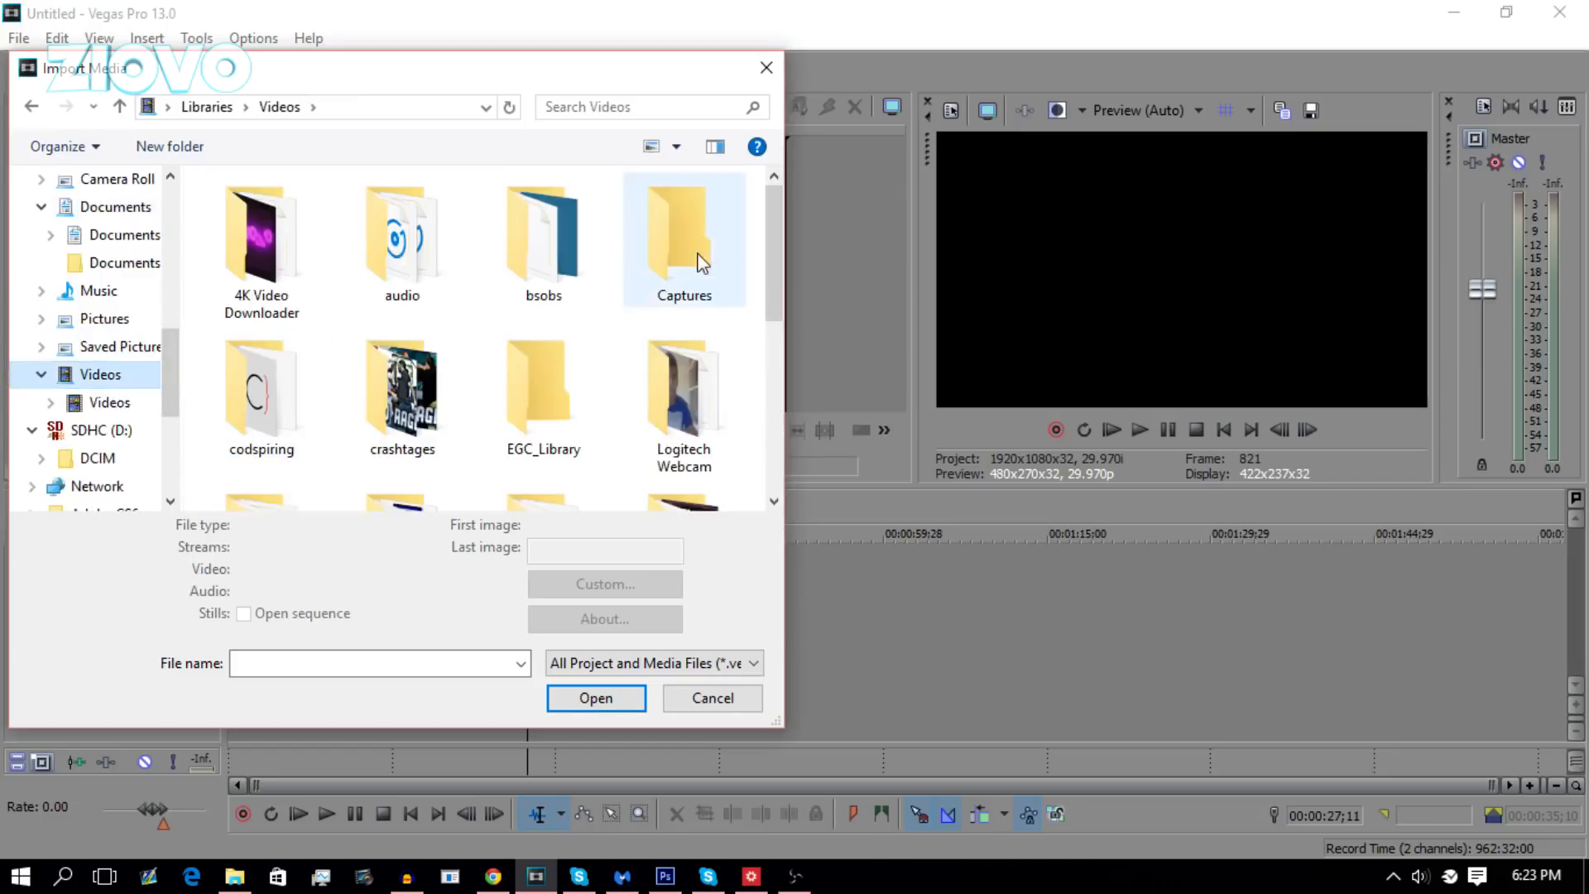
double_click(262, 239)
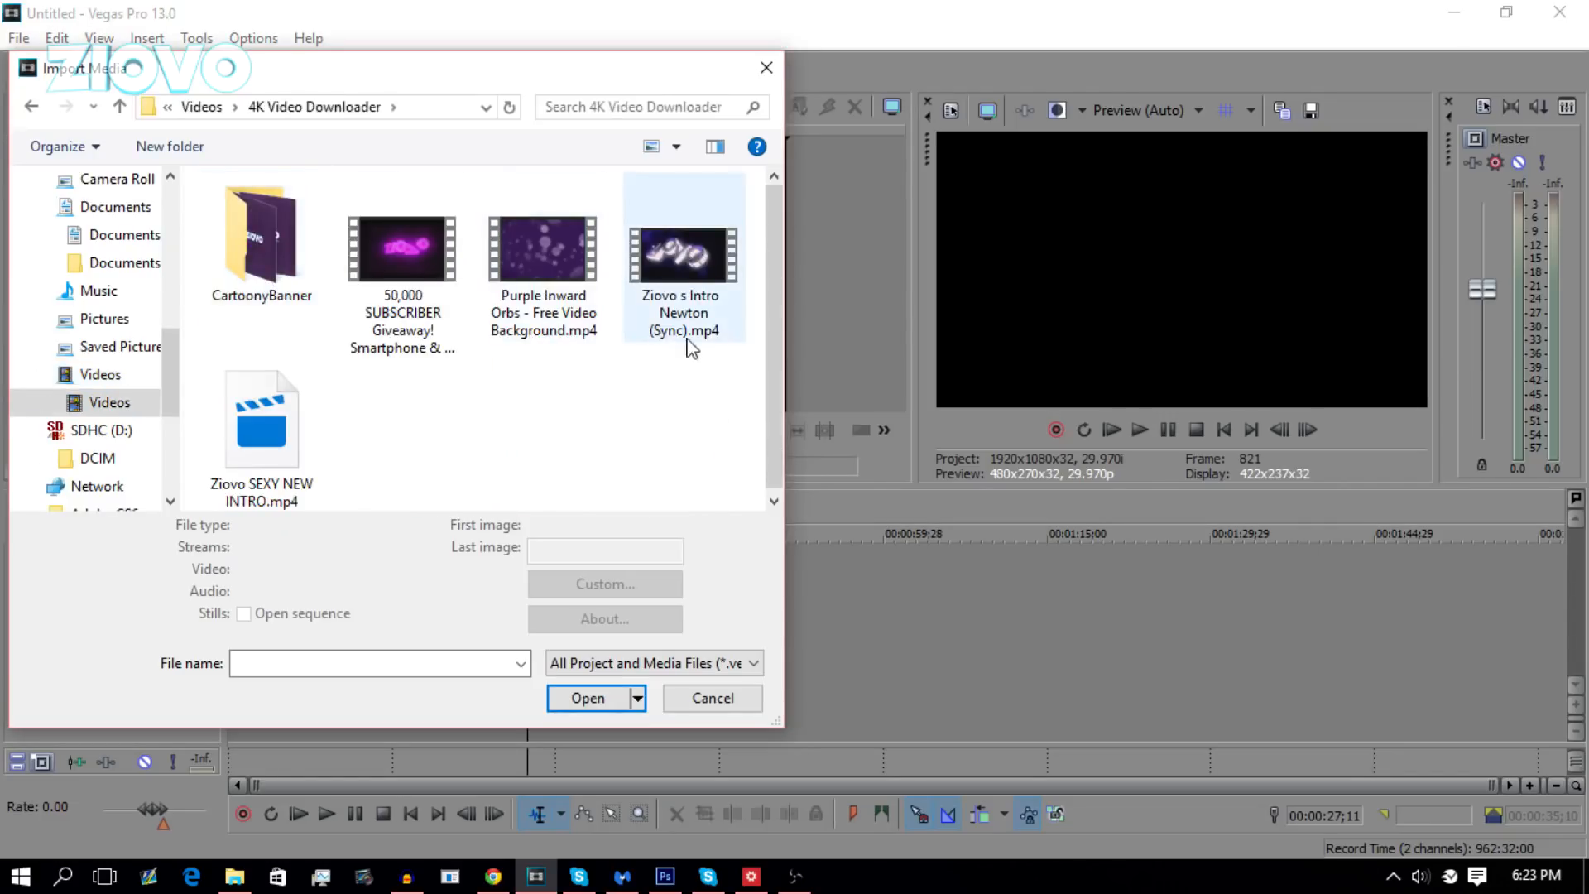
click(260, 425)
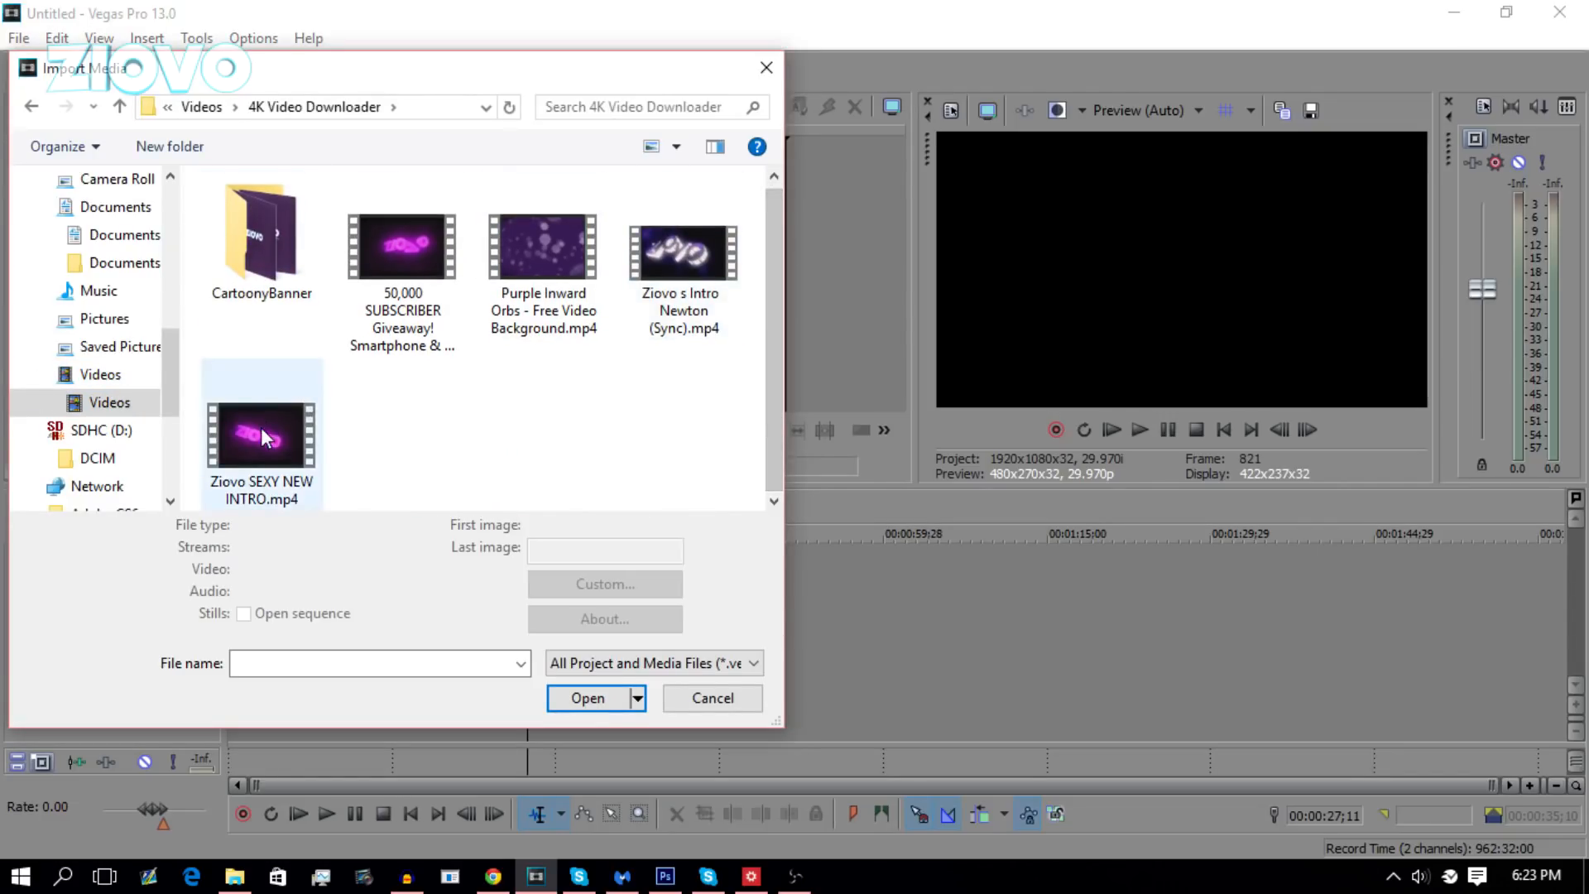
click(586, 697)
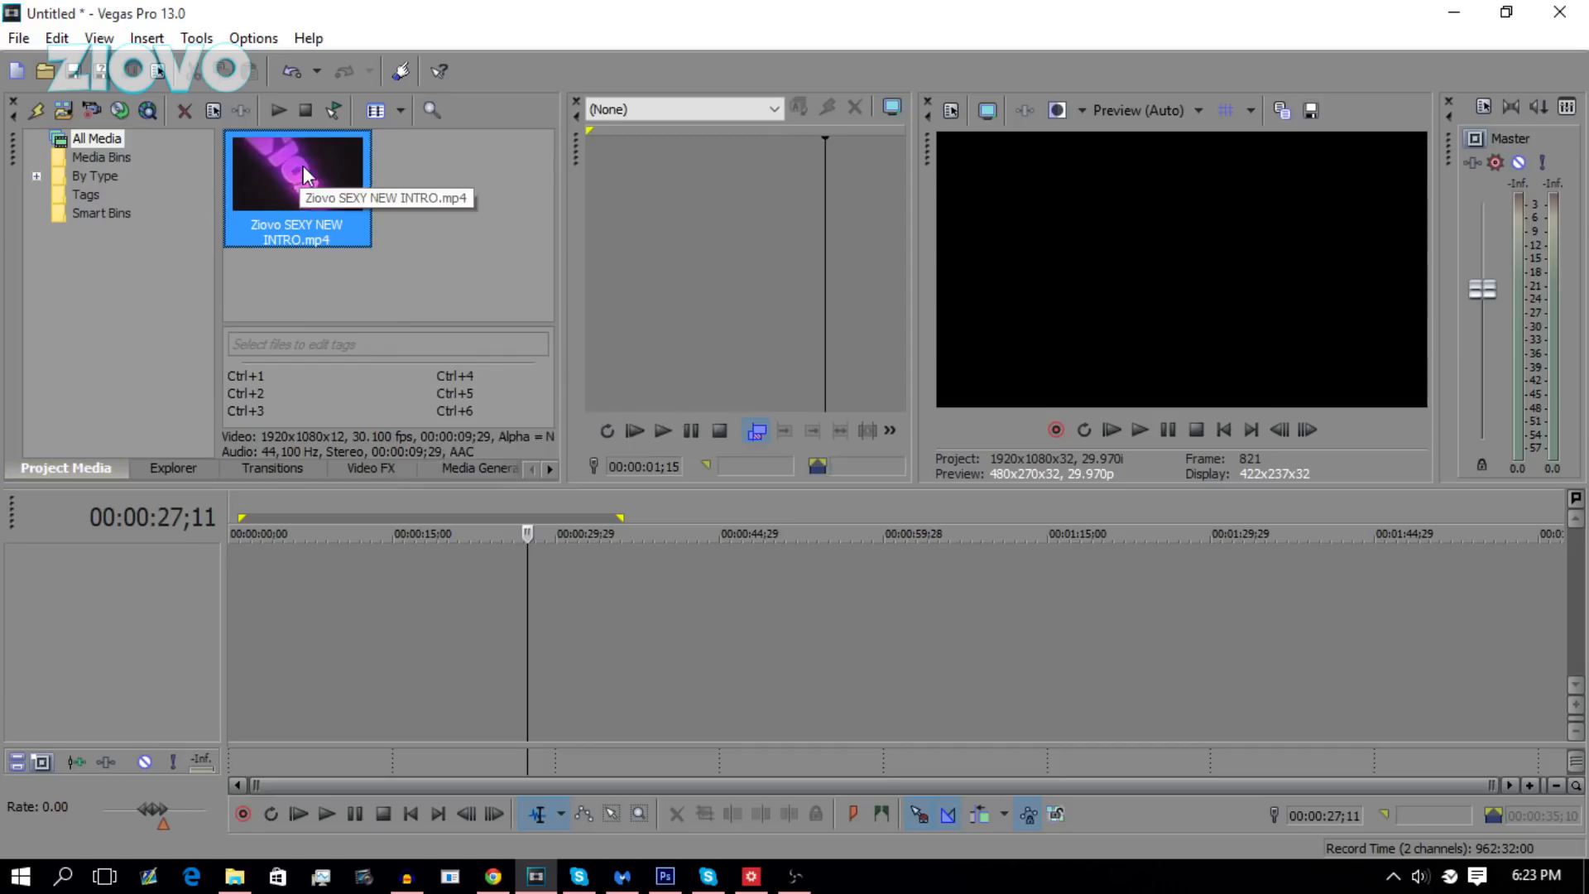
mouse_move(364, 133)
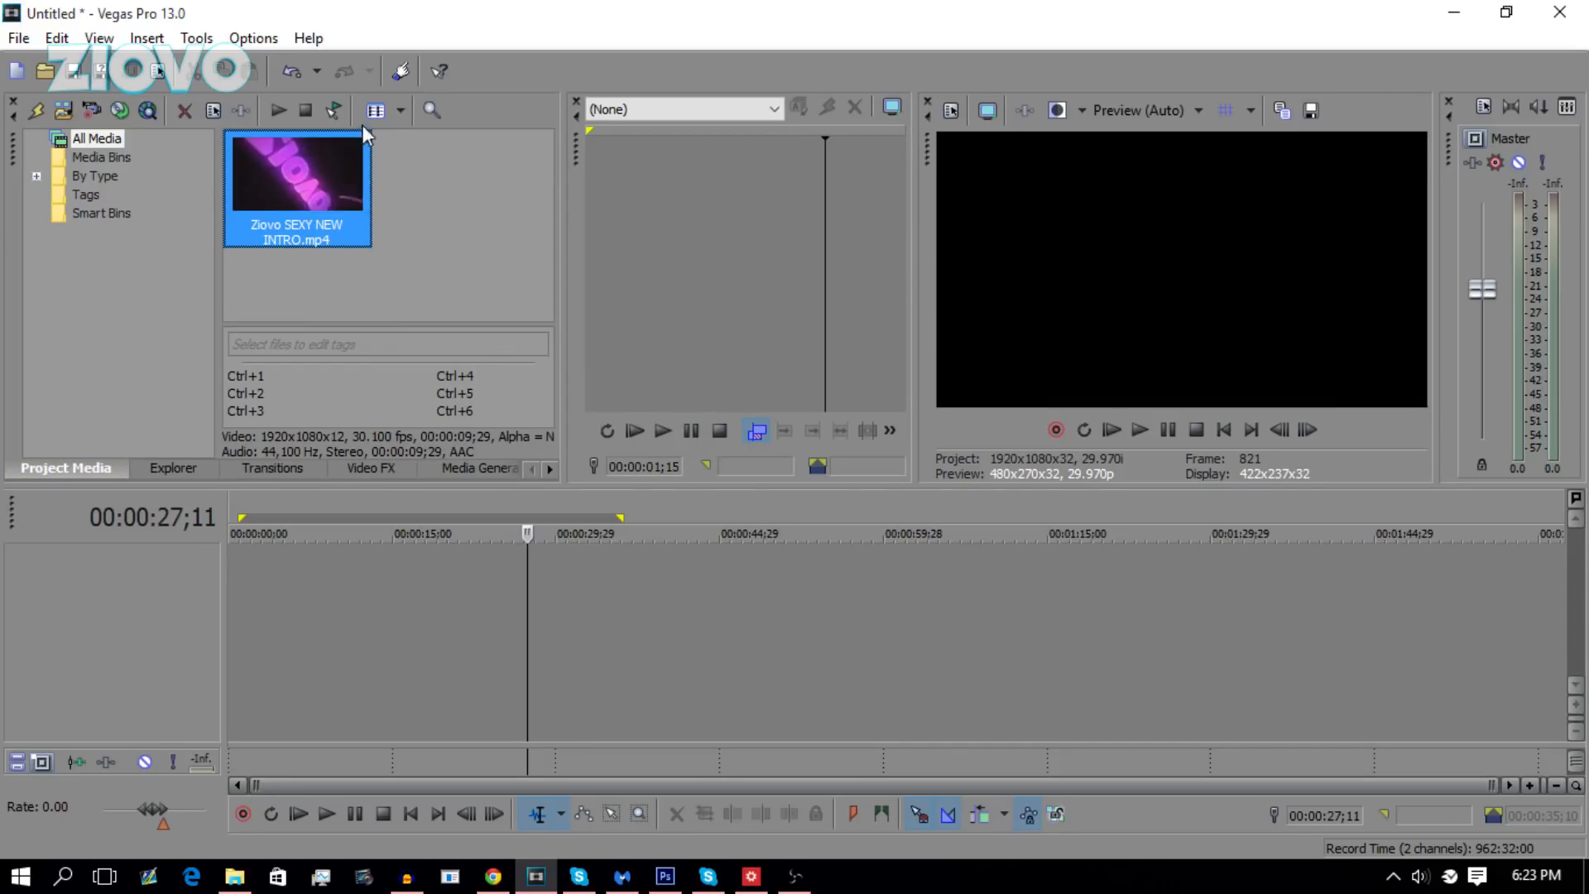
mouse_move(337, 155)
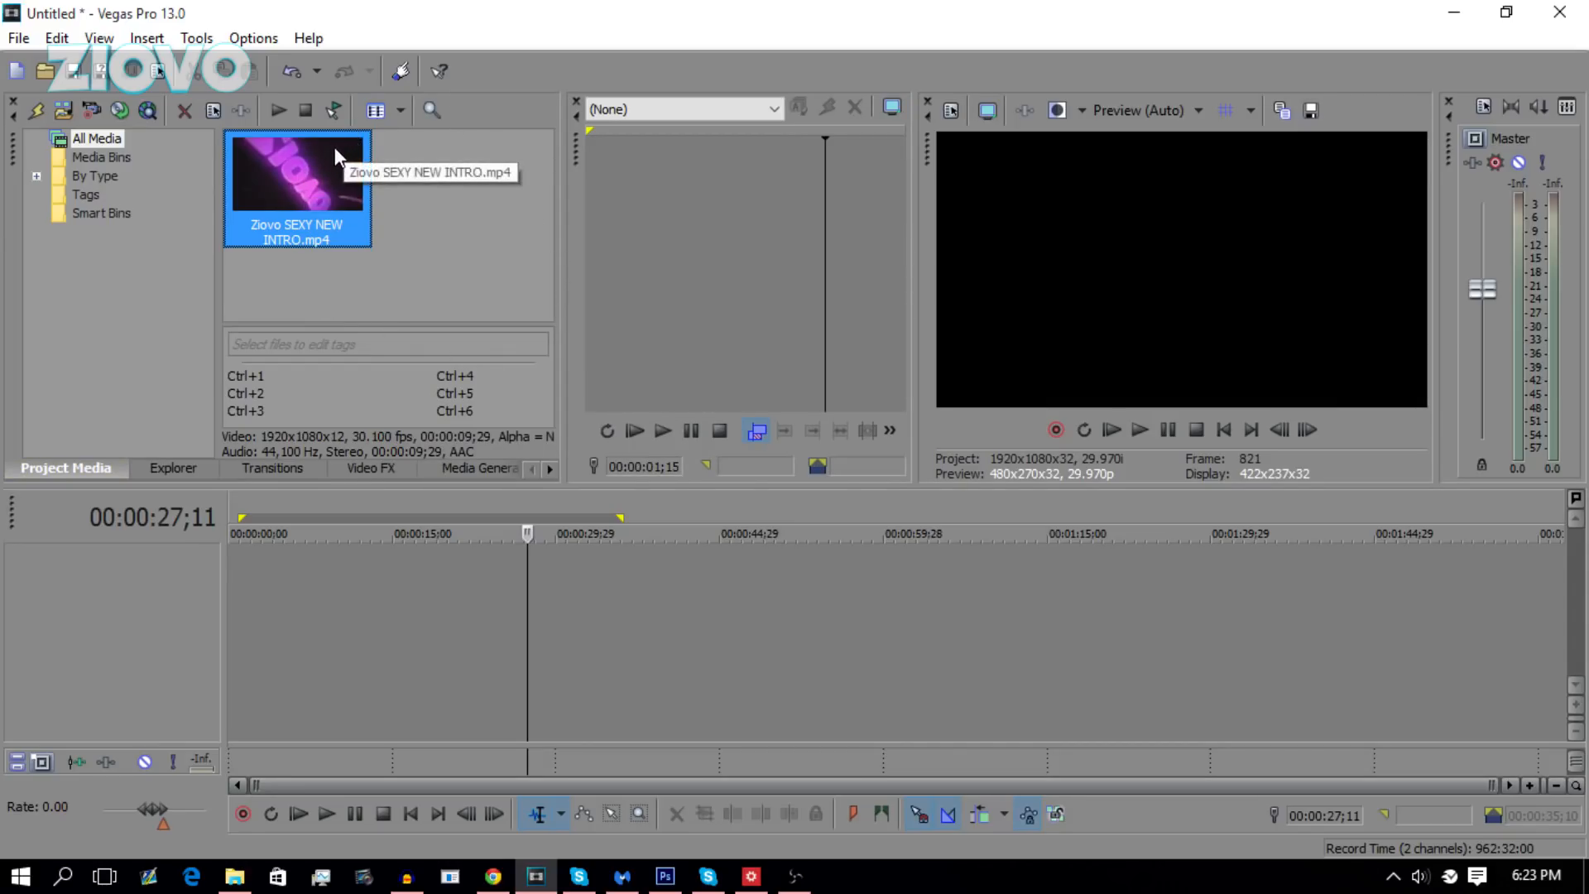
mouse_move(338, 150)
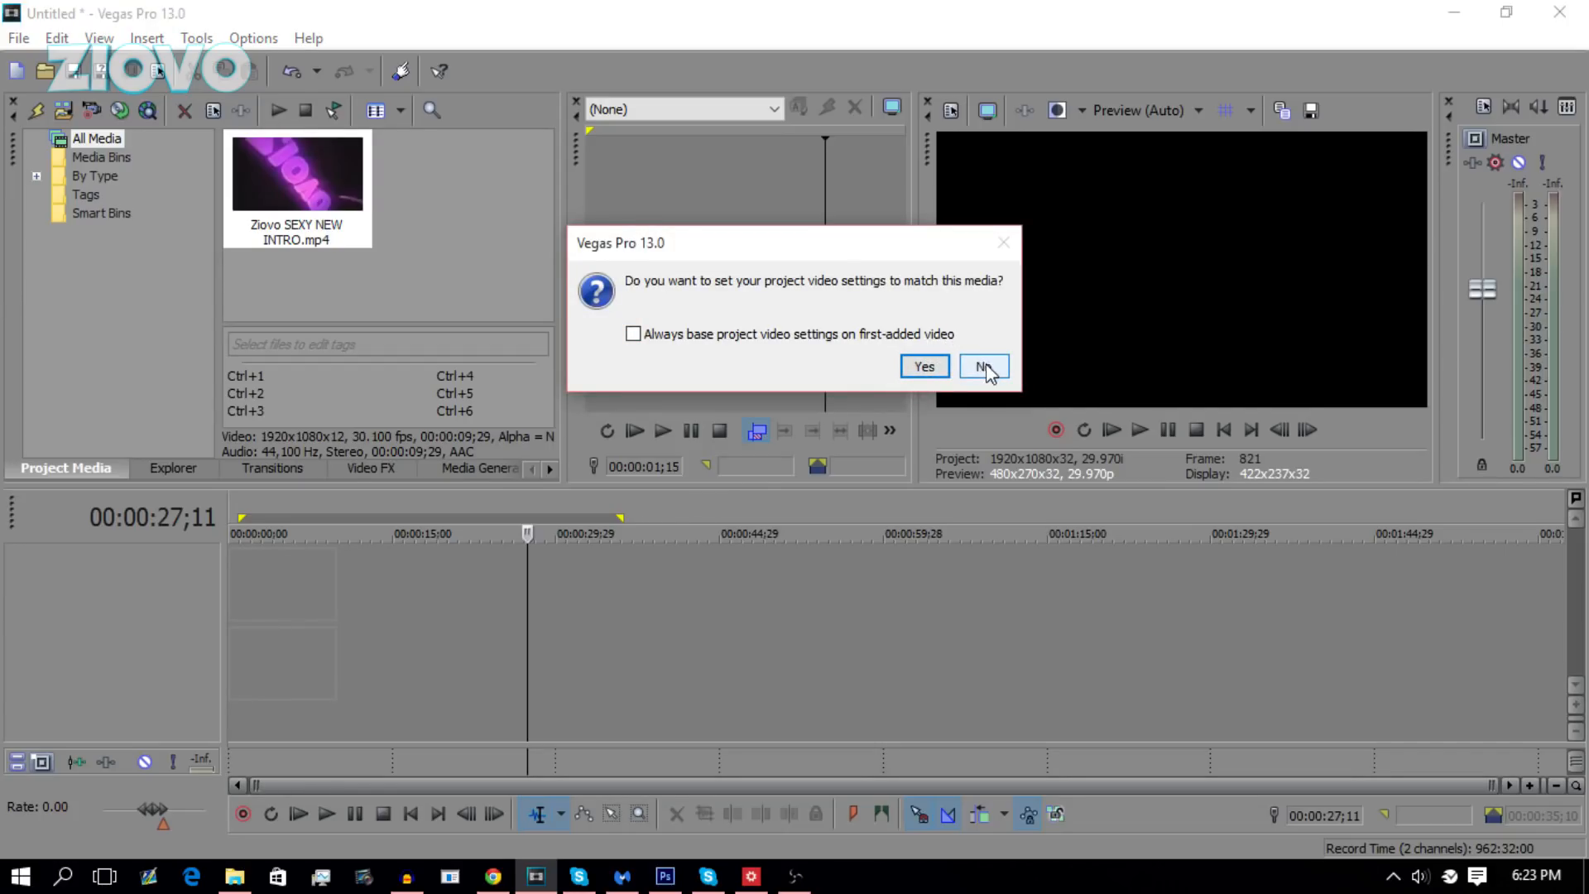
- Answer No to the match-settings prompt so the intro keeps current project settings
click(982, 366)
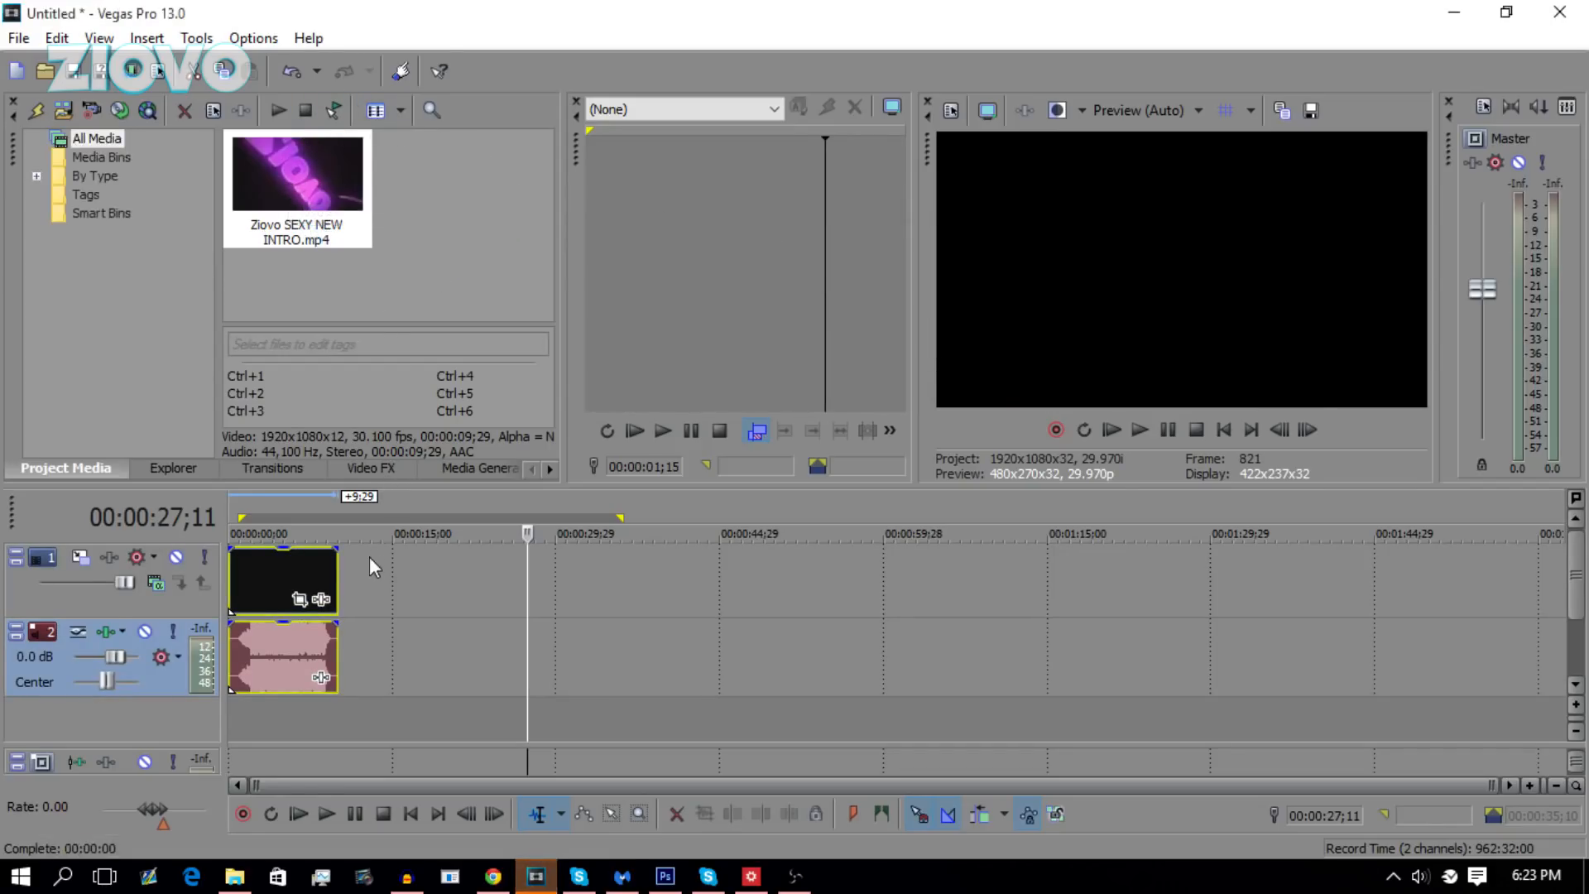
mouse_move(518, 573)
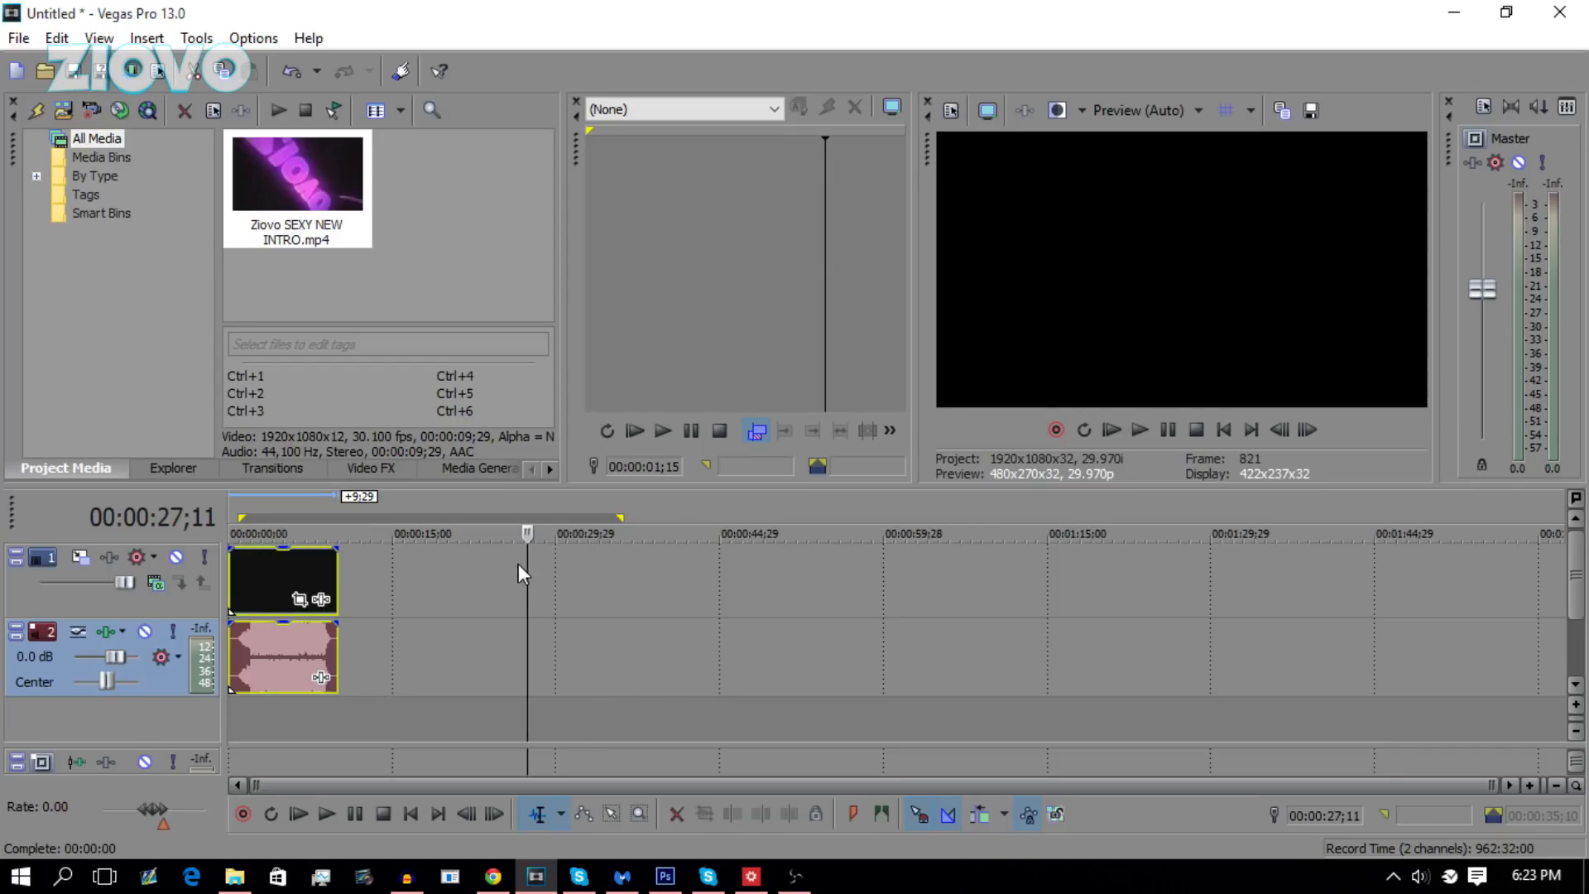
- Insert an empty video track above the intro and pause the intro preview
click(278, 532)
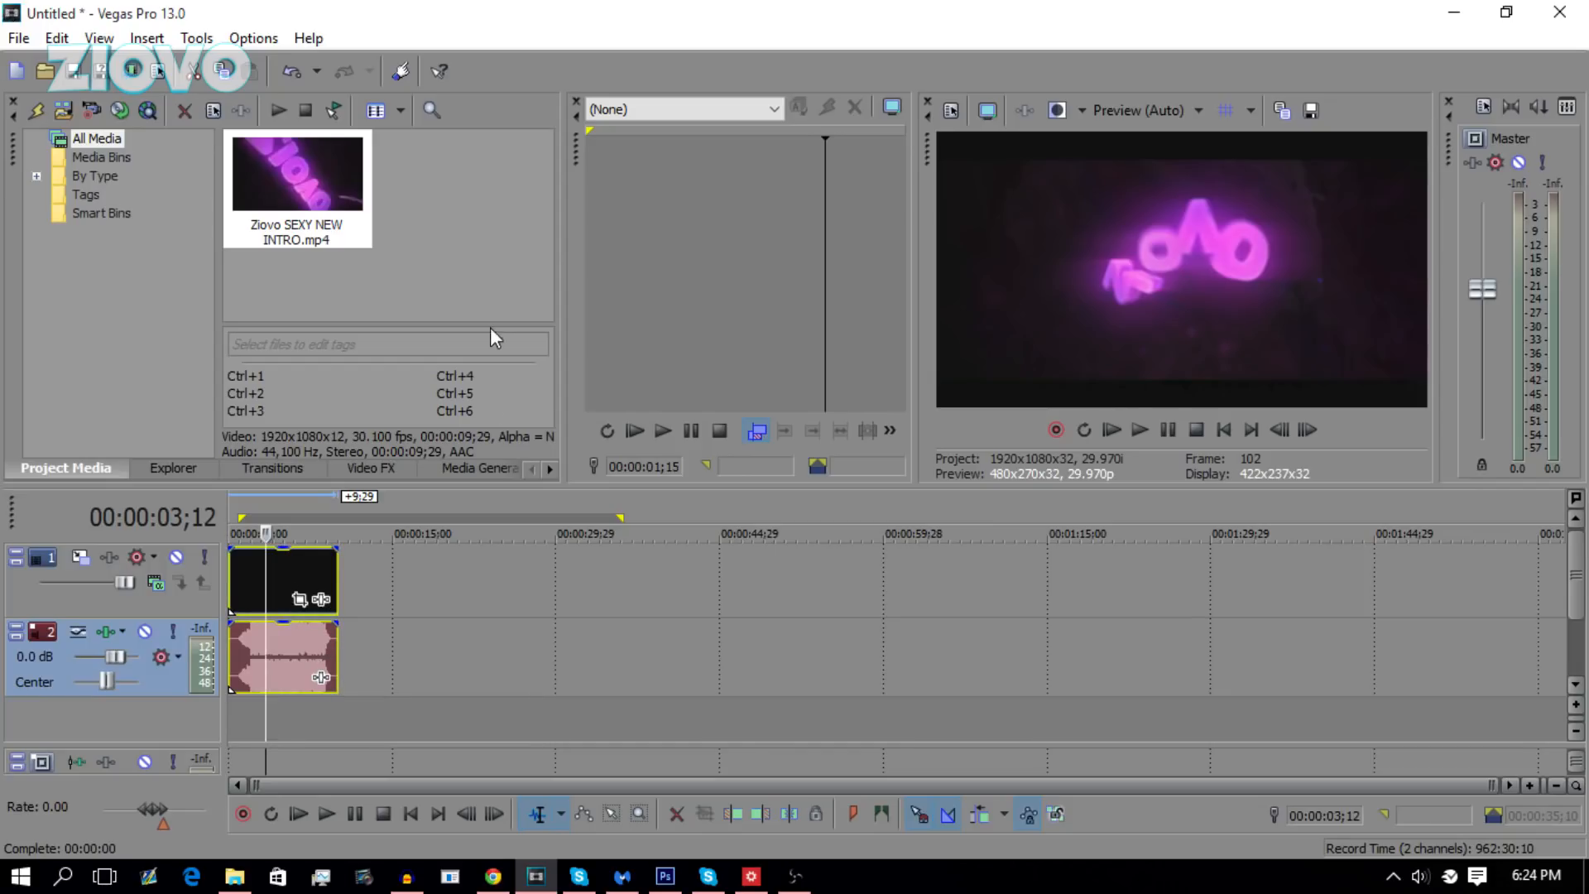
right_click(283, 659)
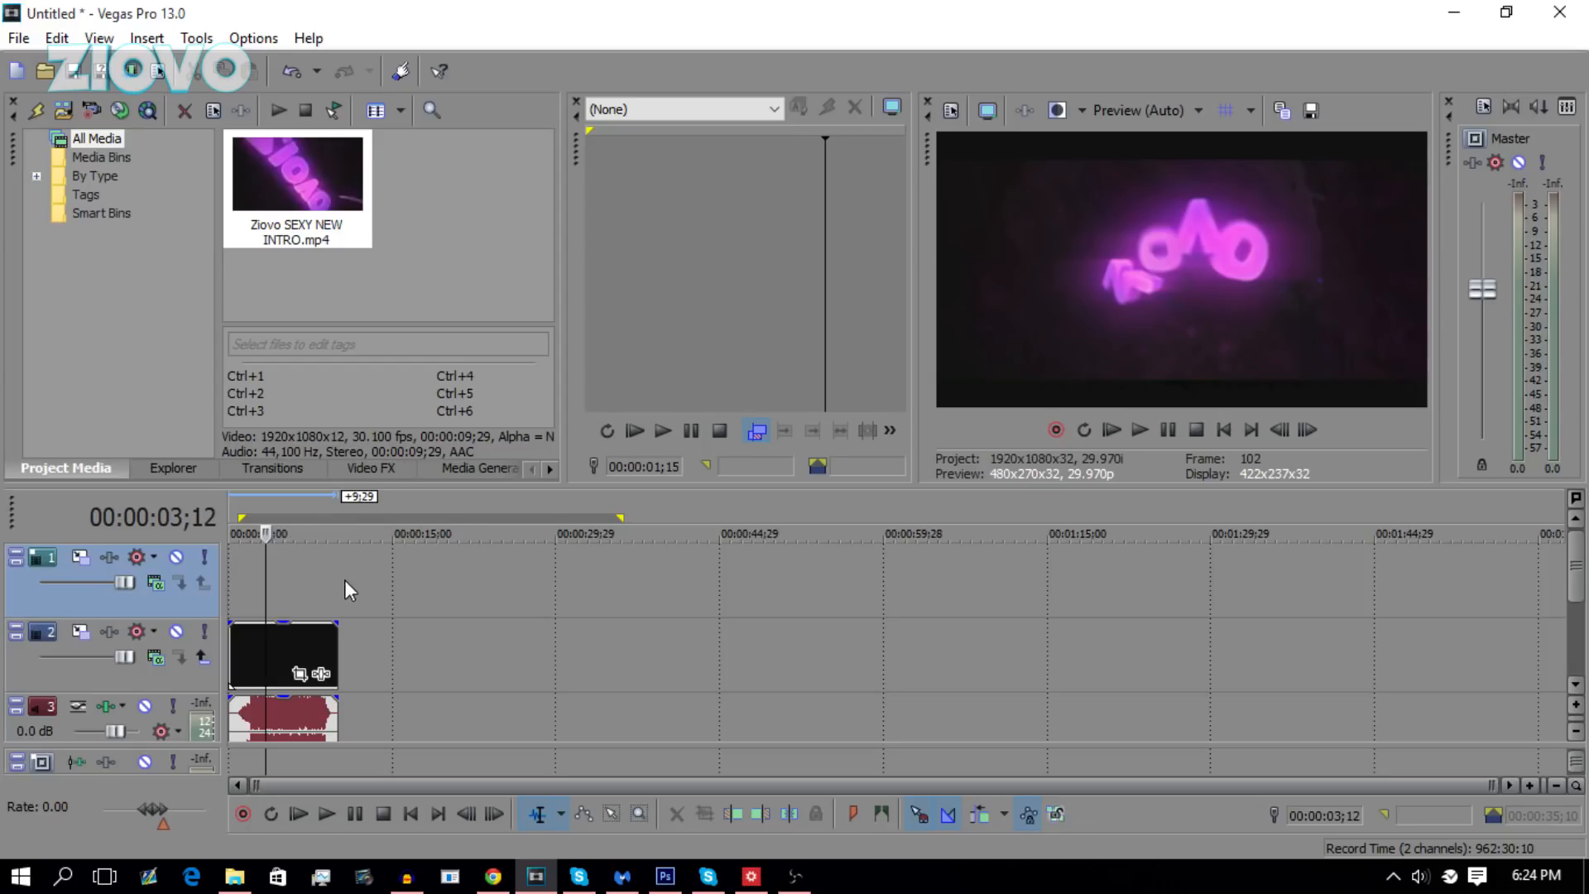
mouse_move(1220, 169)
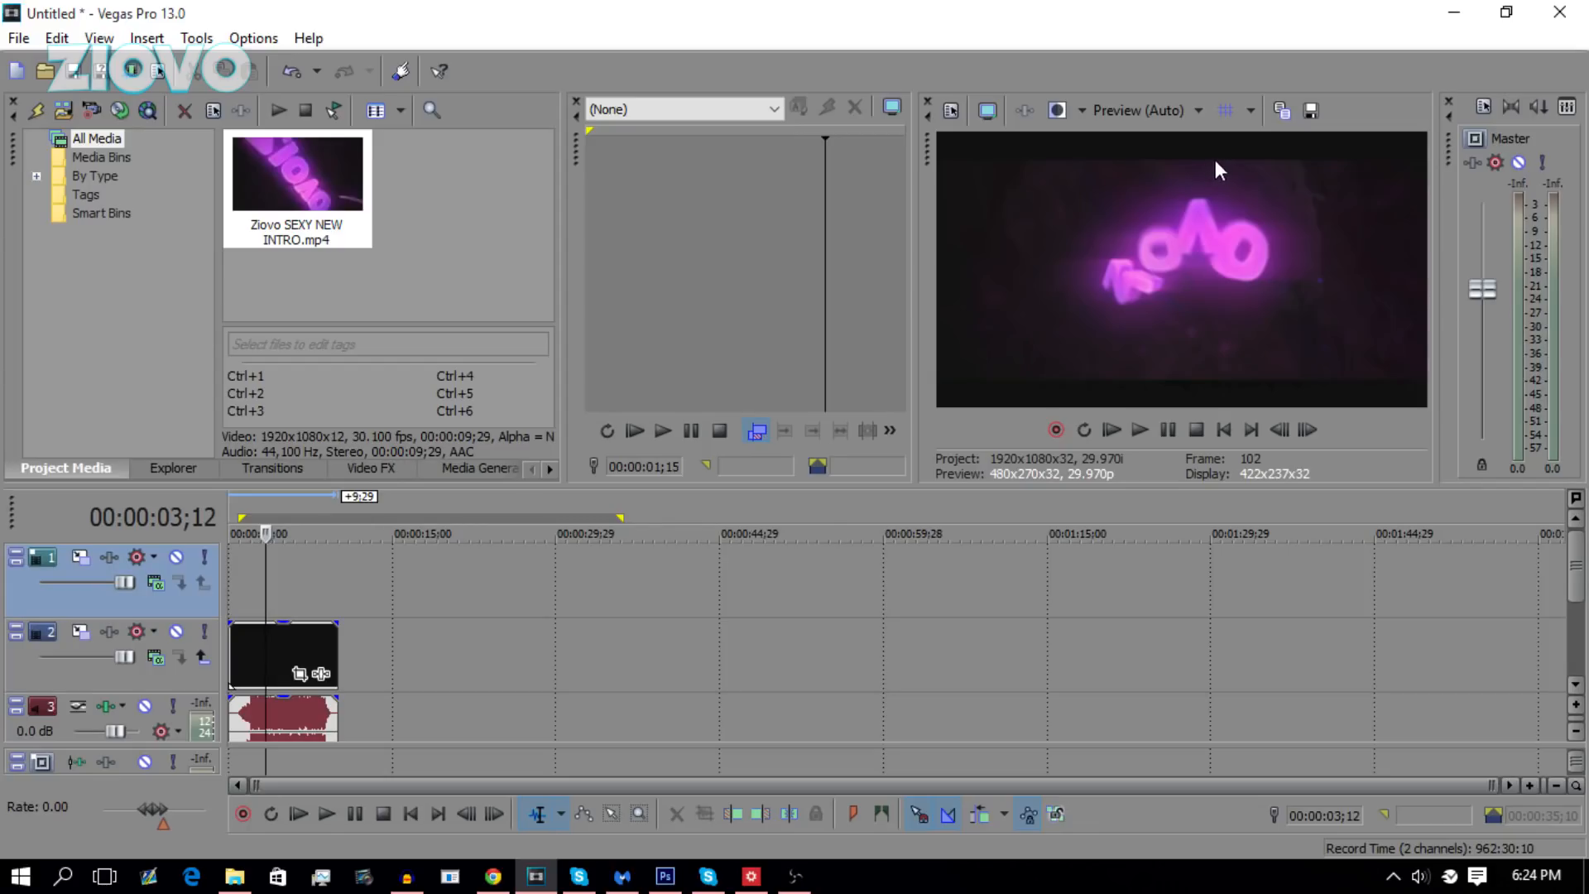
mouse_move(263, 593)
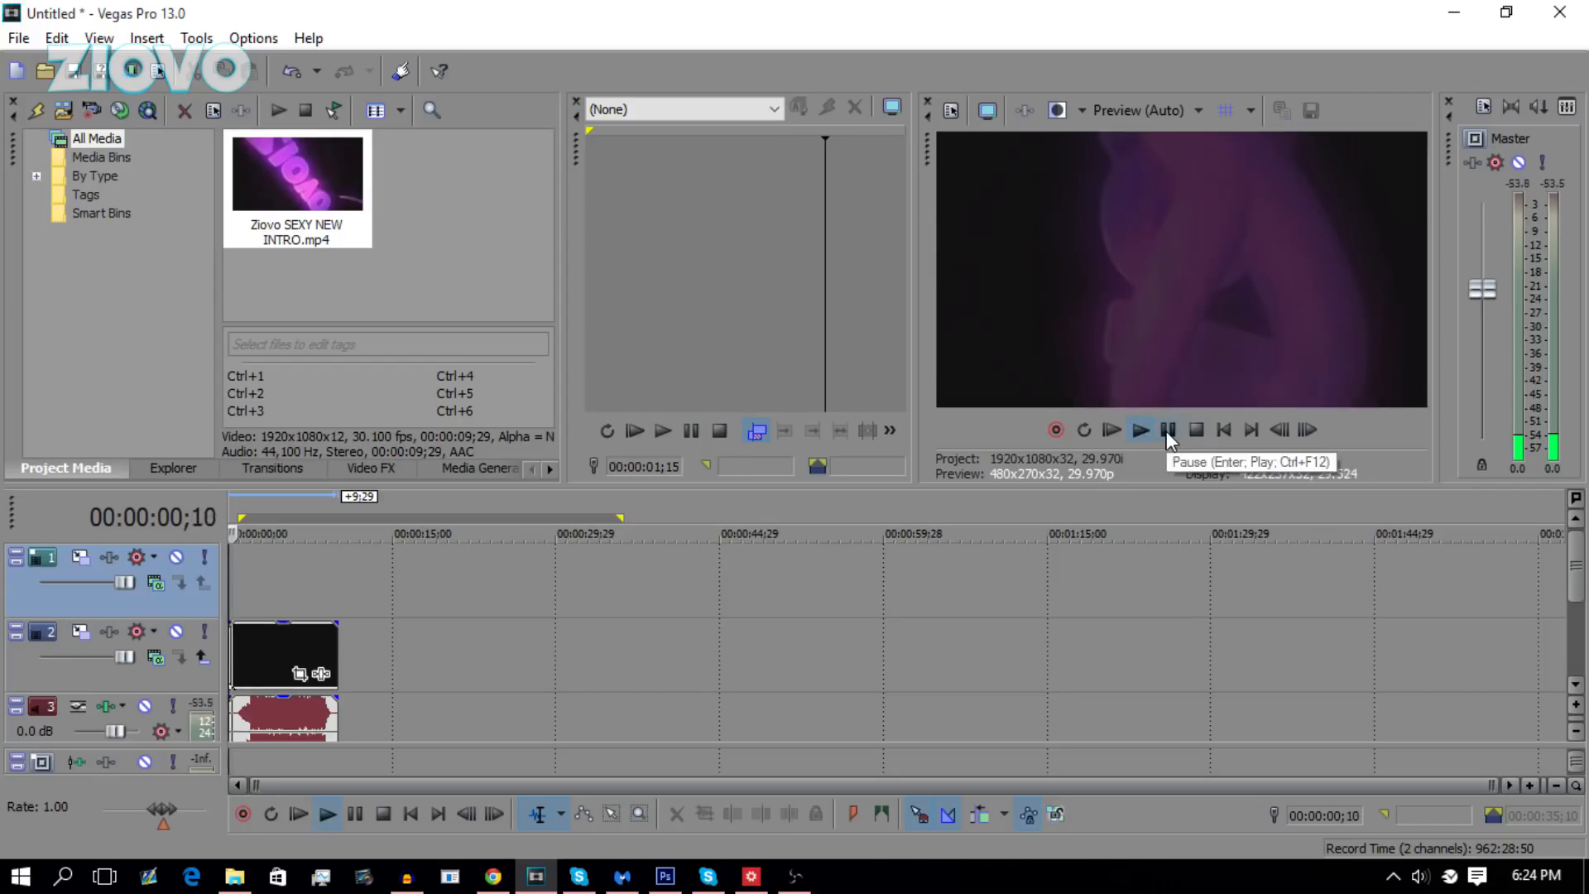
click(1167, 429)
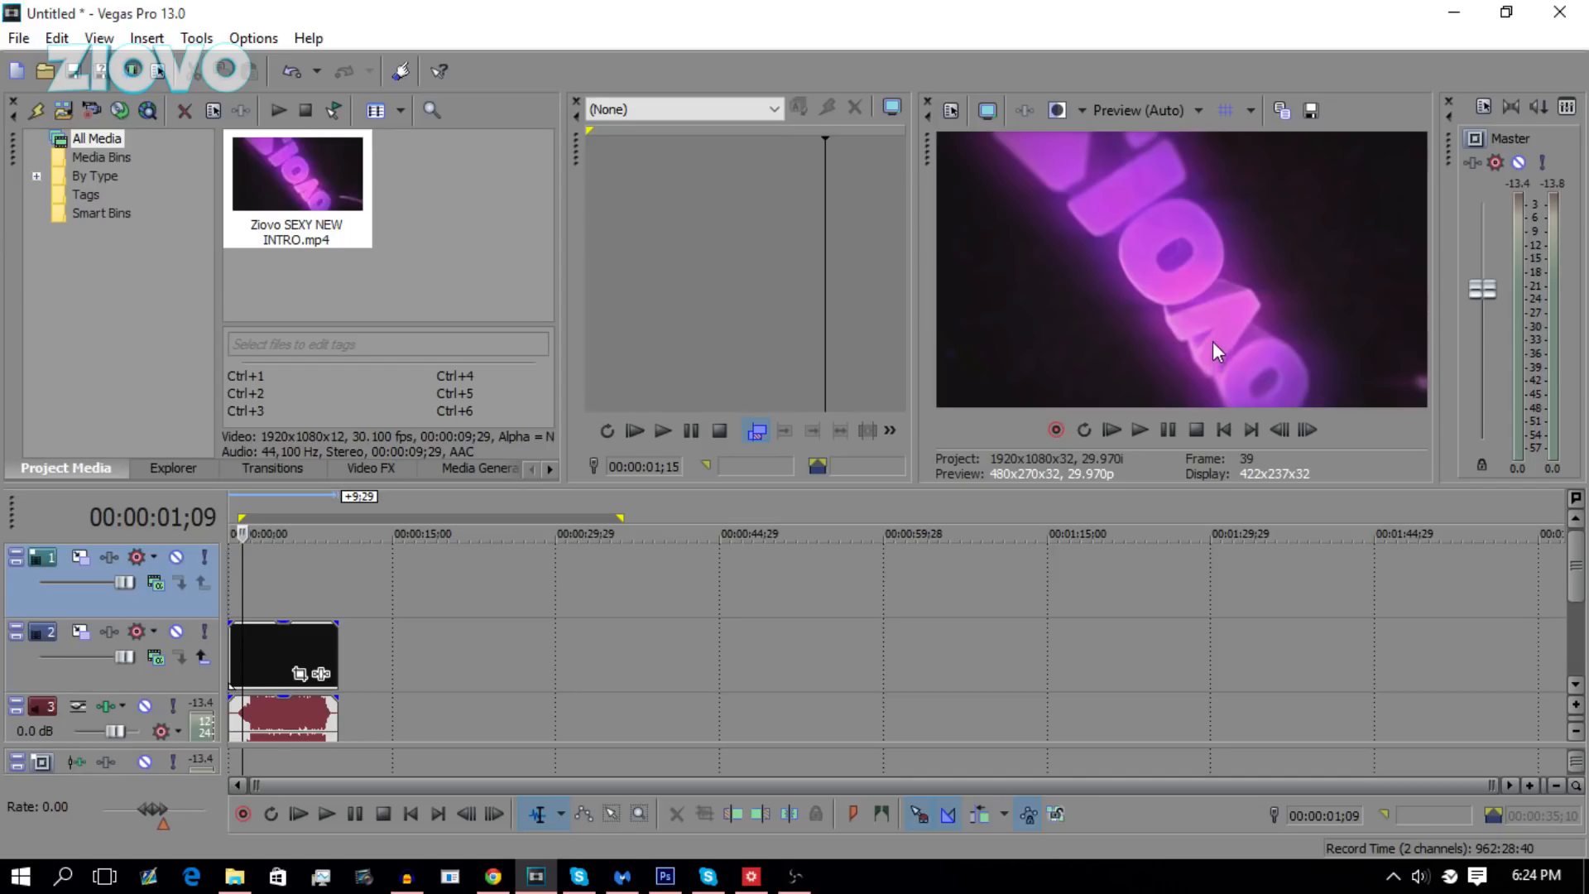
mouse_move(910, 432)
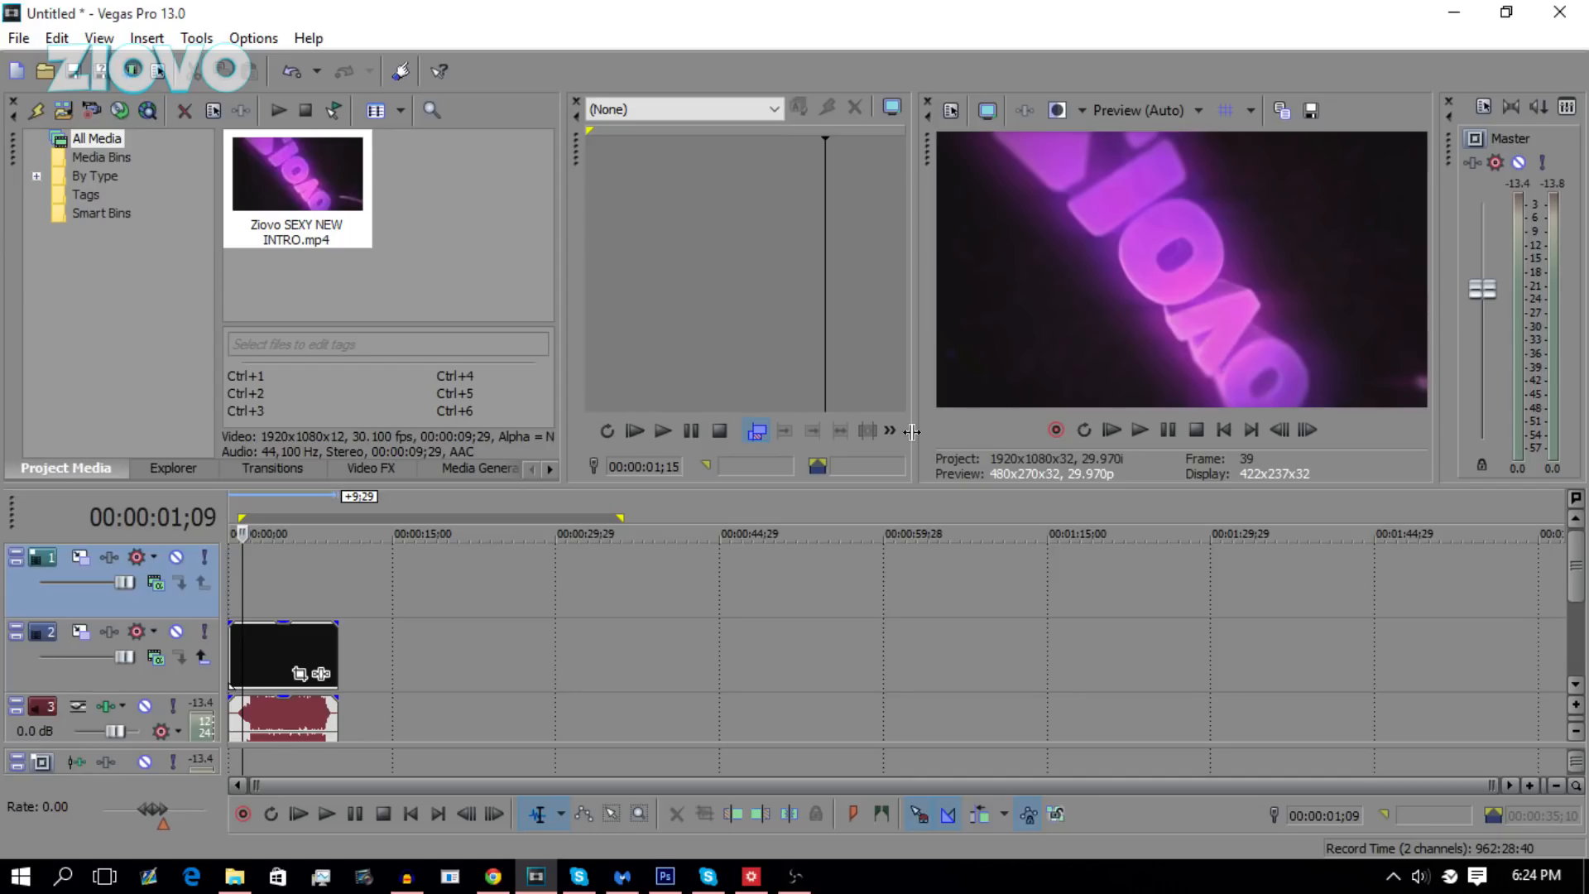
mouse_move(251, 527)
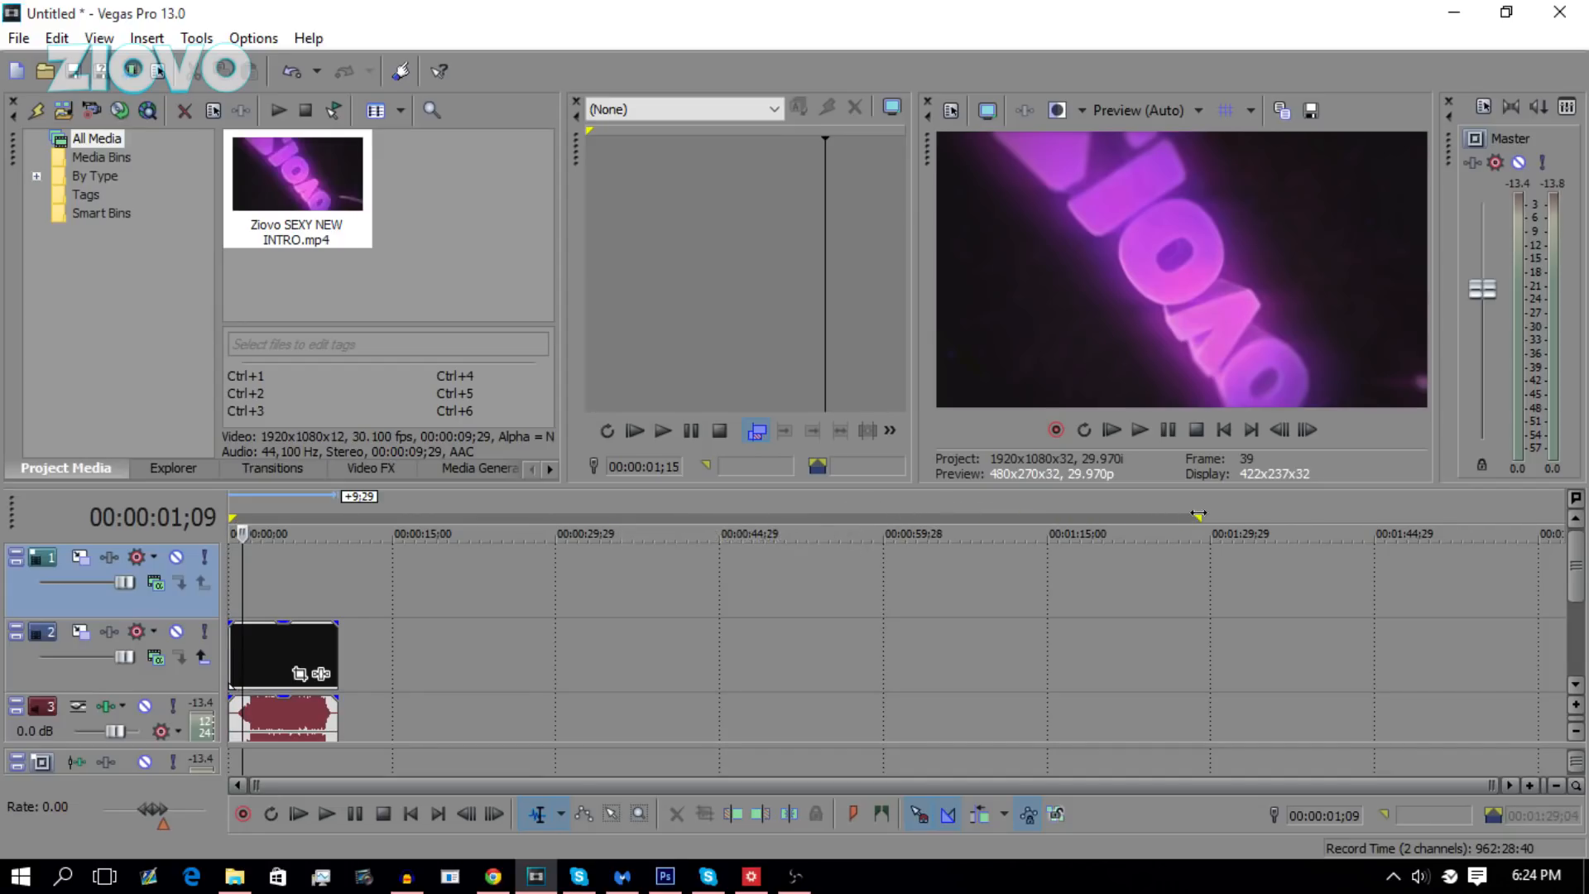
mouse_move(1168, 599)
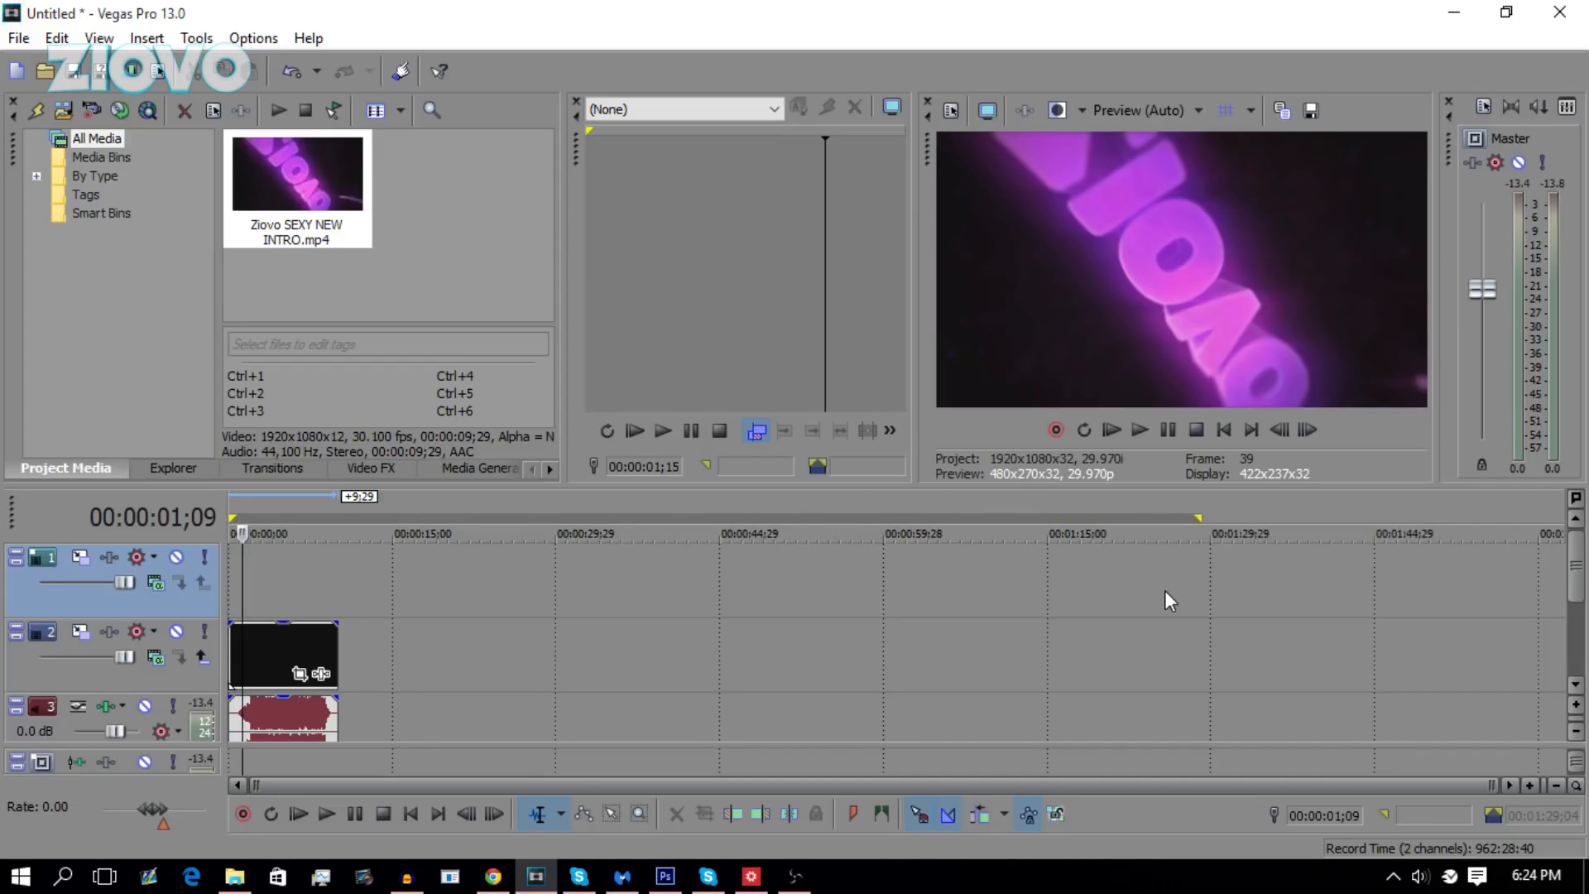
mouse_move(1202, 523)
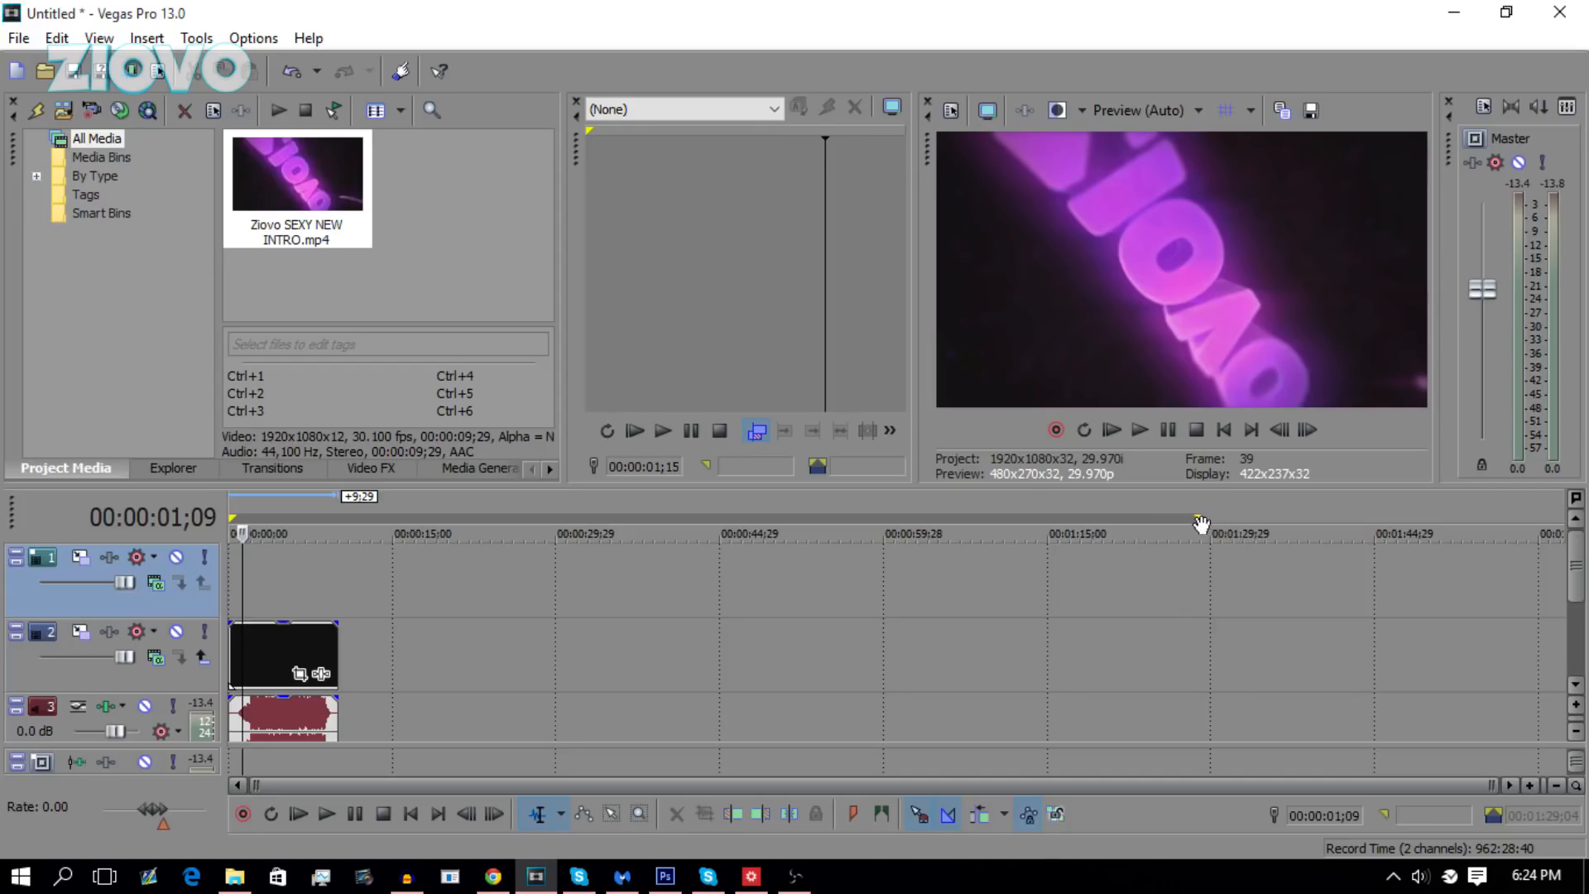
- Drag the loop region's end marker right on the ruler to near 1:25
click(1193, 522)
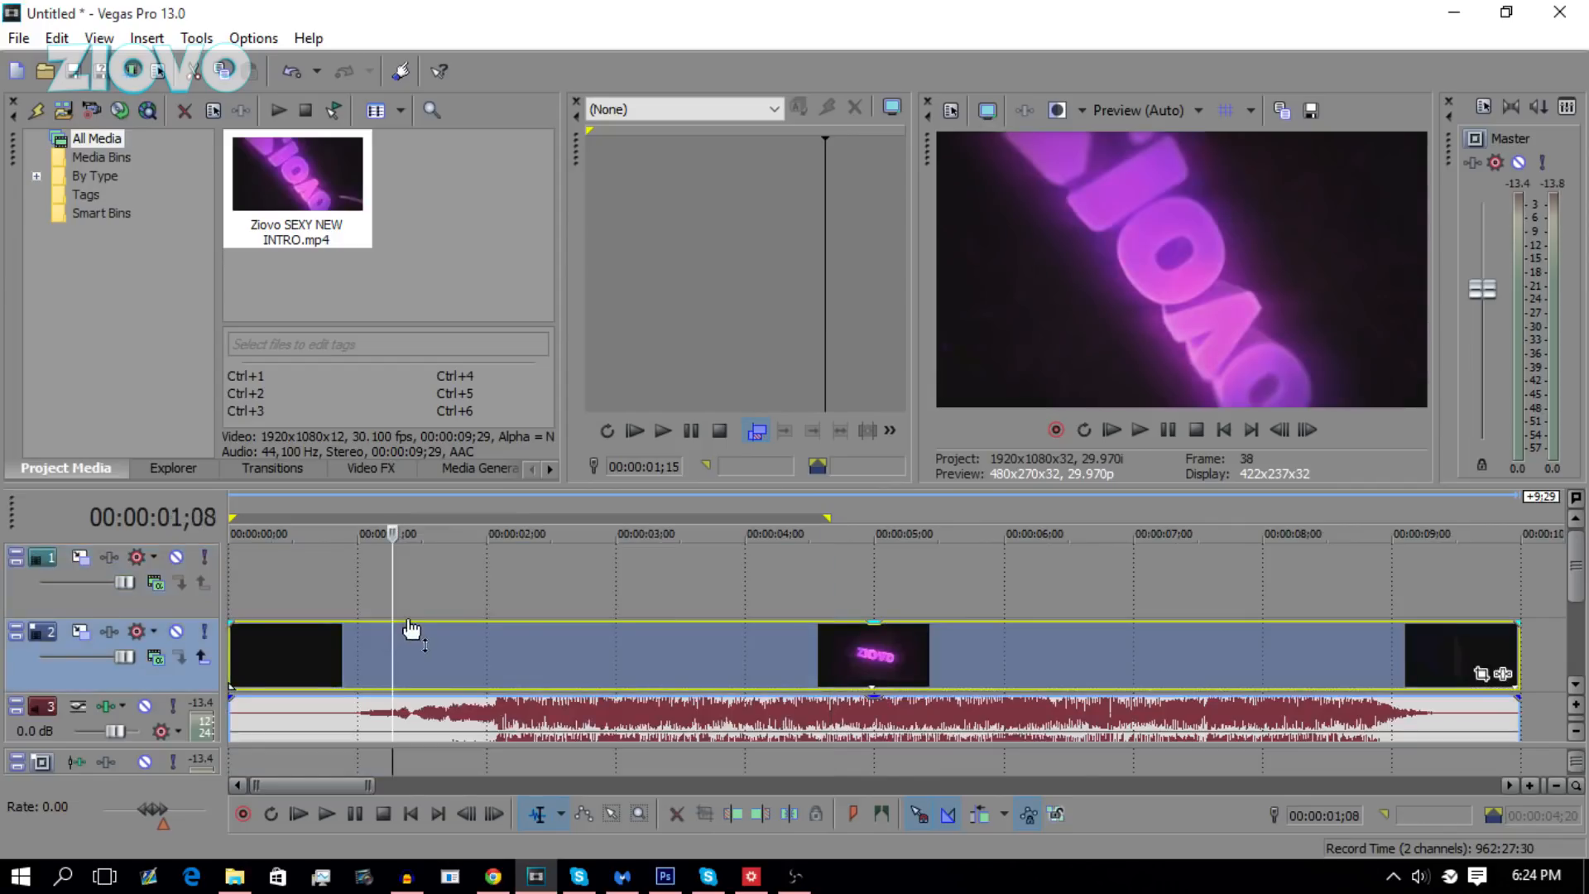
mouse_move(243, 644)
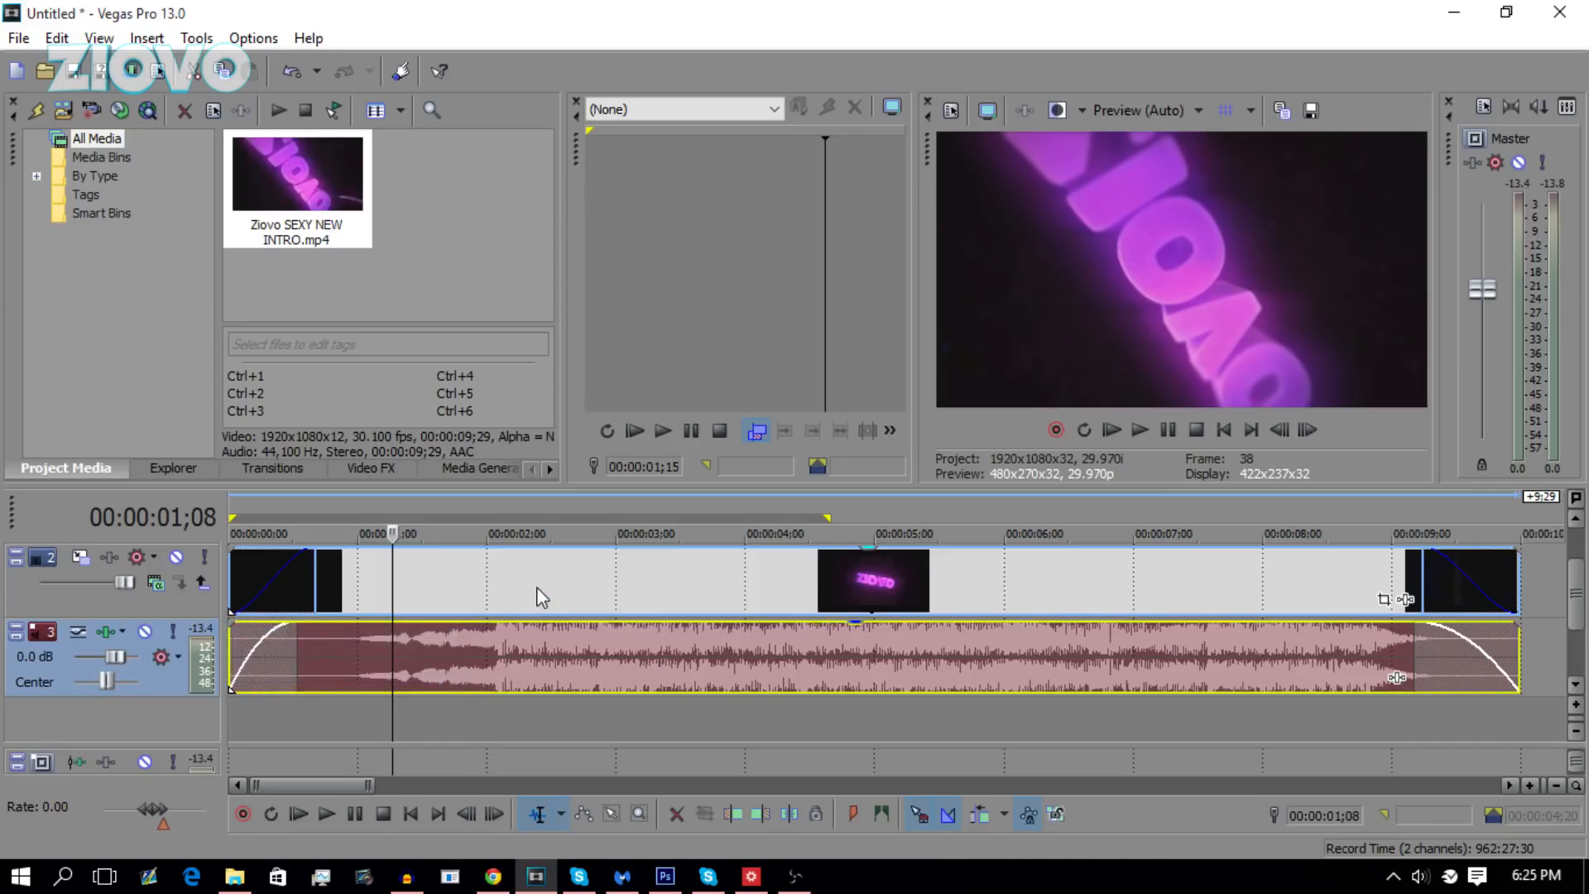
mouse_move(645, 594)
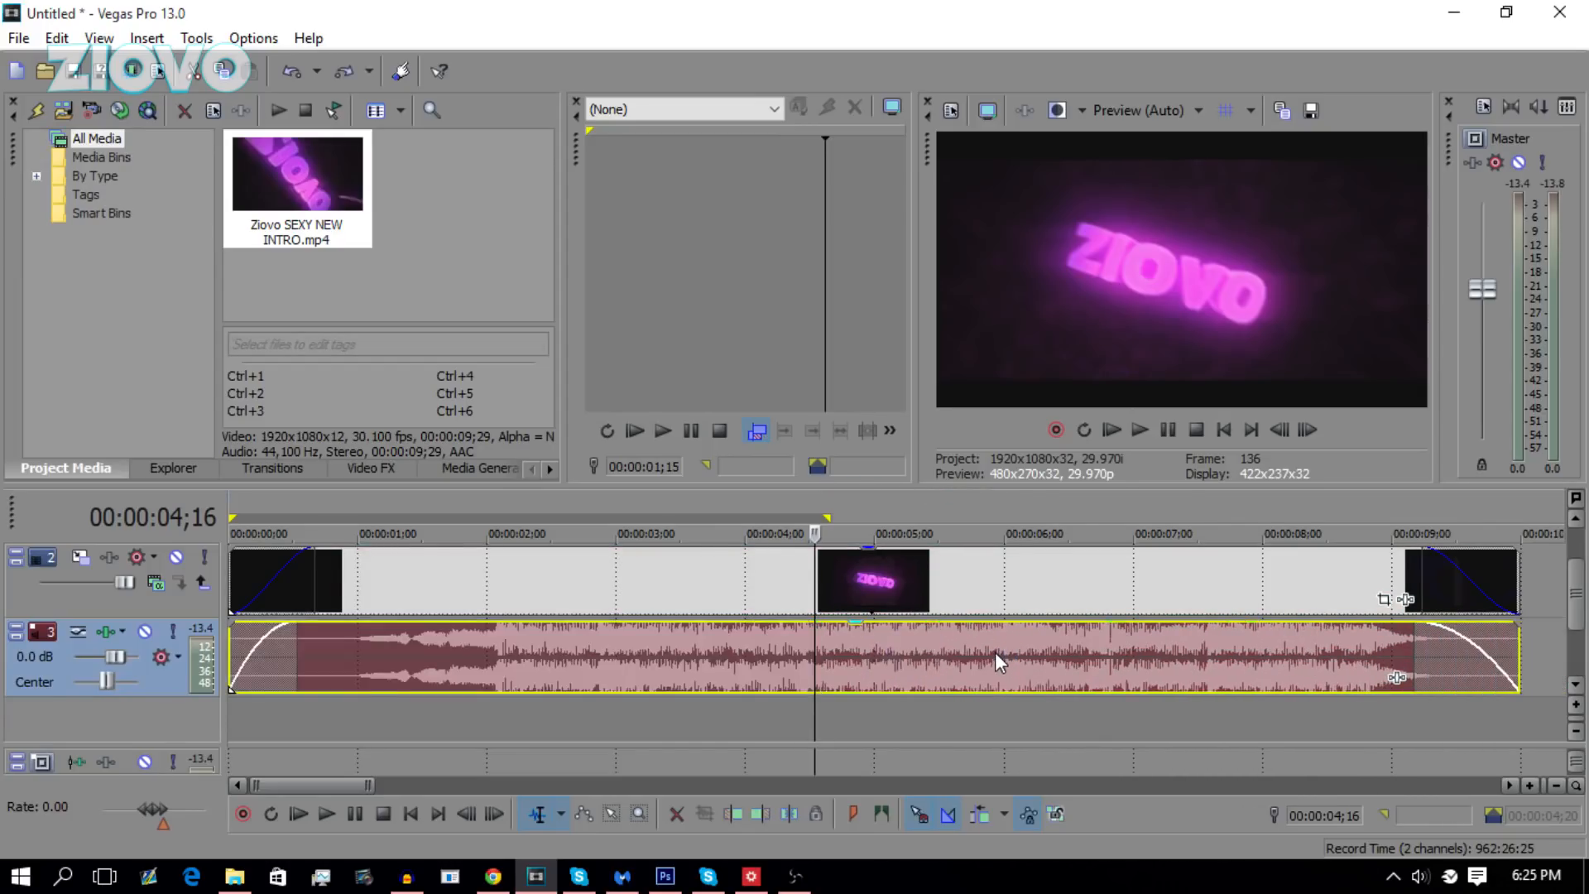
mouse_move(984, 642)
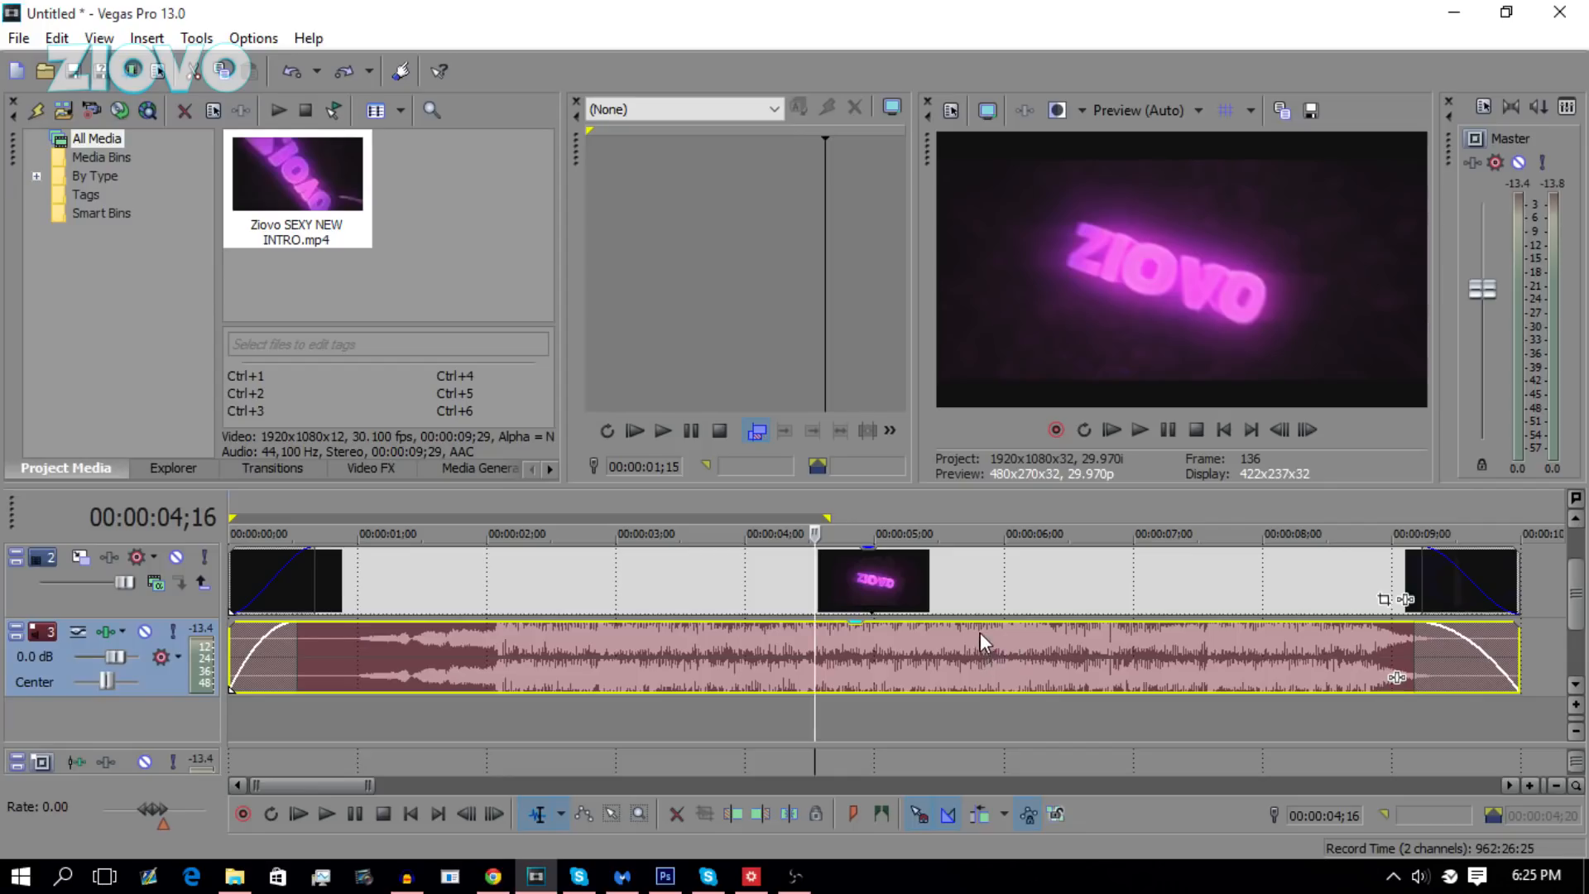
mouse_move(749, 635)
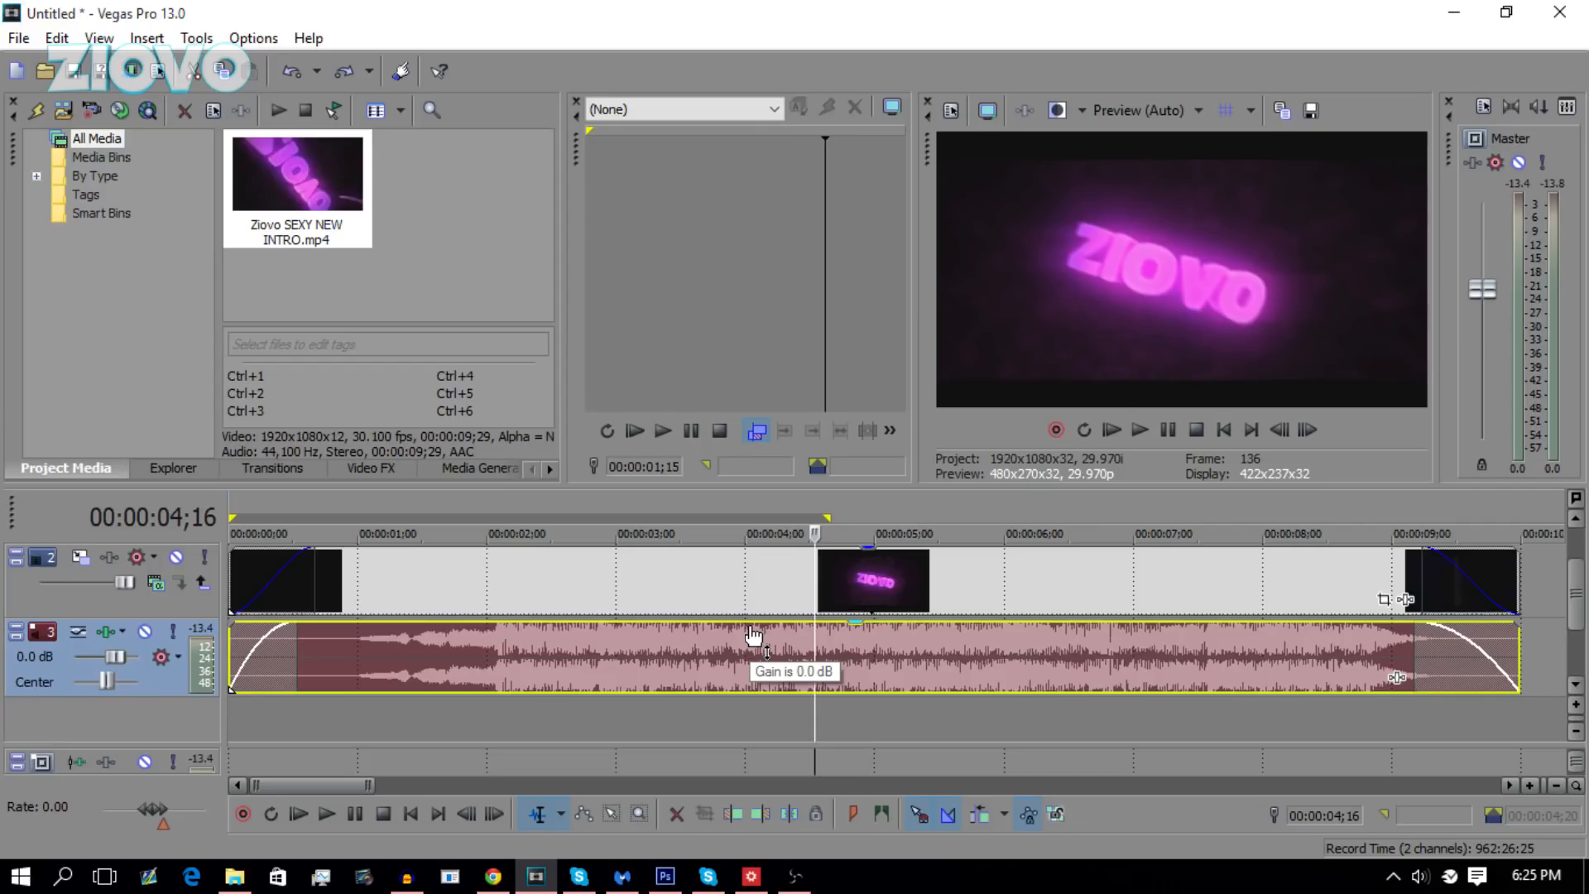
mouse_move(648, 635)
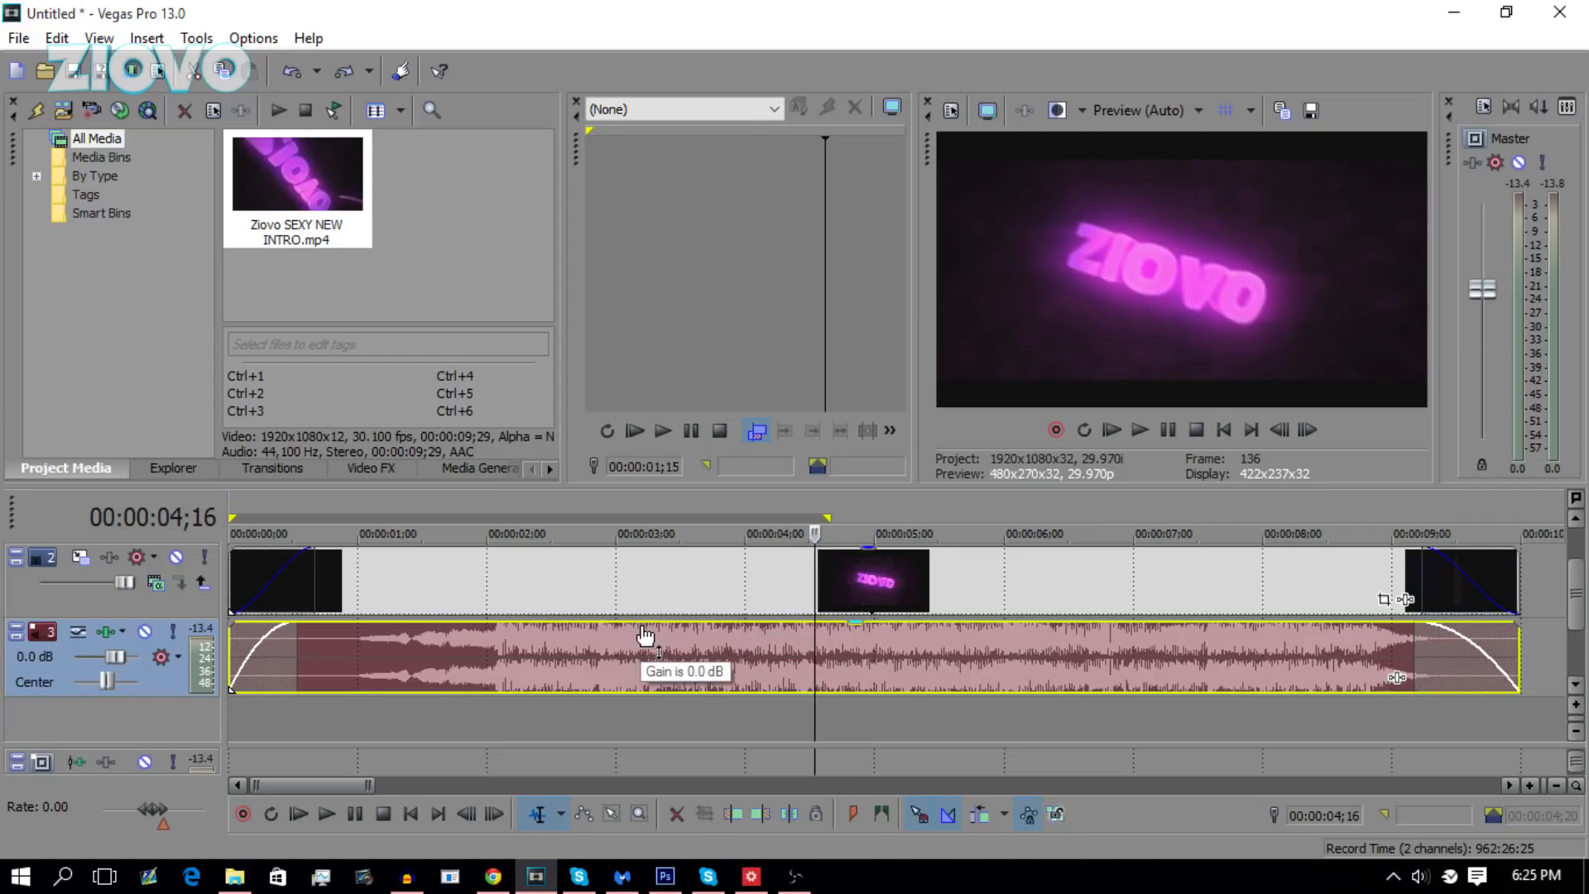
mouse_move(647, 613)
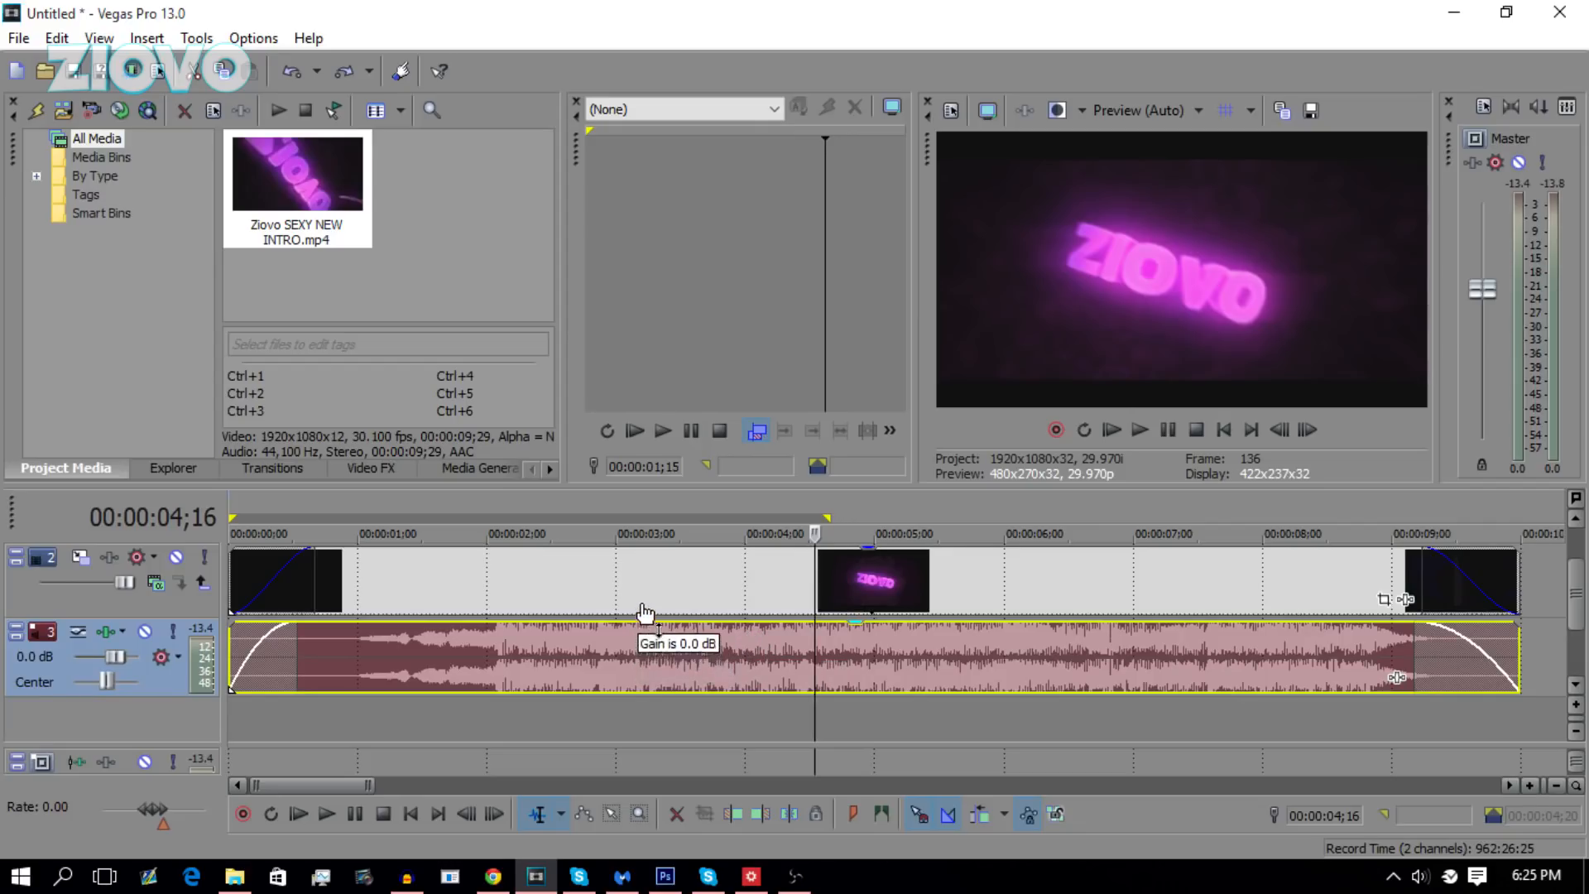
mouse_move(648, 568)
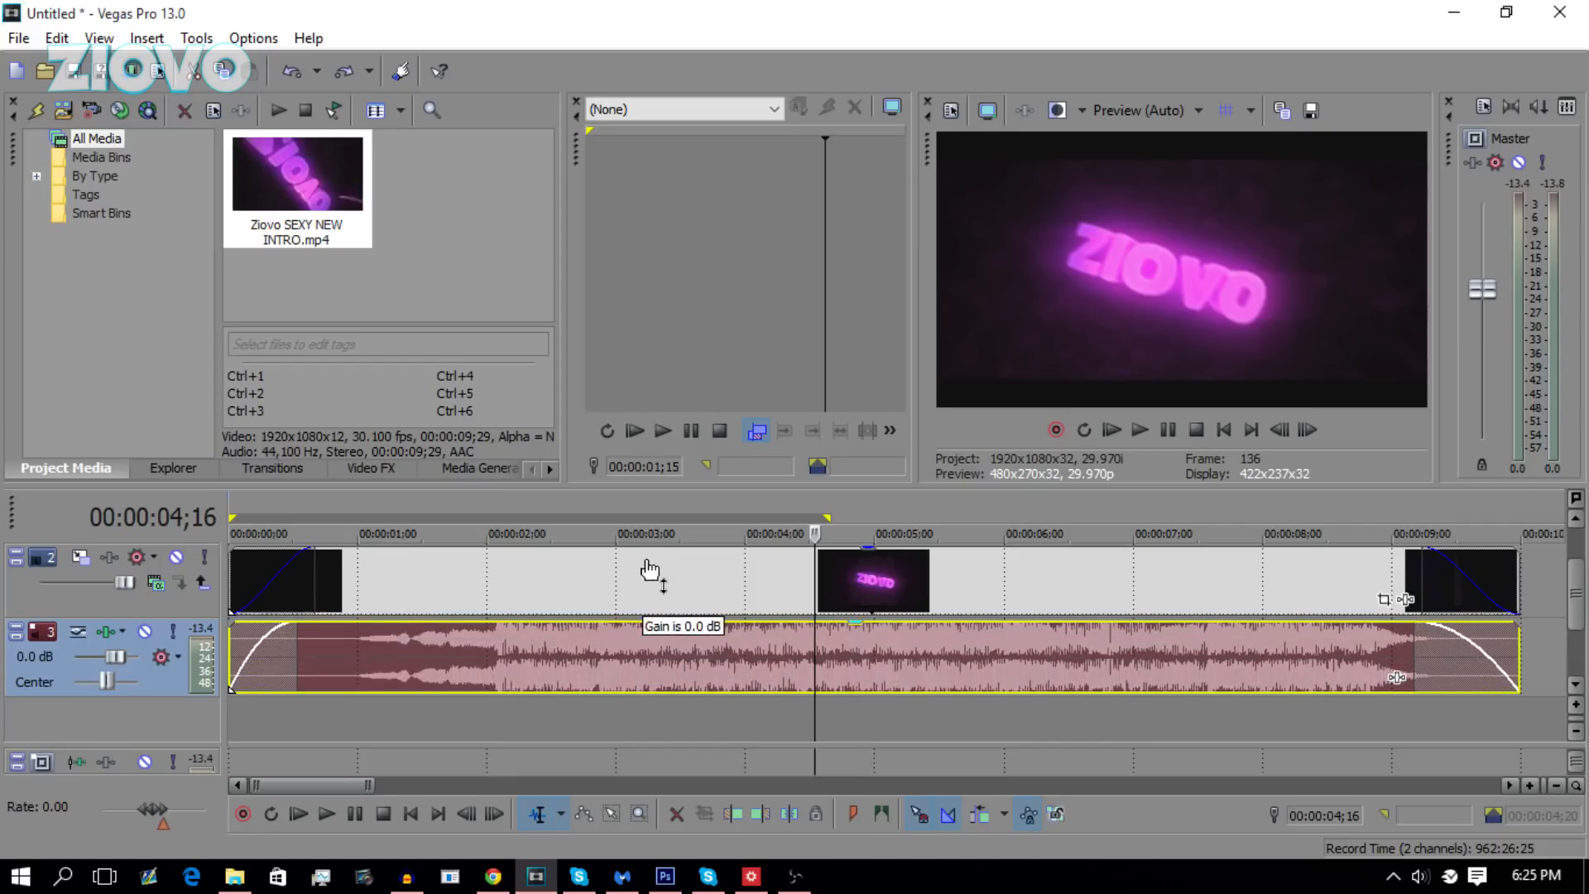
mouse_move(634, 563)
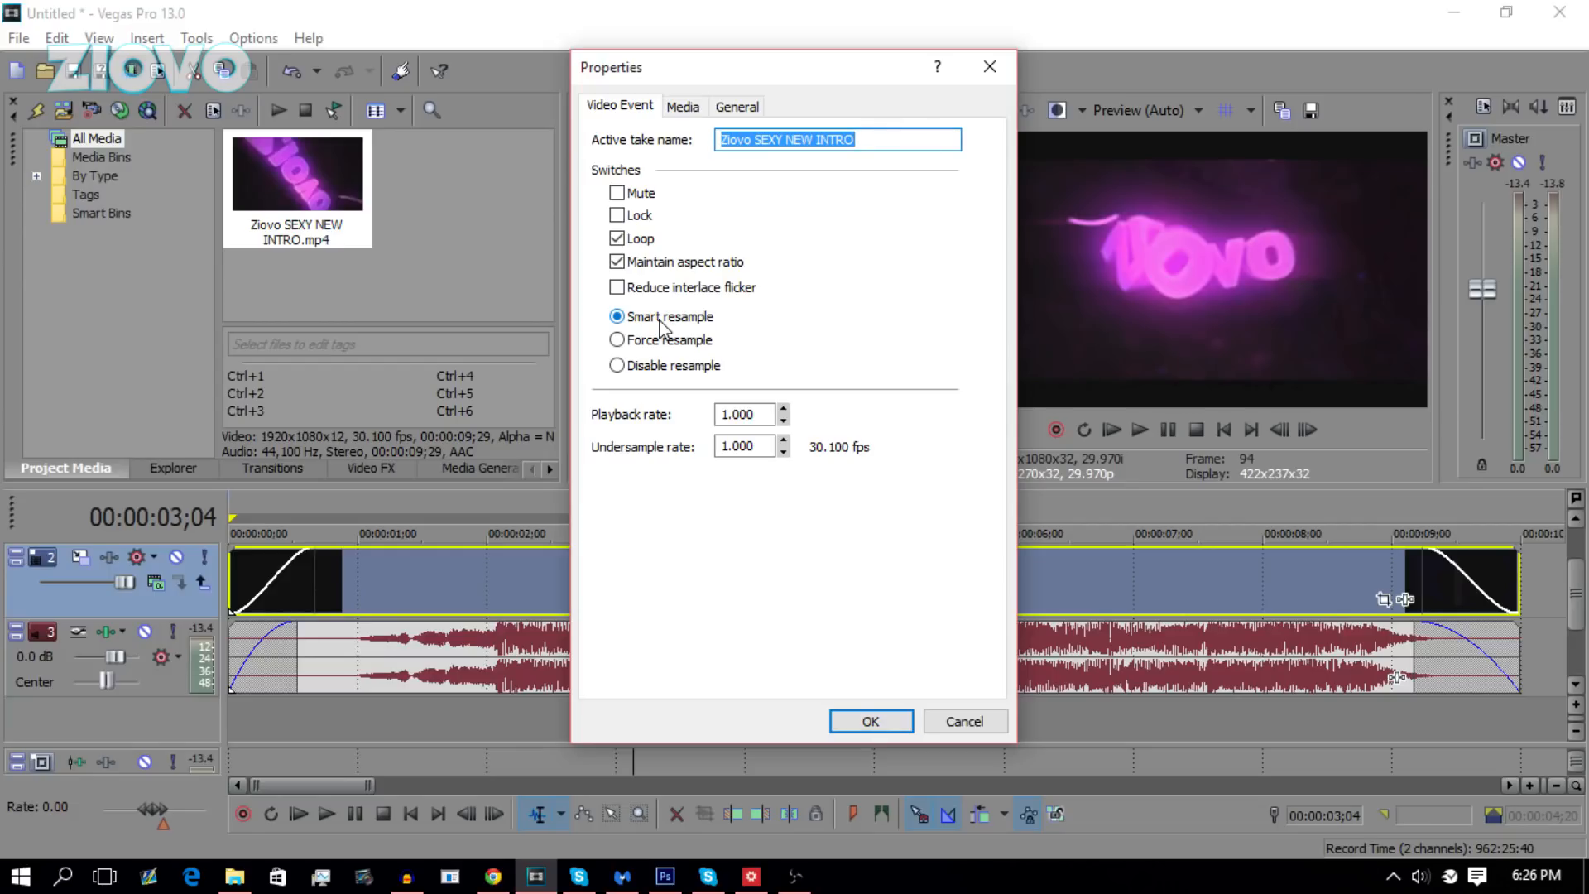
- Set the intro event to Disable resample and confirm its properties
click(615, 364)
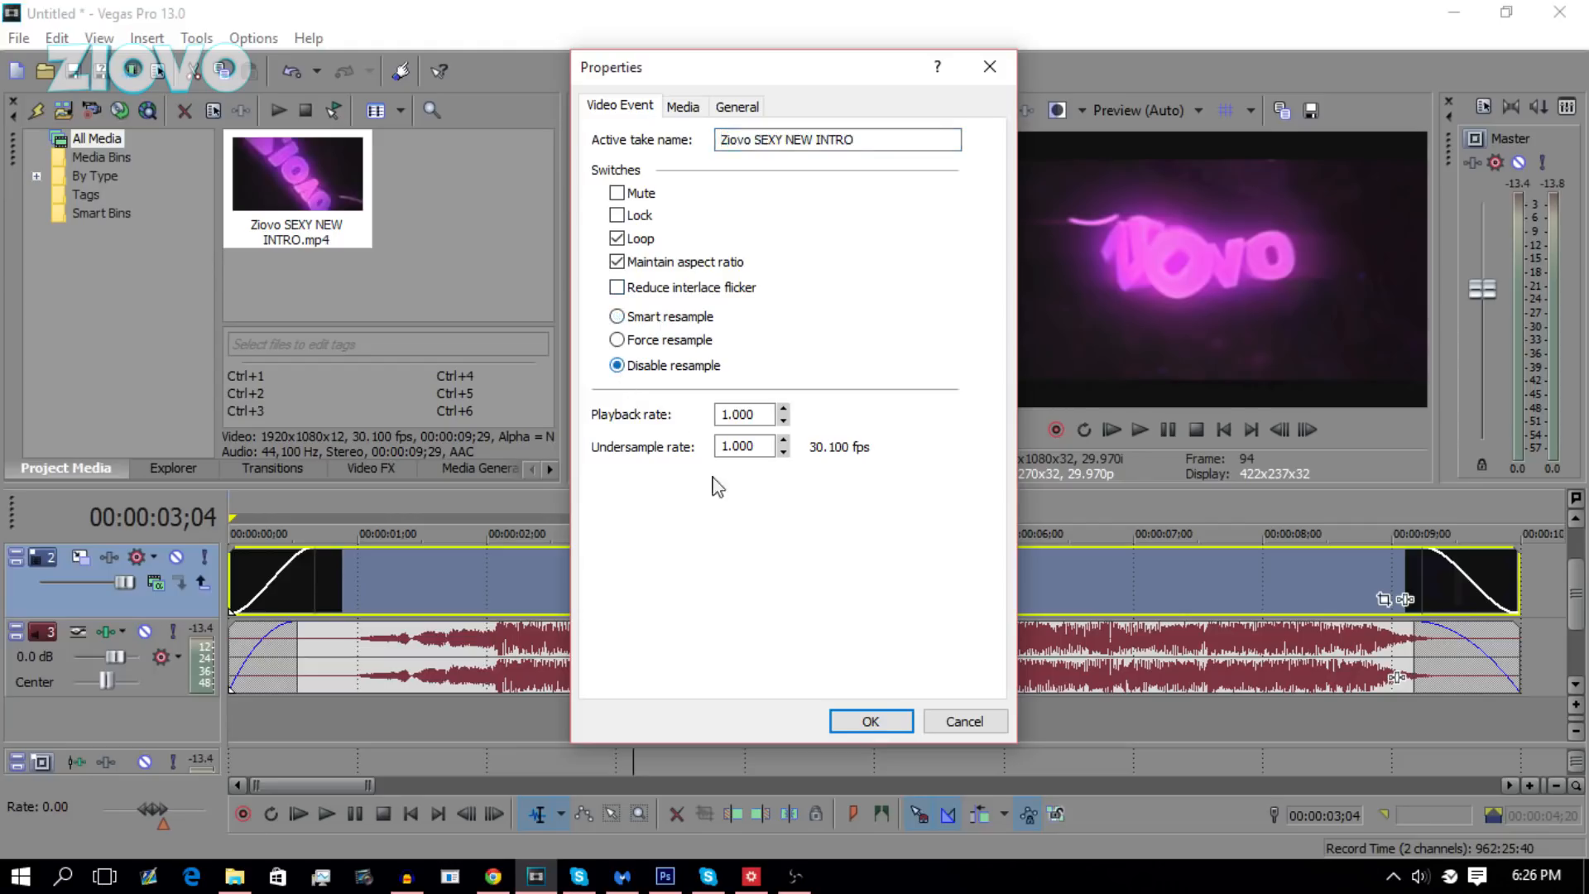
click(869, 720)
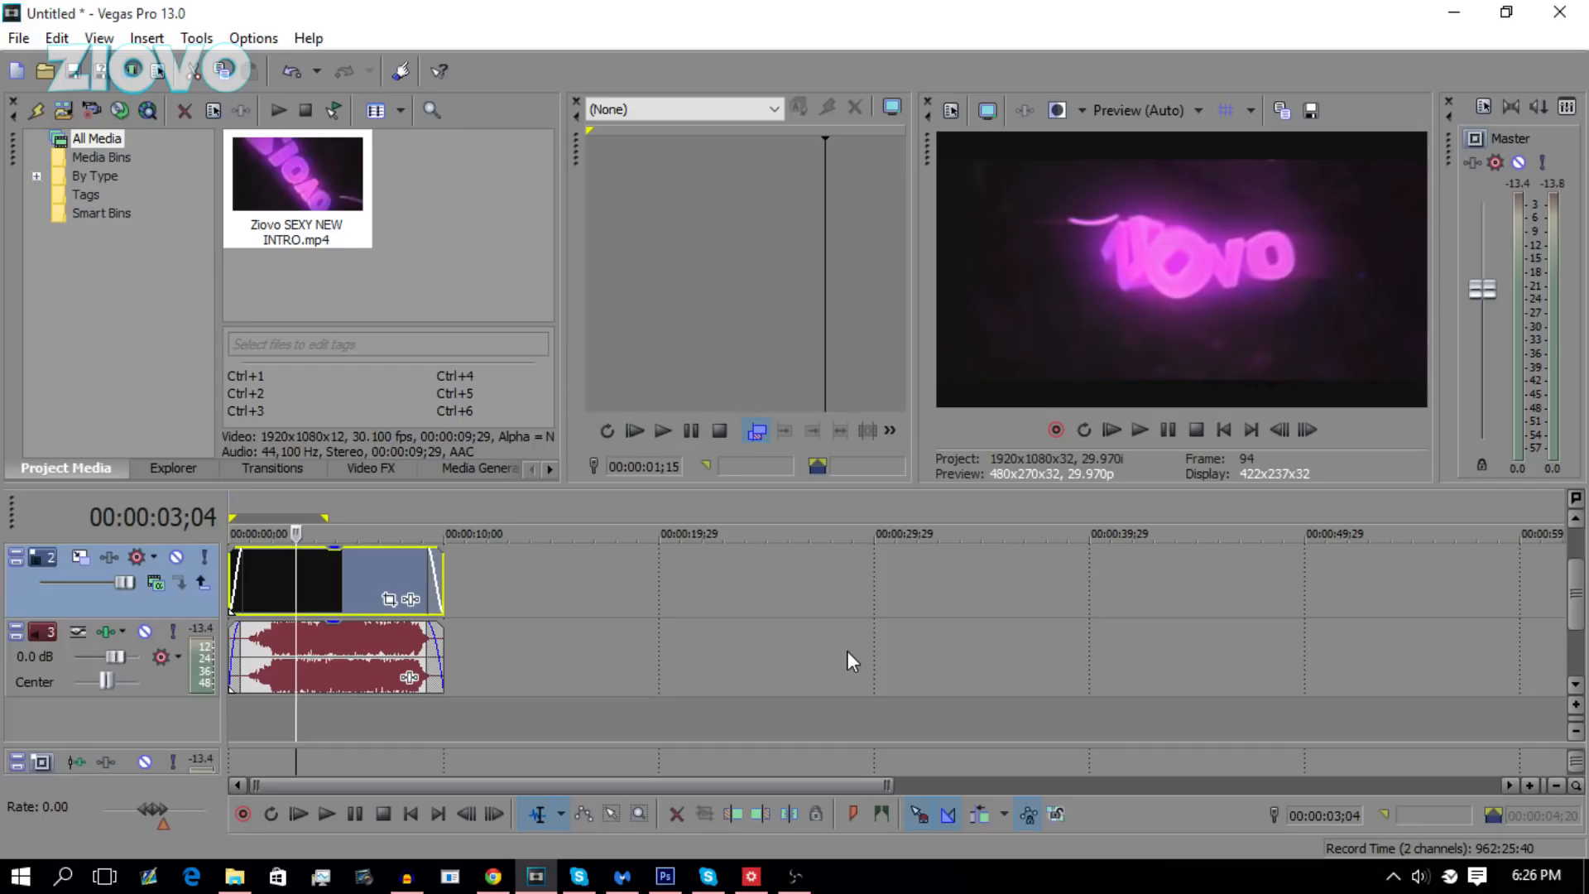
mouse_move(119, 106)
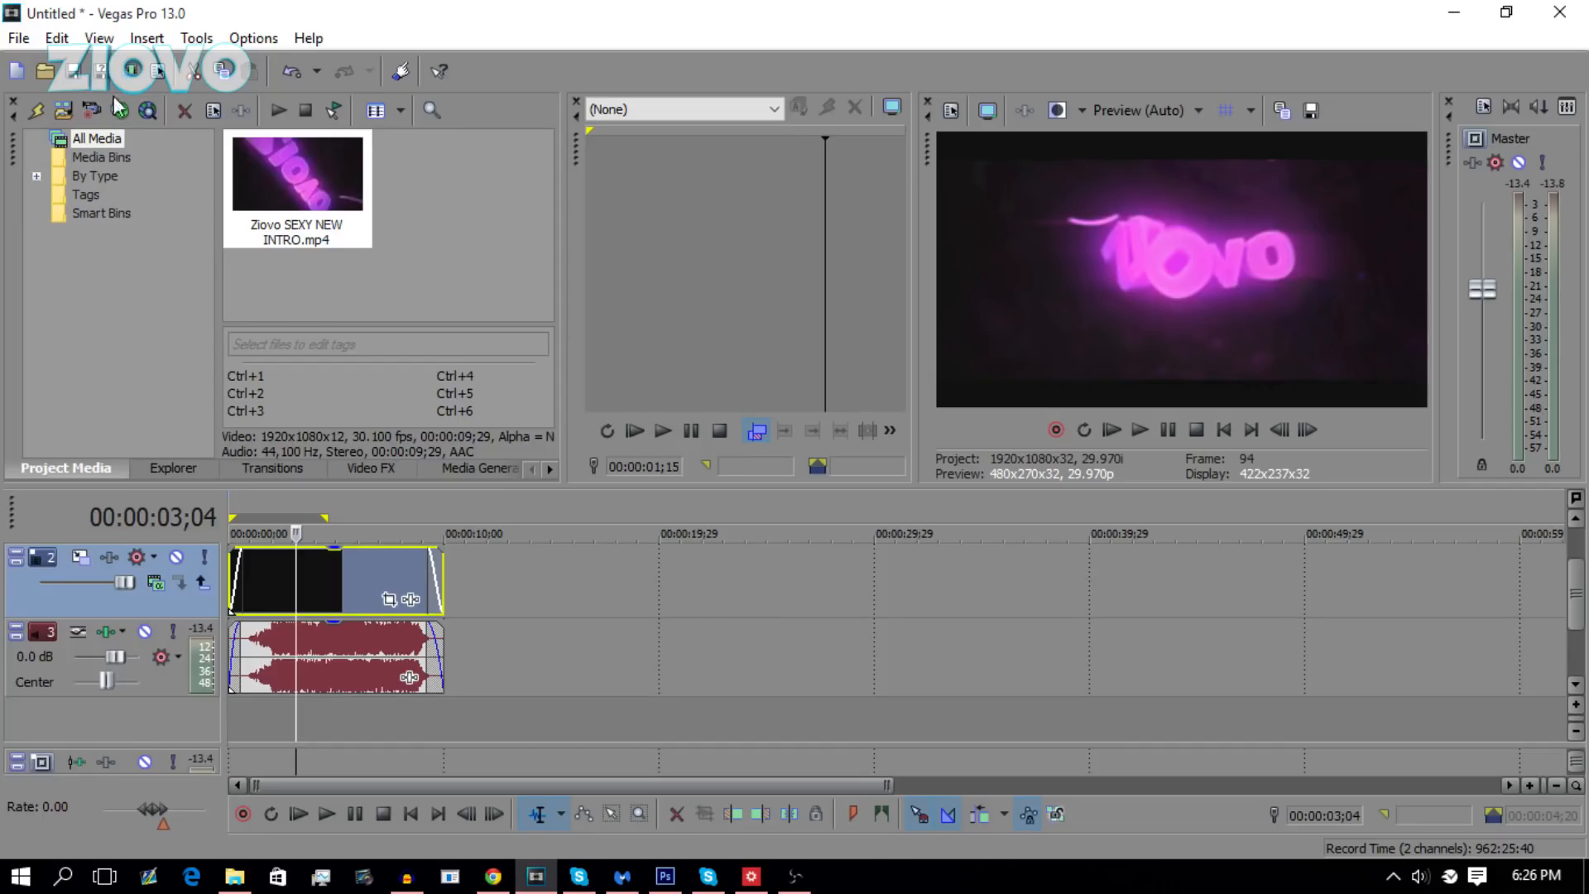
- Bring up File > Import > Media browsing the Downloads folder
click(16, 38)
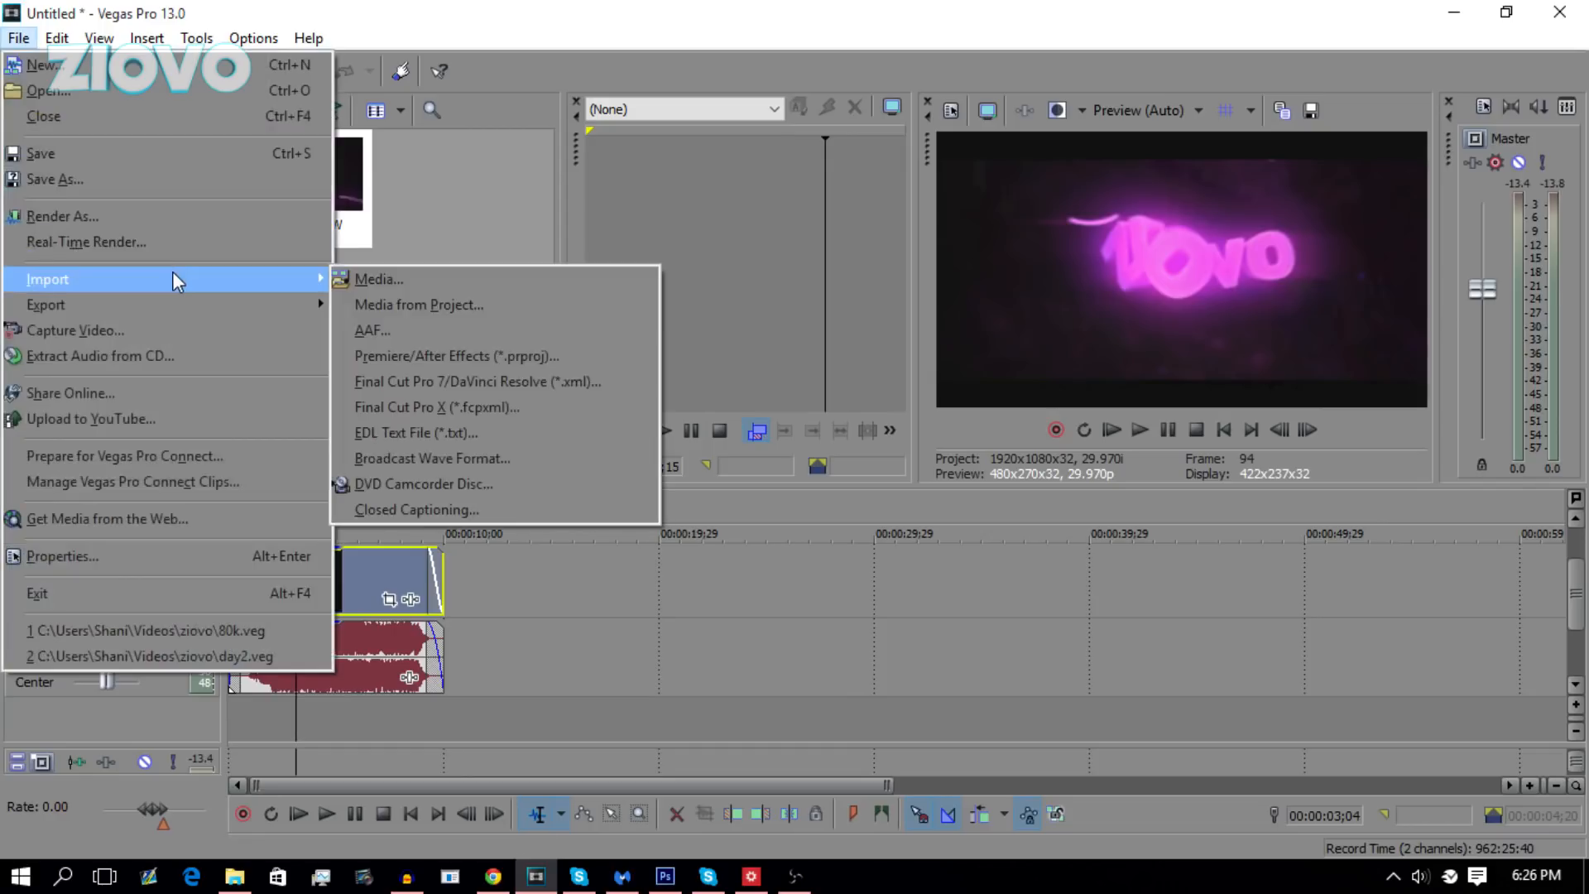
click(377, 278)
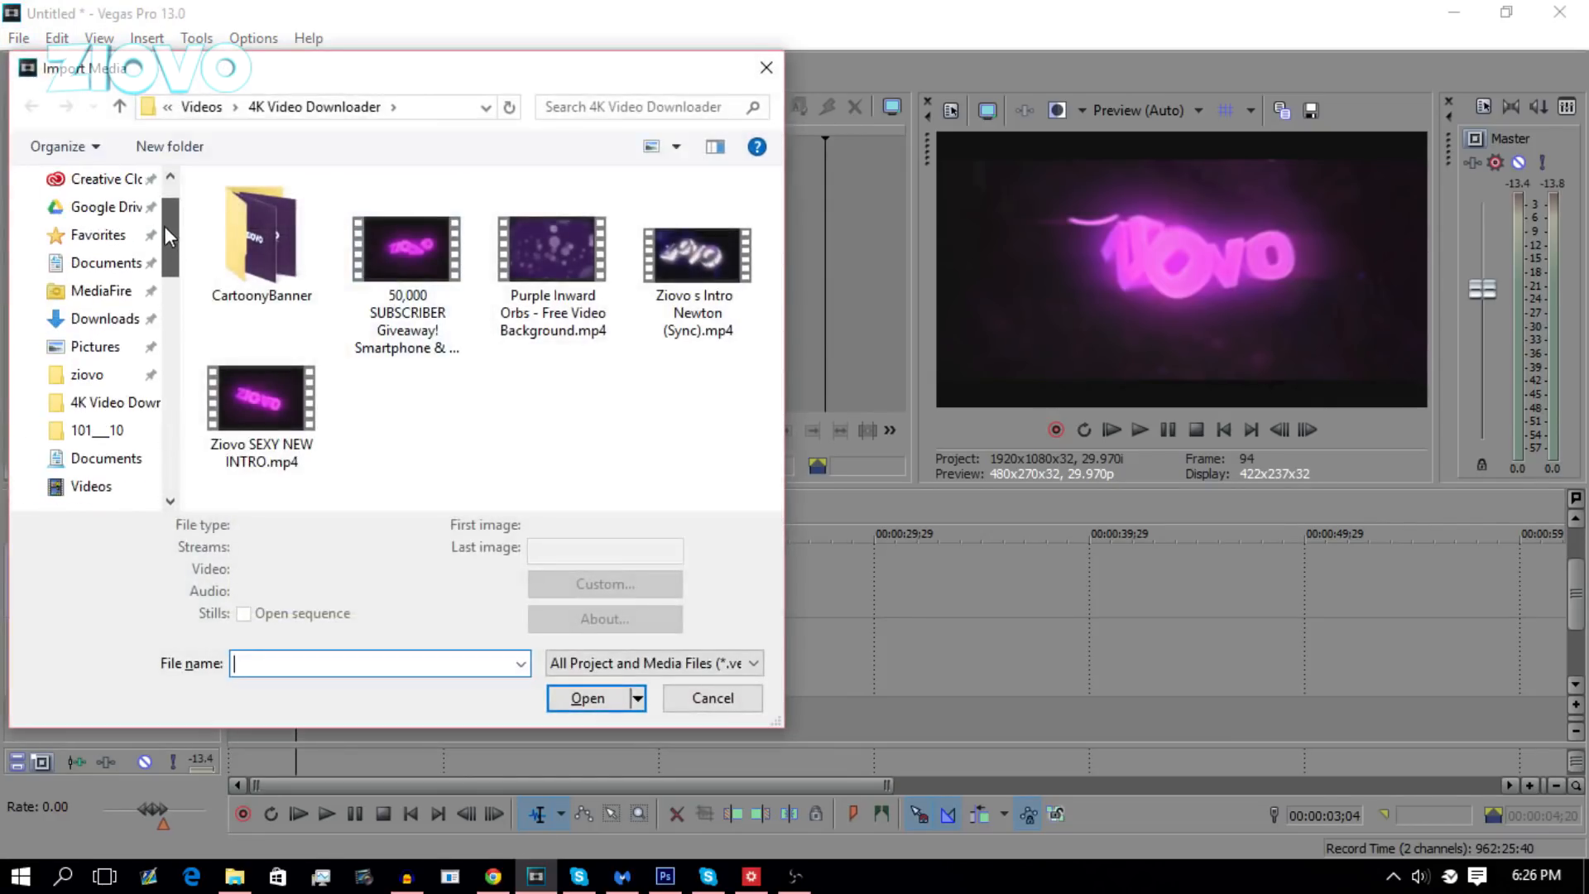
click(106, 318)
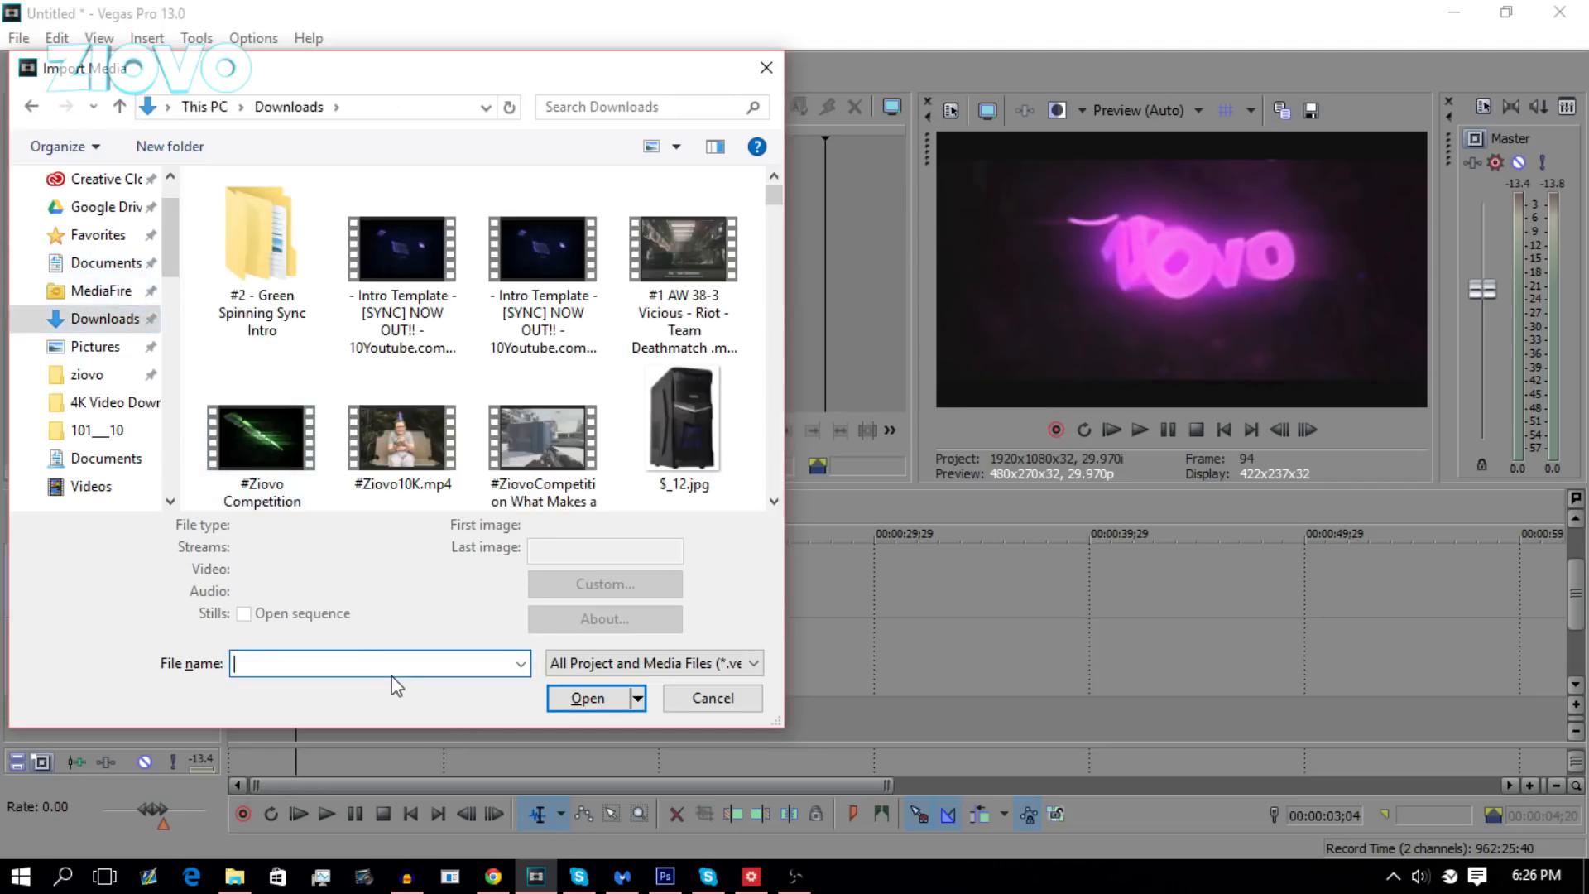
- Import the Black Ops III gameplay video and place it after the intro
click(586, 697)
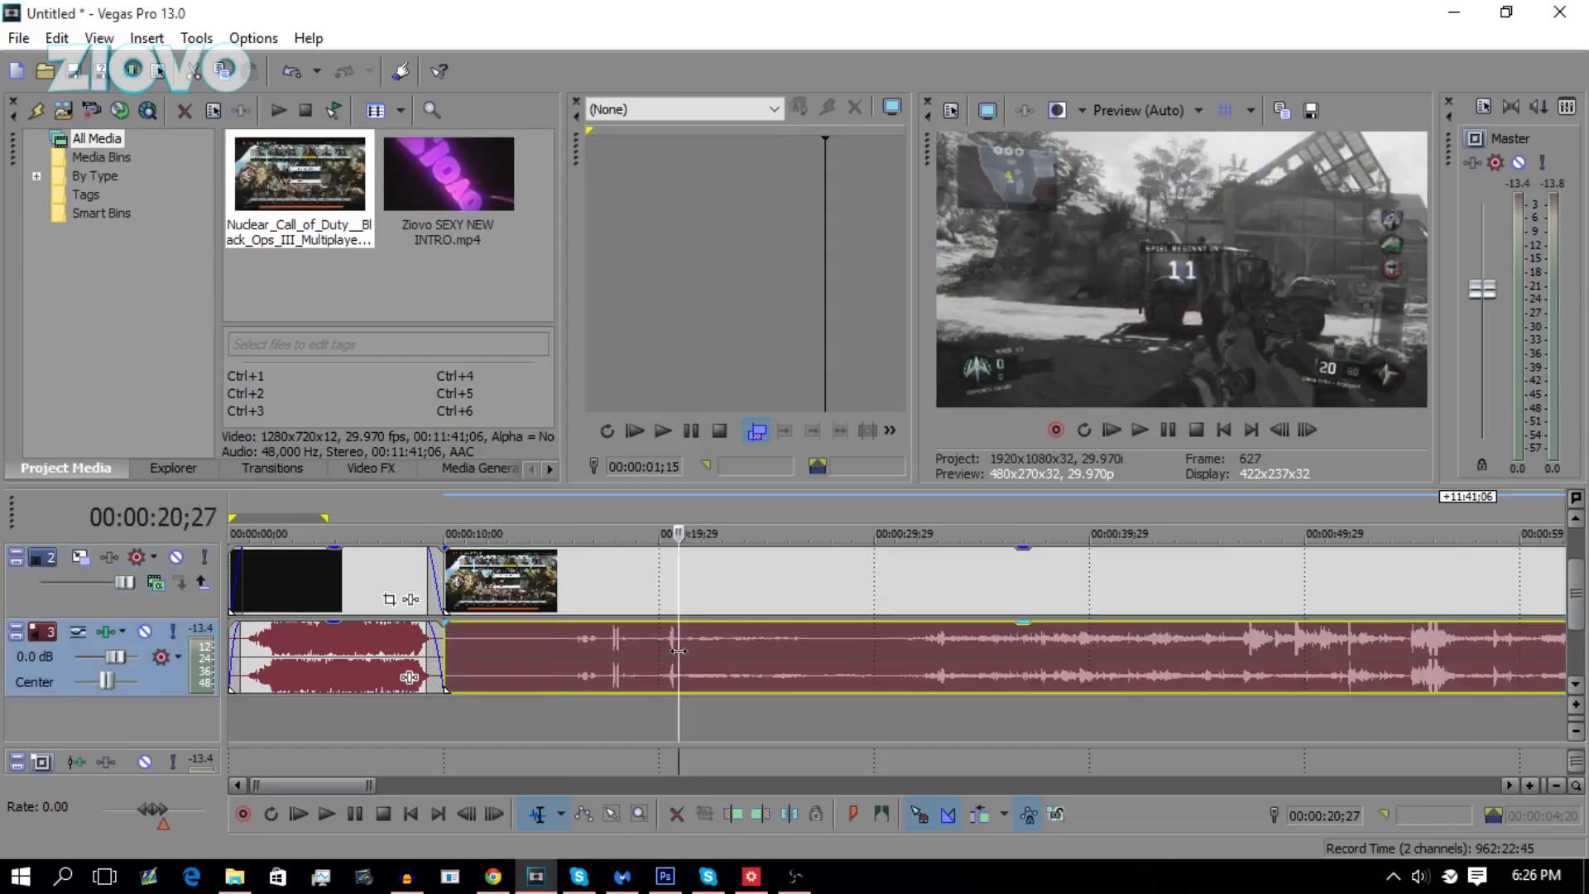
- Delete the gameplay clip's audio event and disable resampling in its properties
key(Delete)
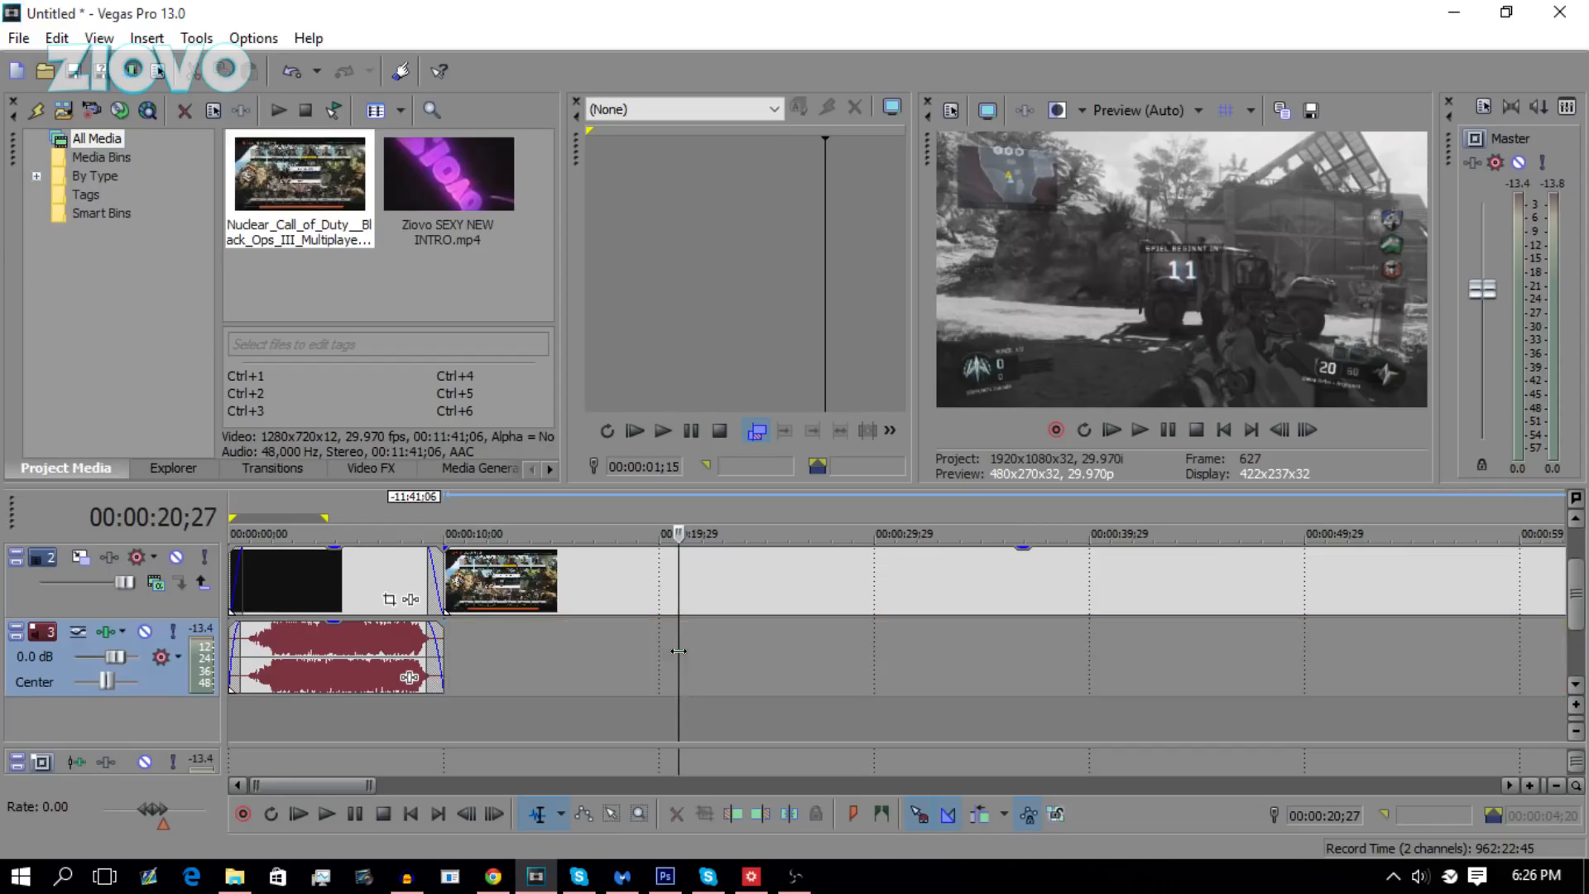
right_click(499, 581)
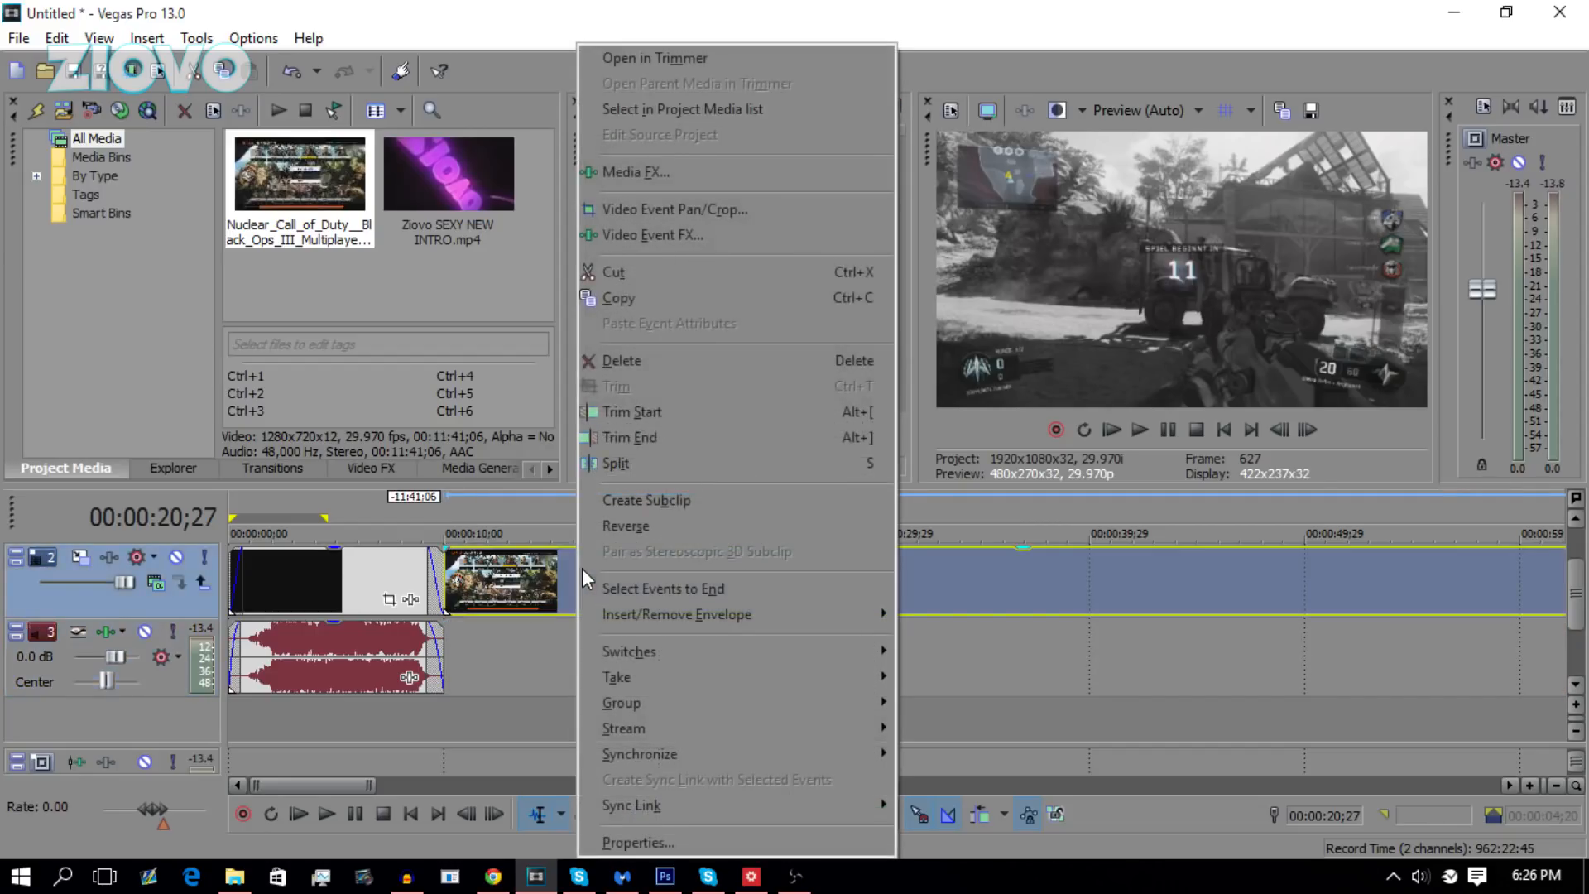
click(636, 843)
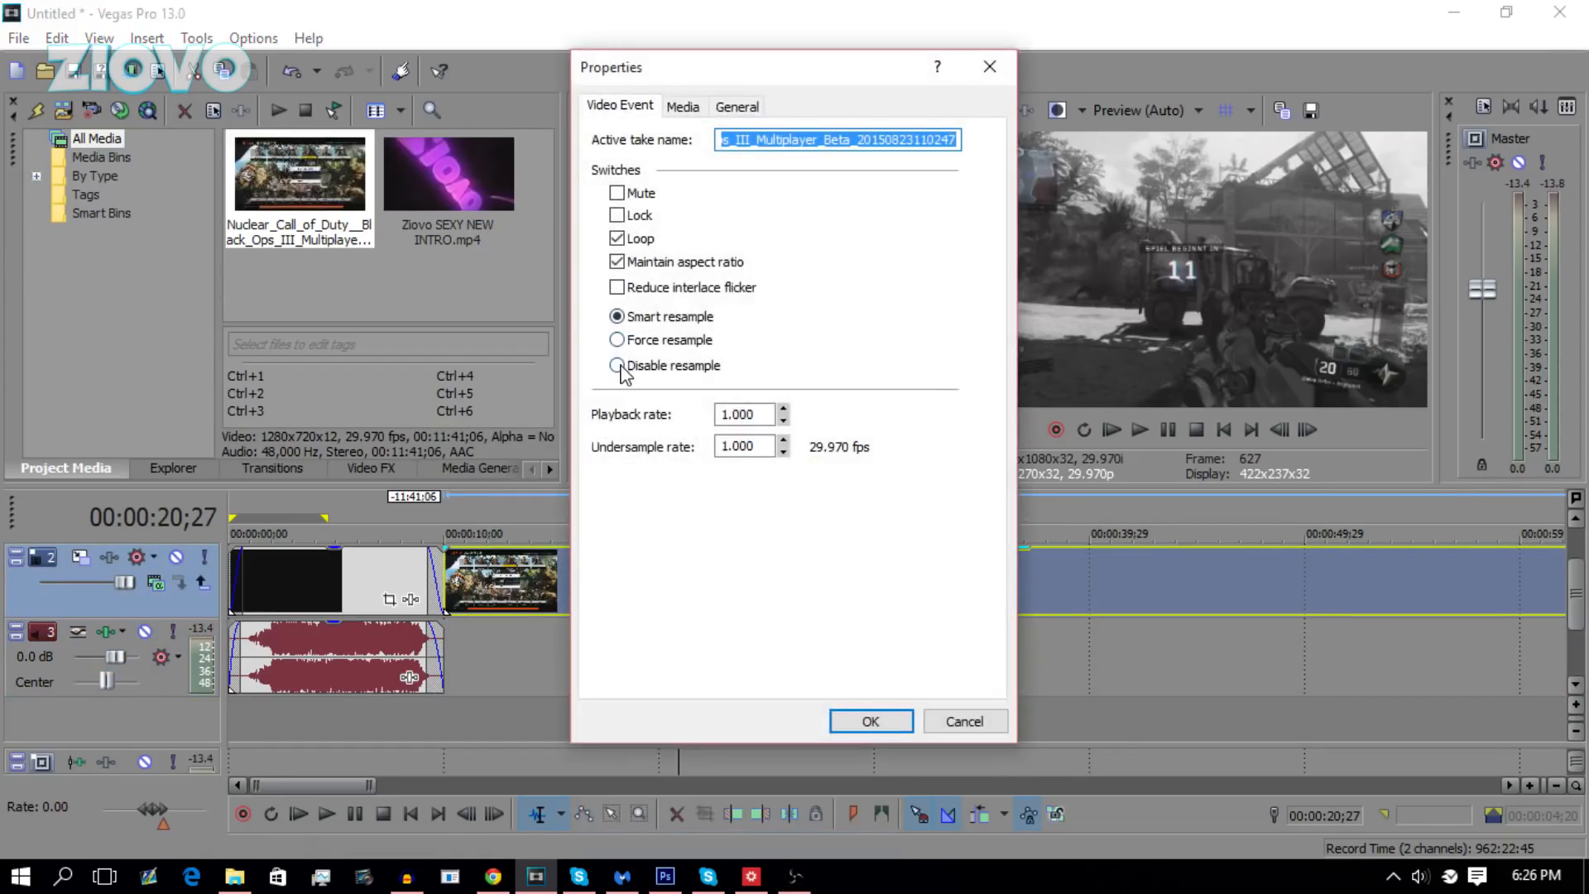
click(869, 720)
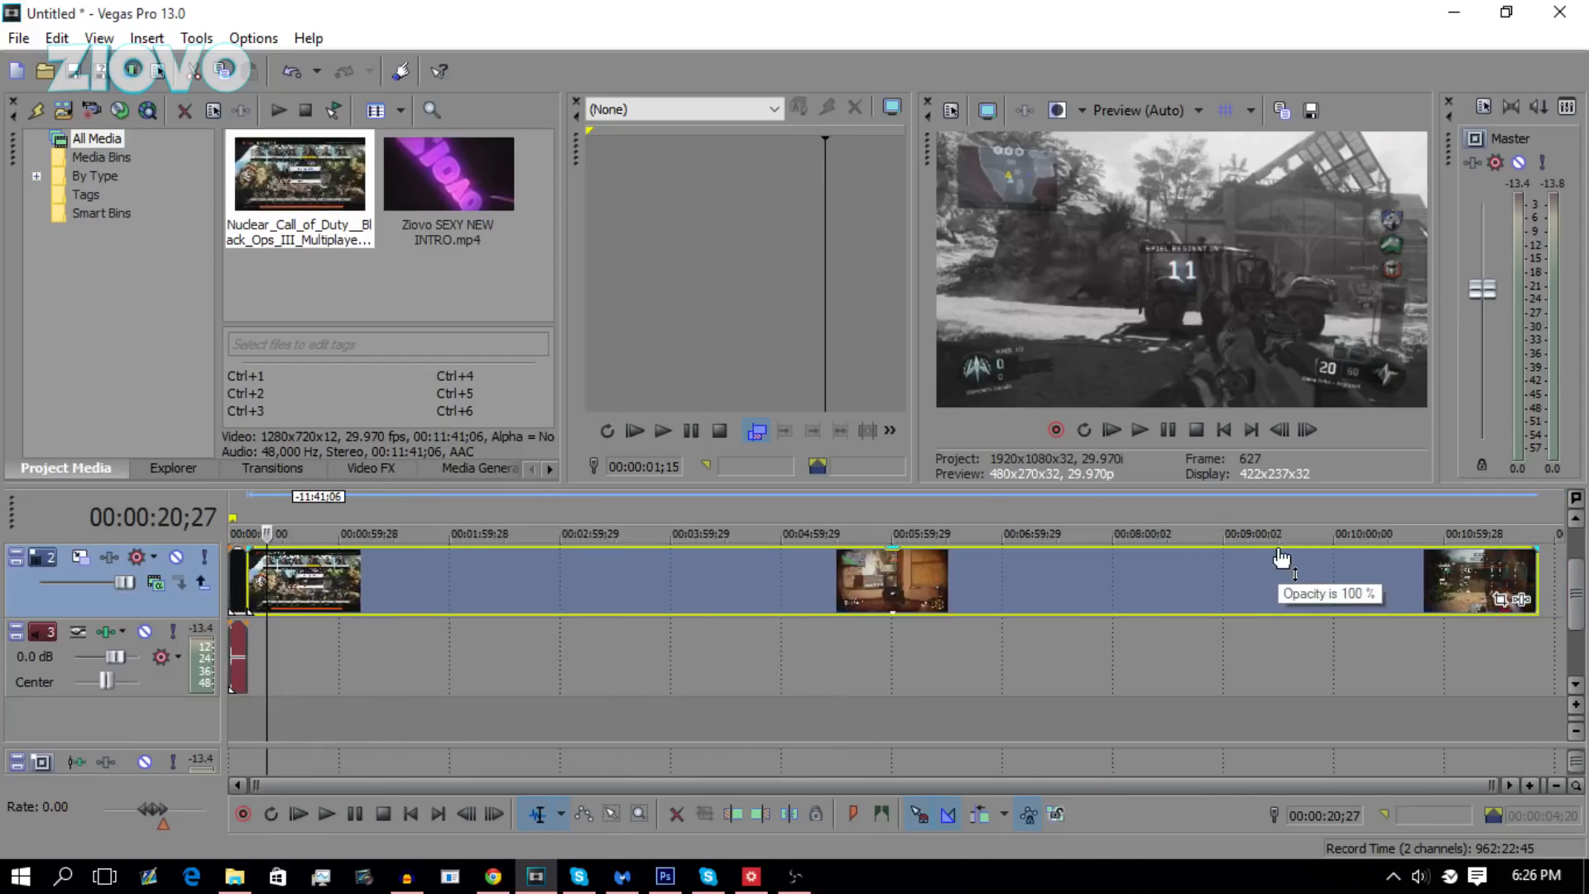
mouse_move(1505, 554)
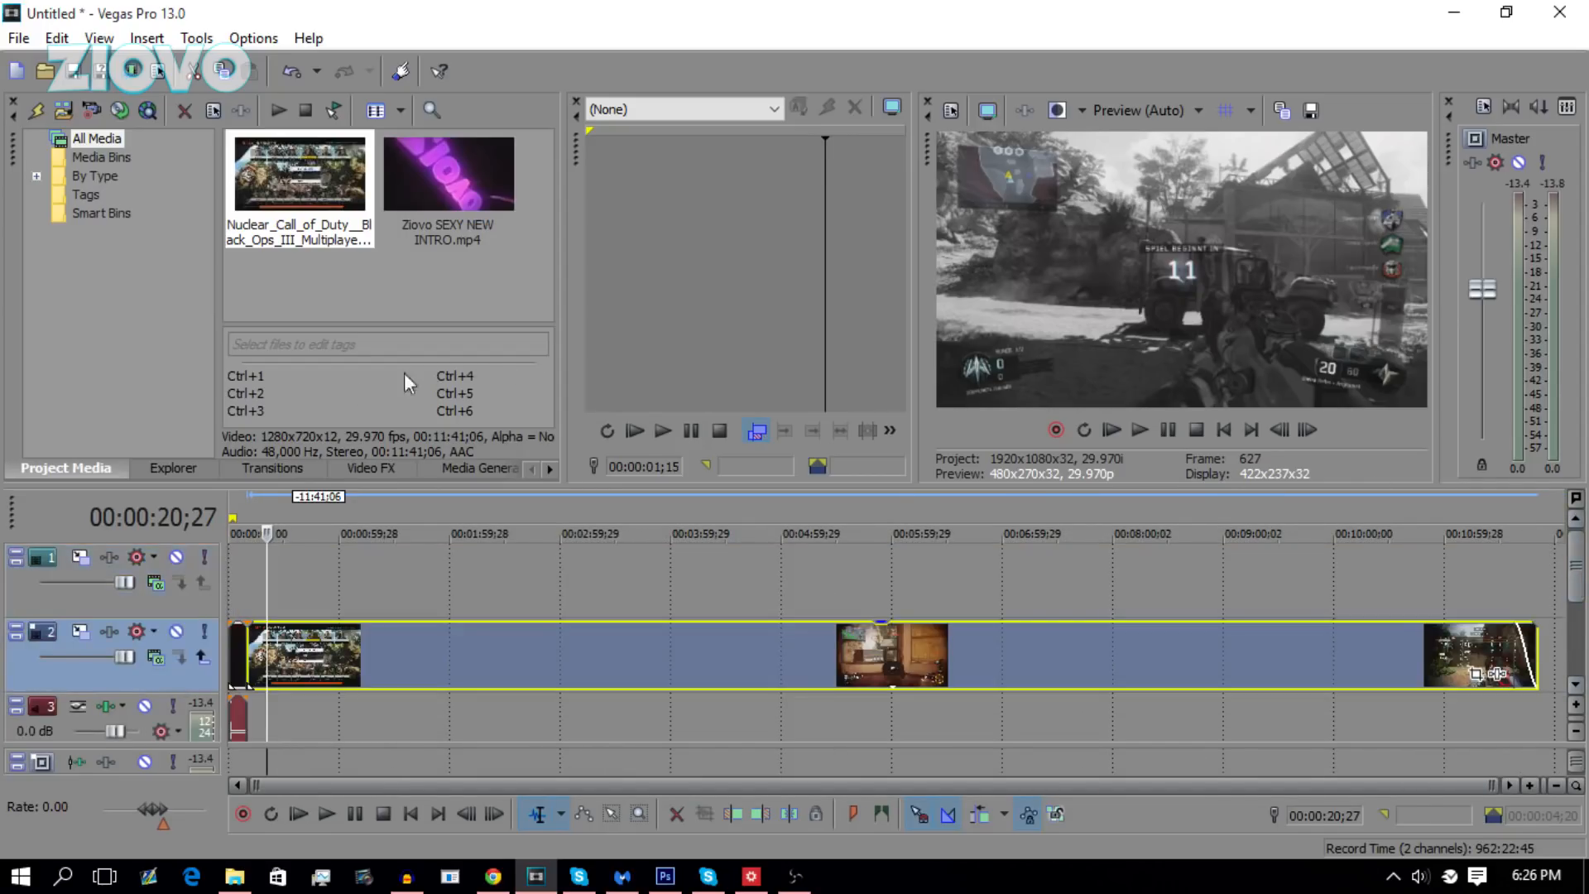
mouse_move(637, 815)
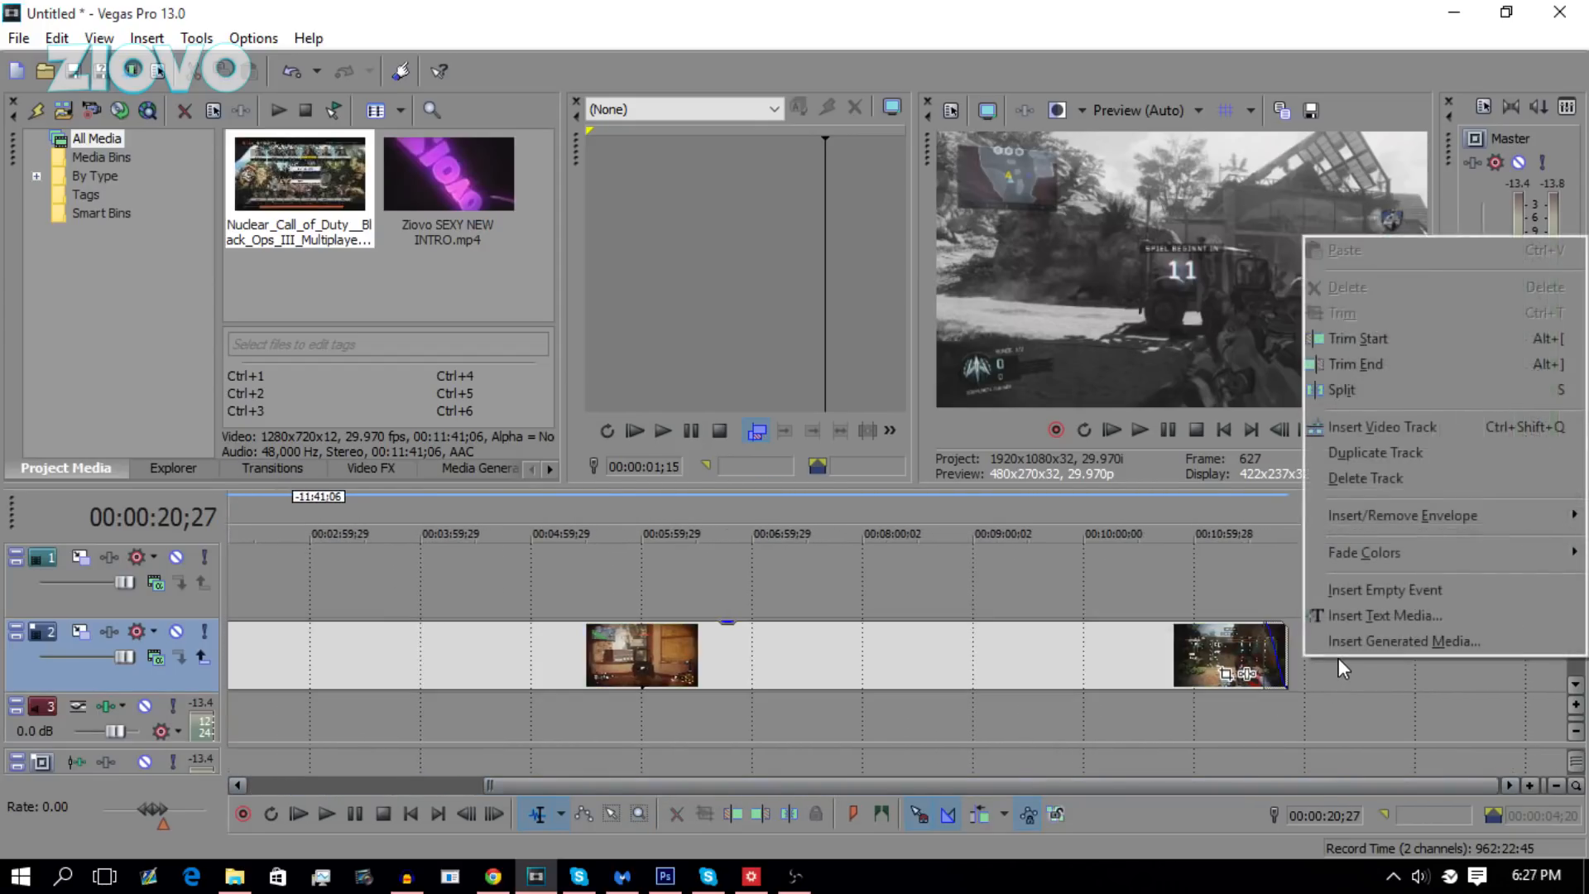
mouse_move(1380, 427)
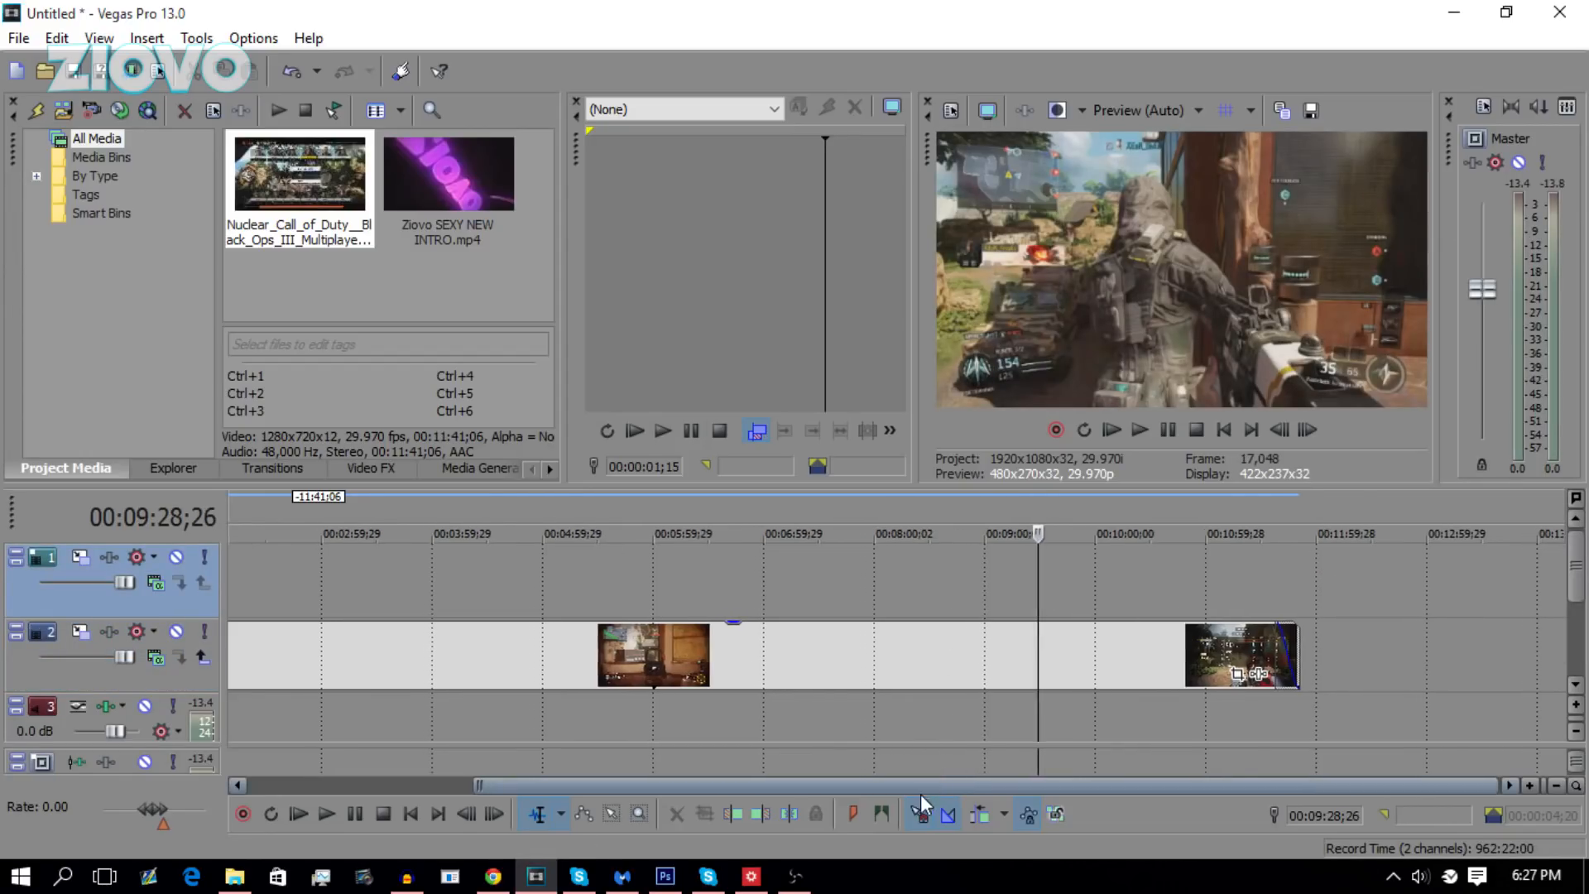
- Reopen the File menu to start another media import
click(17, 38)
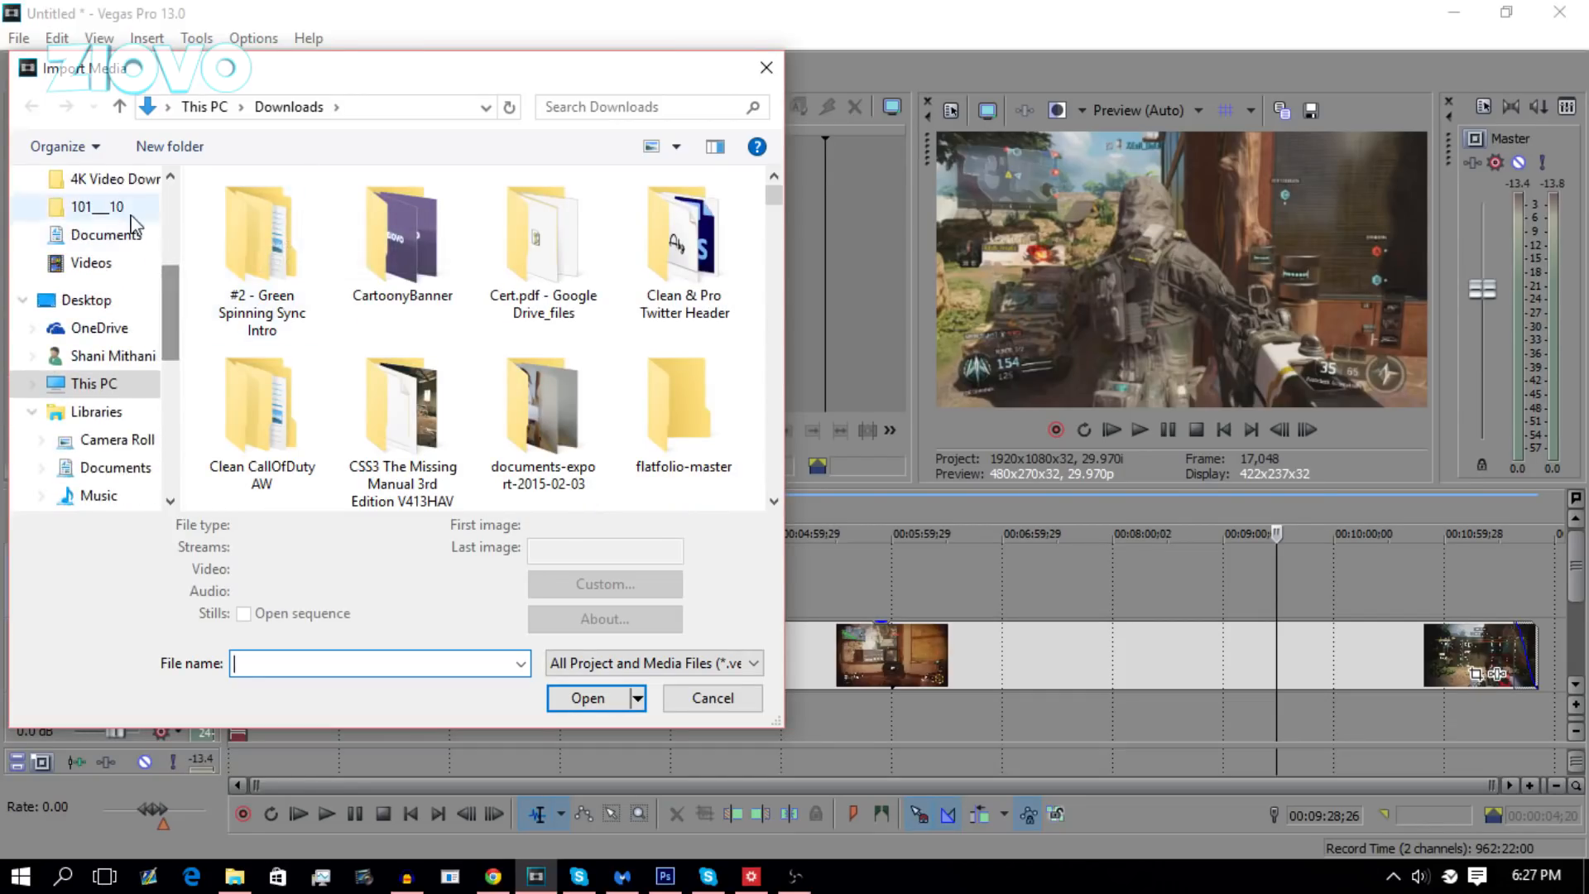
- Browse to the ziovo videos folder and filter the file name with 'intro'
click(89, 263)
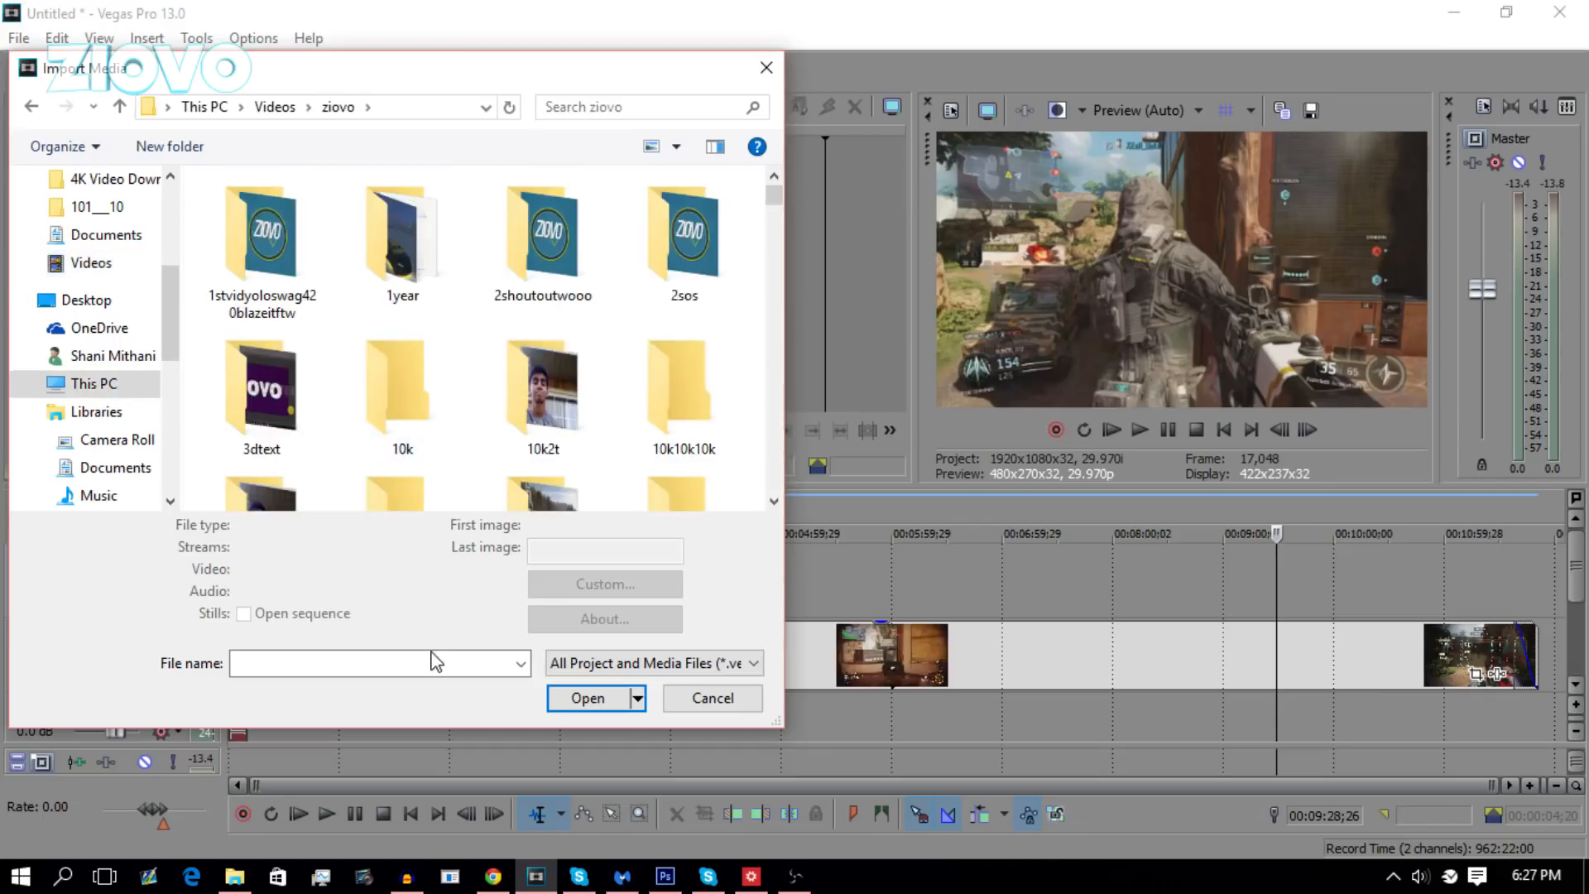
text(intro)
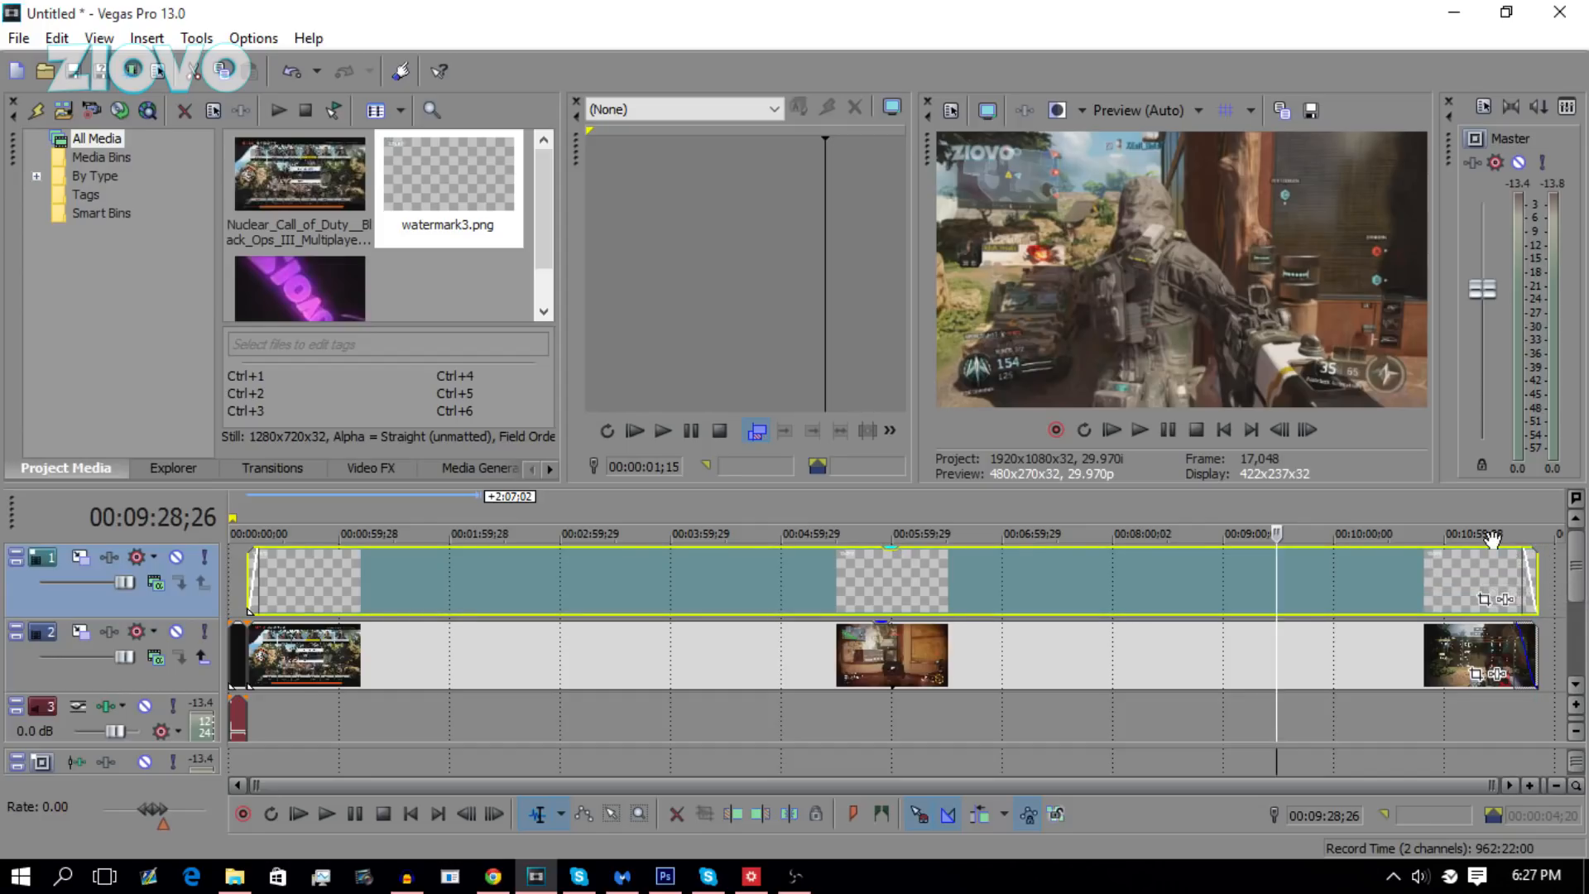
mouse_move(1293, 320)
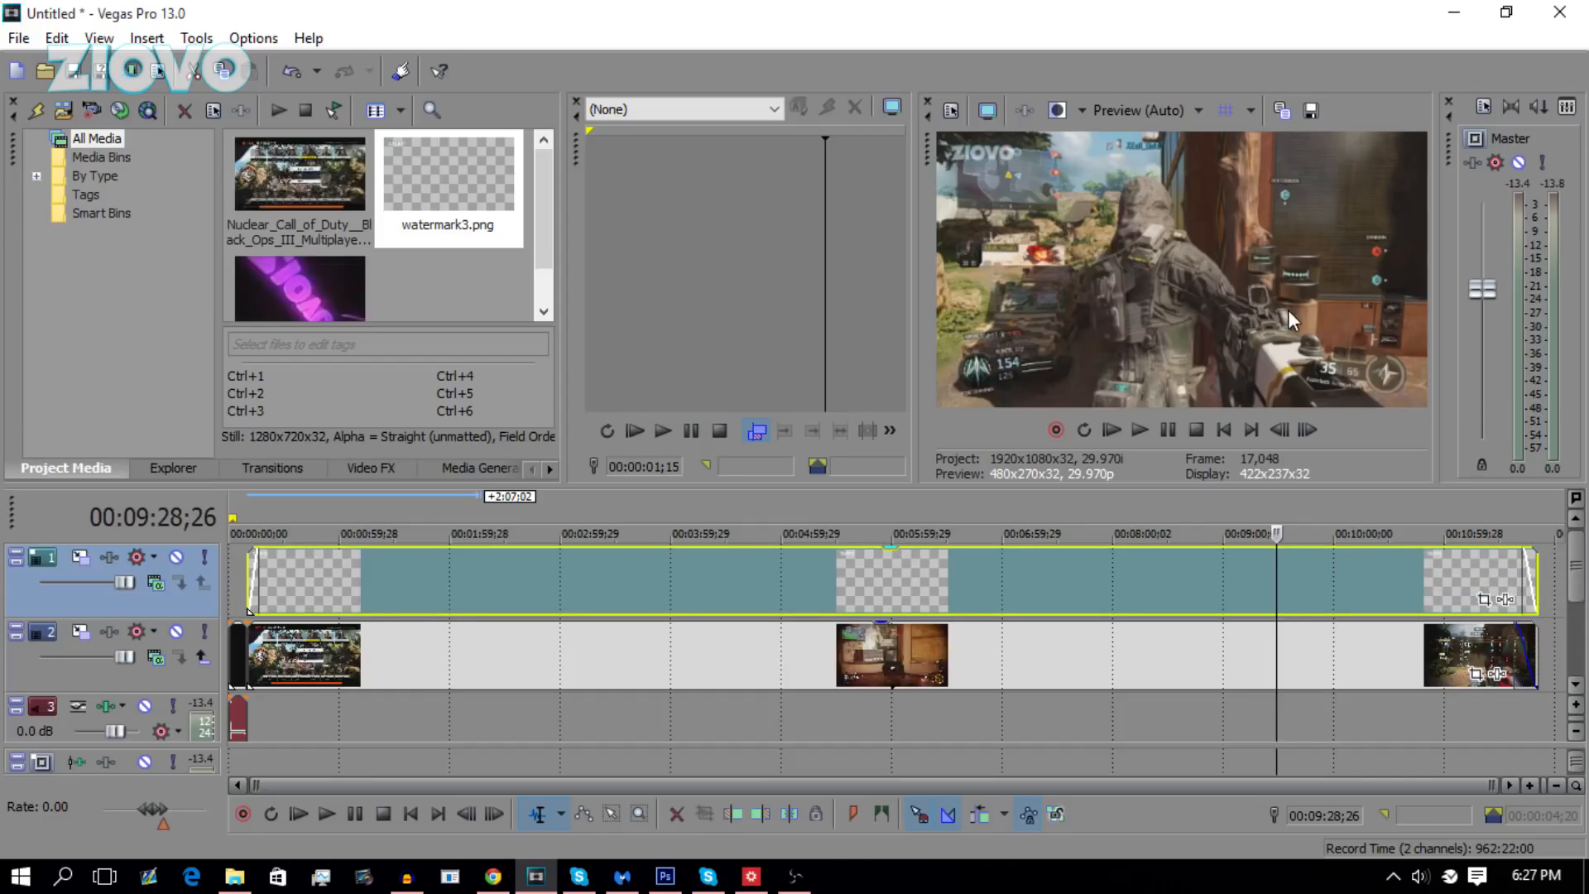
mouse_move(990, 61)
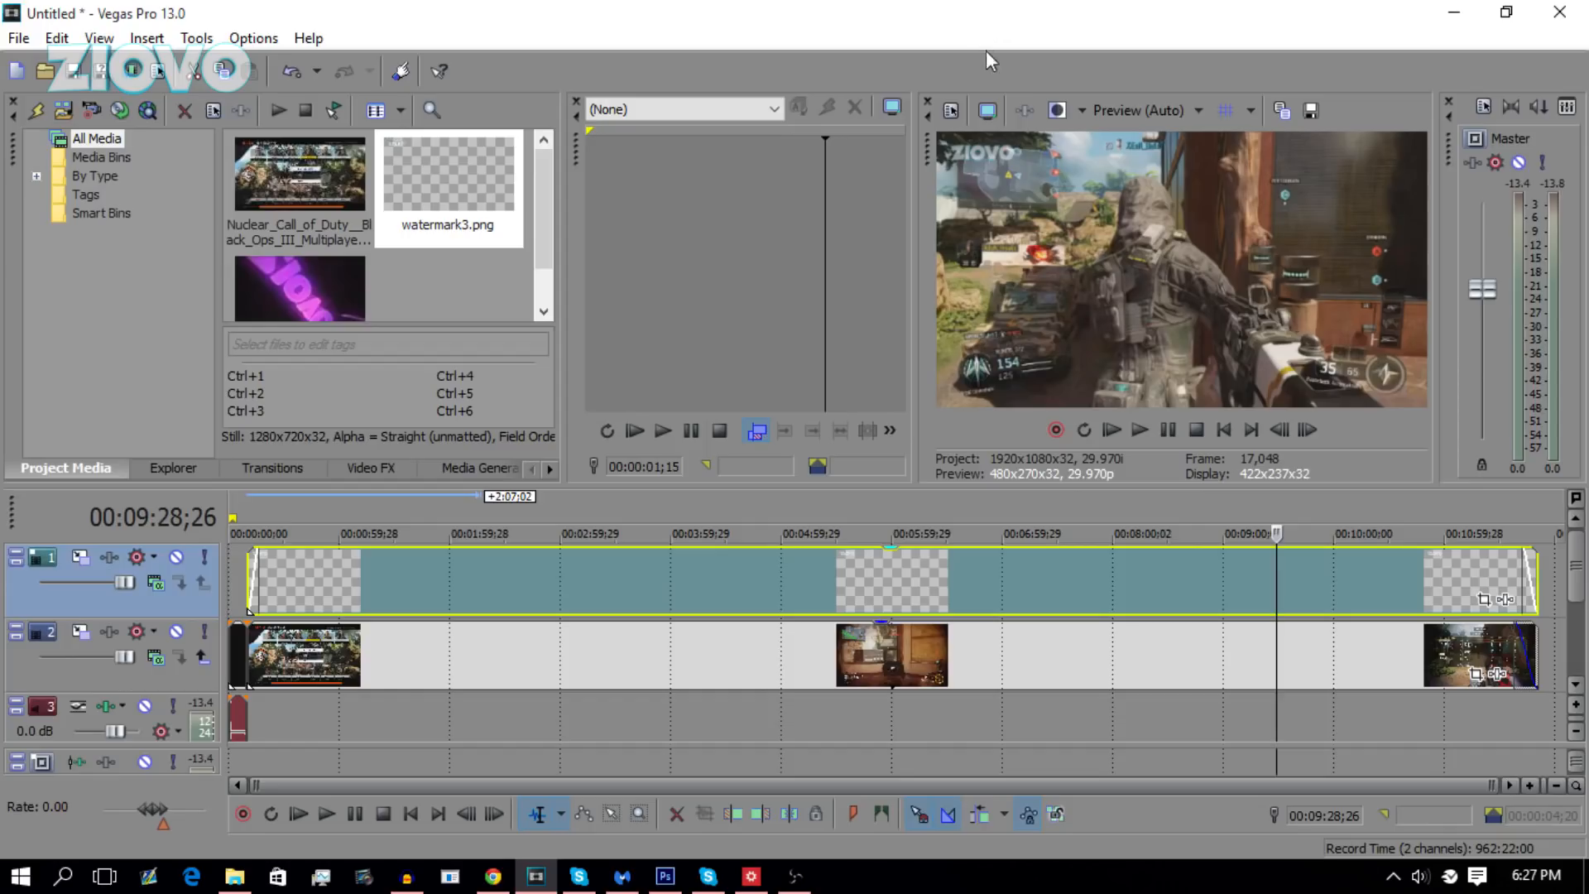
mouse_move(952, 111)
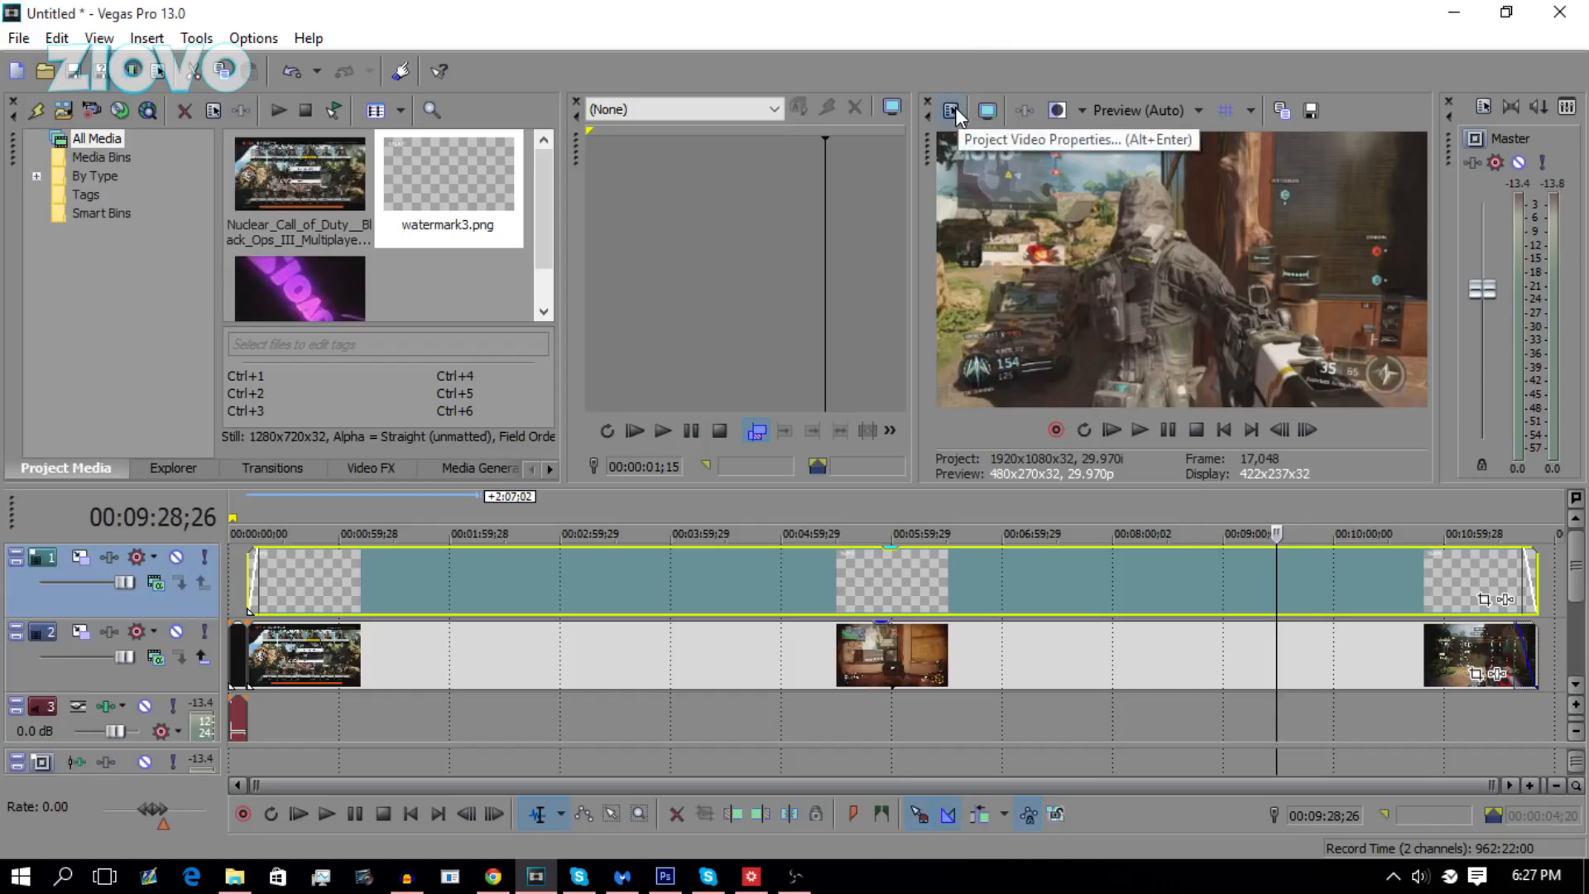
- Set the project frame rate to 59.940 (Double NTSC) in Project Properties and confirm
click(952, 111)
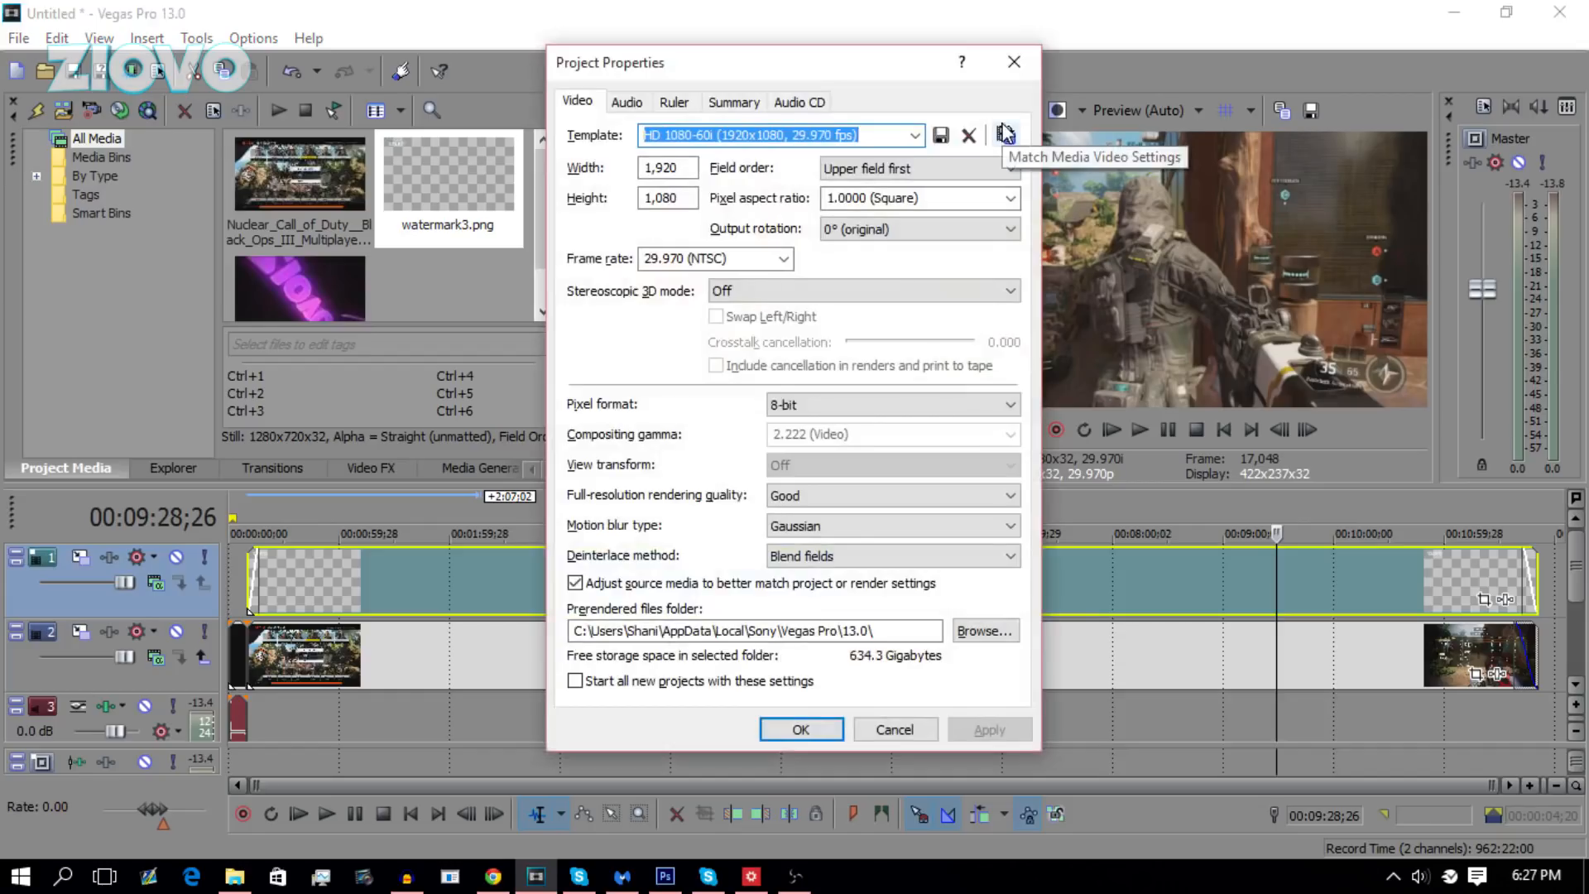
click(667, 167)
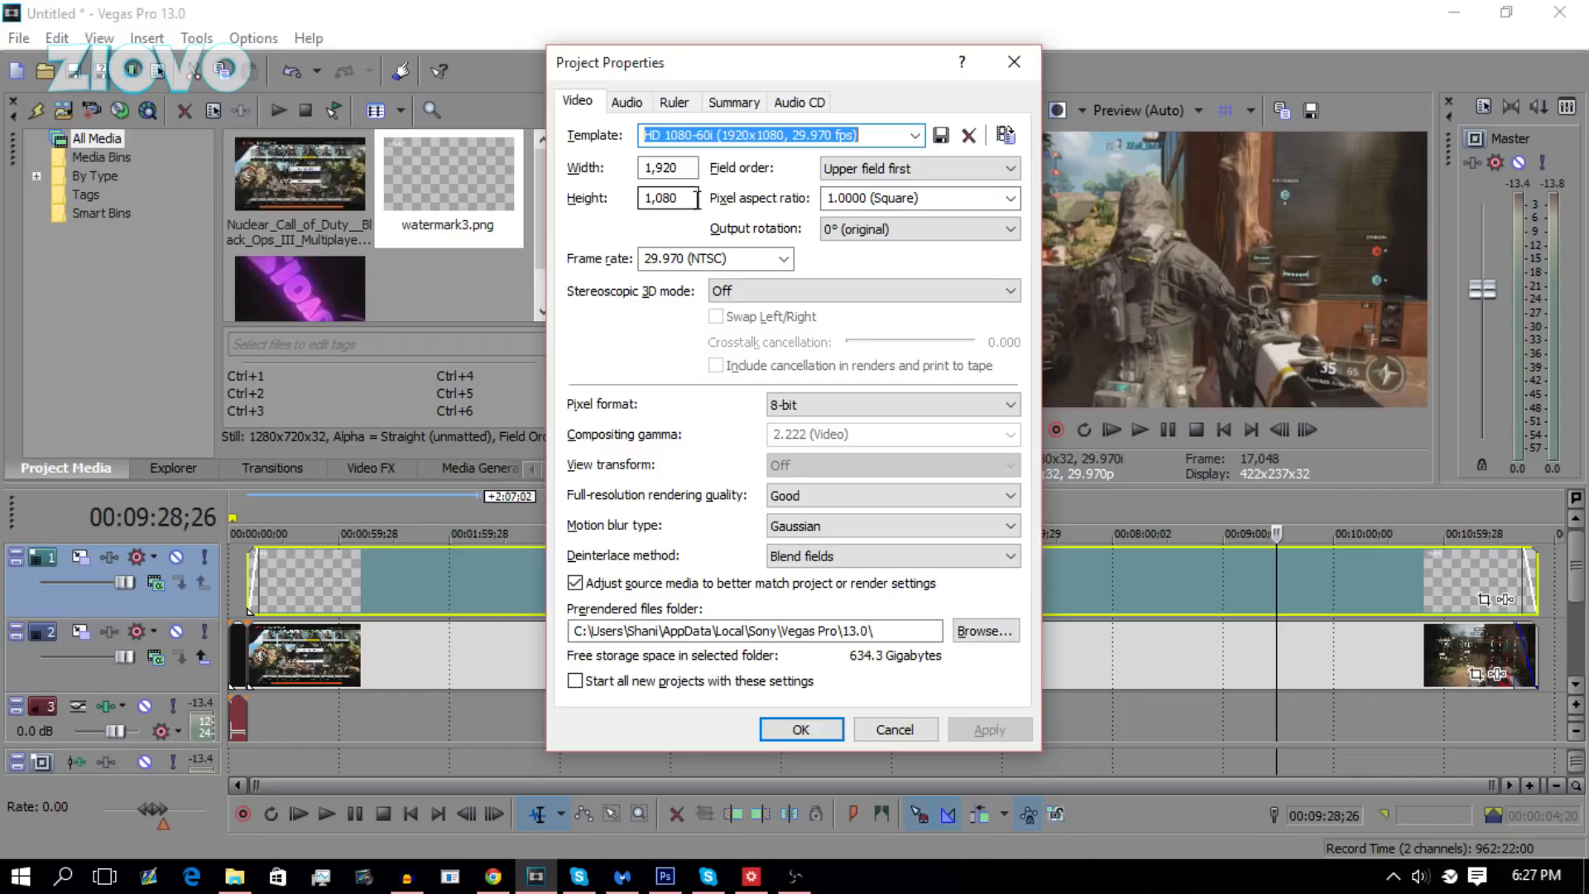
click(785, 258)
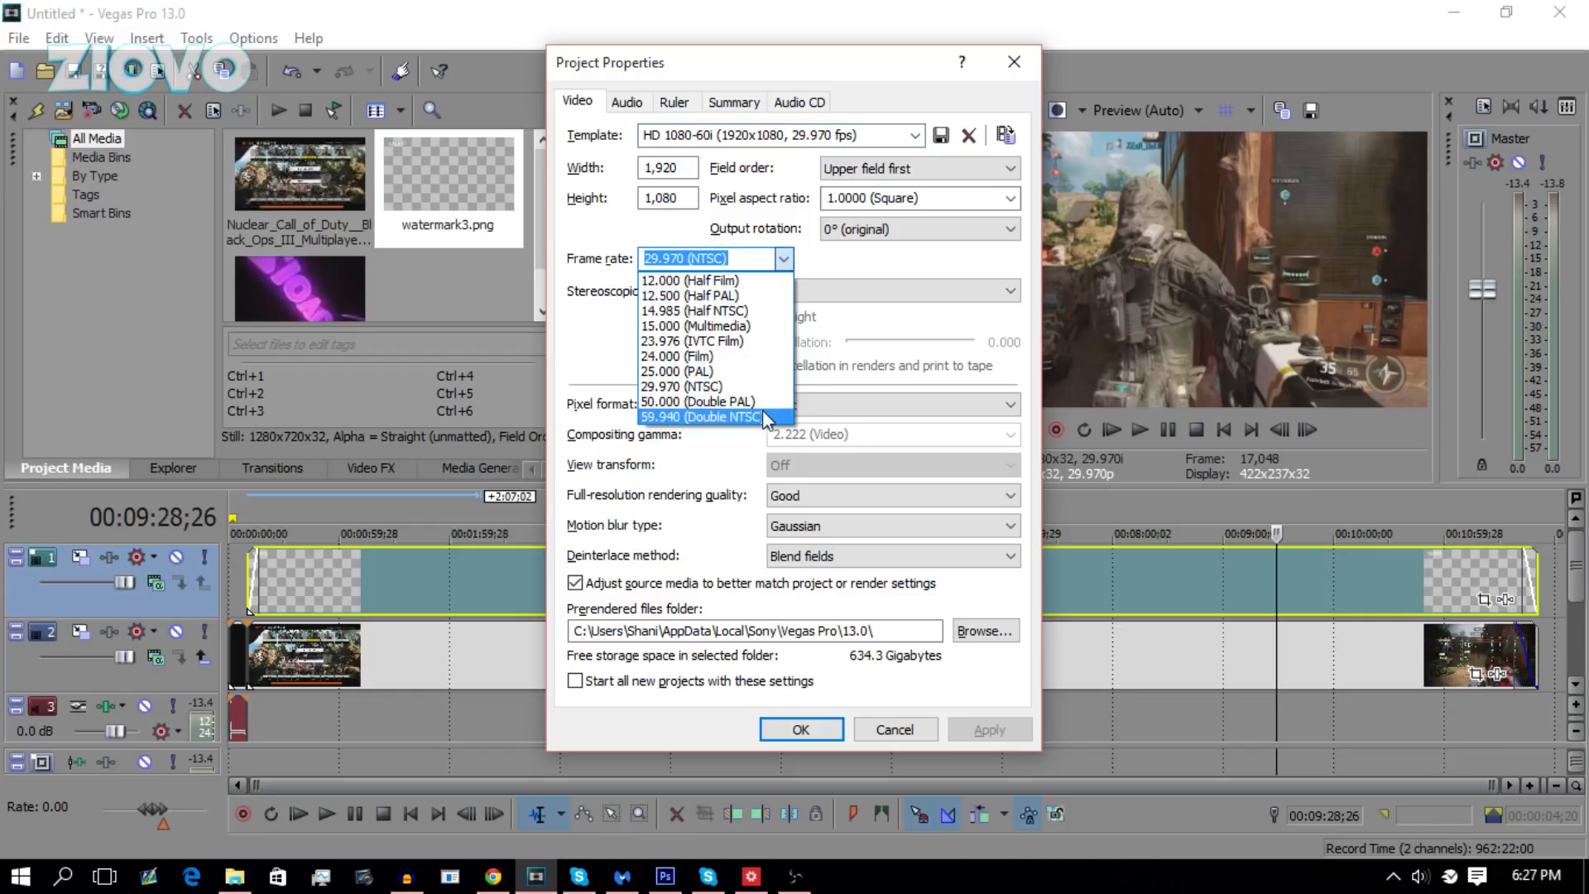
click(698, 417)
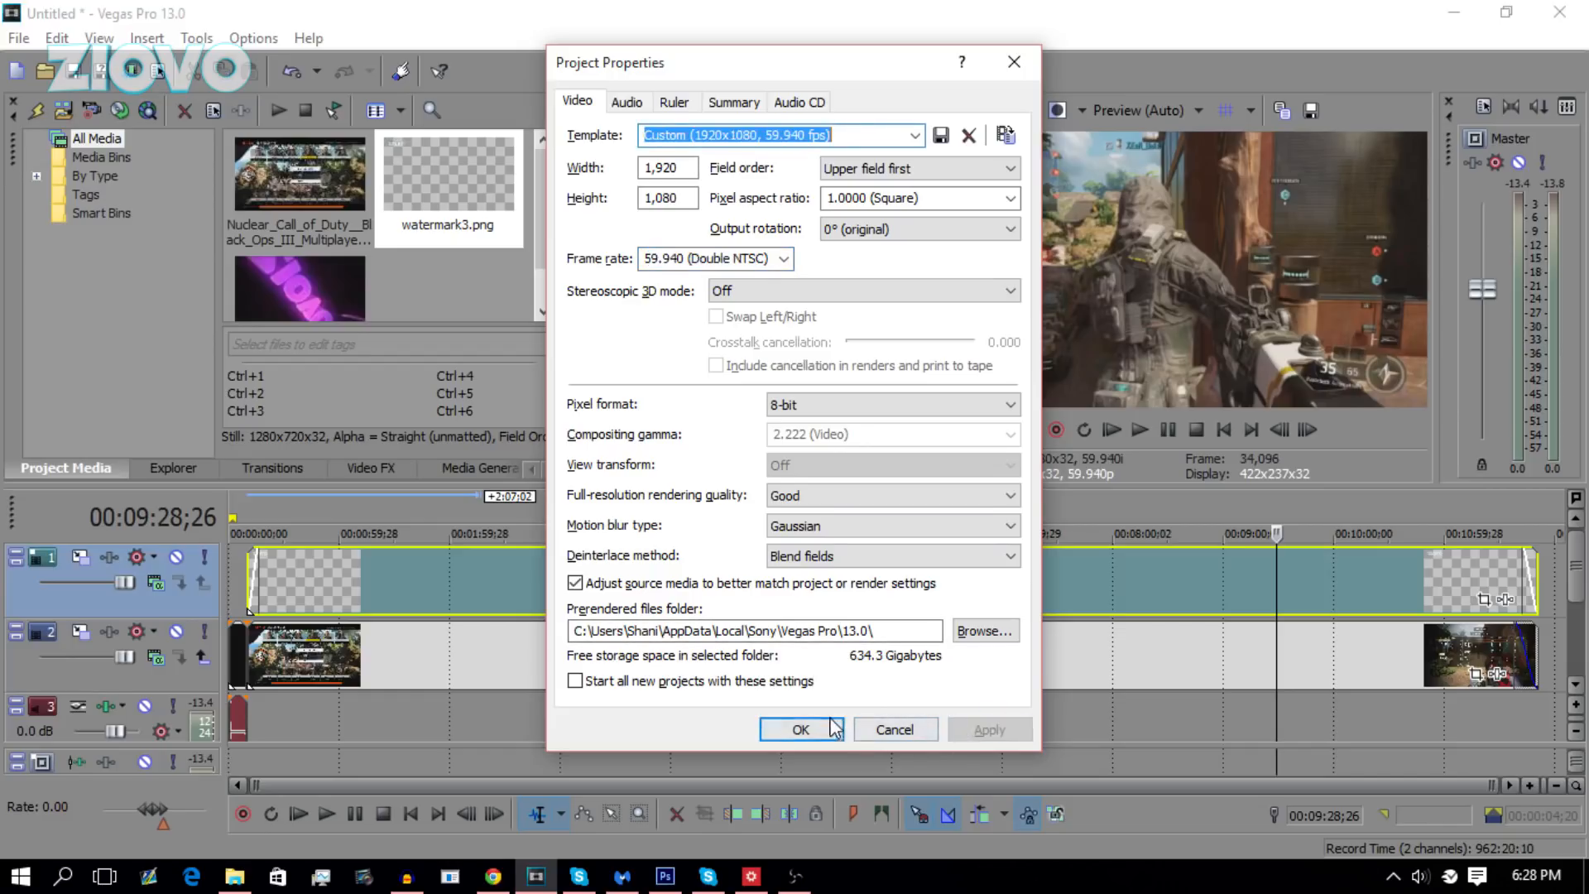
click(800, 729)
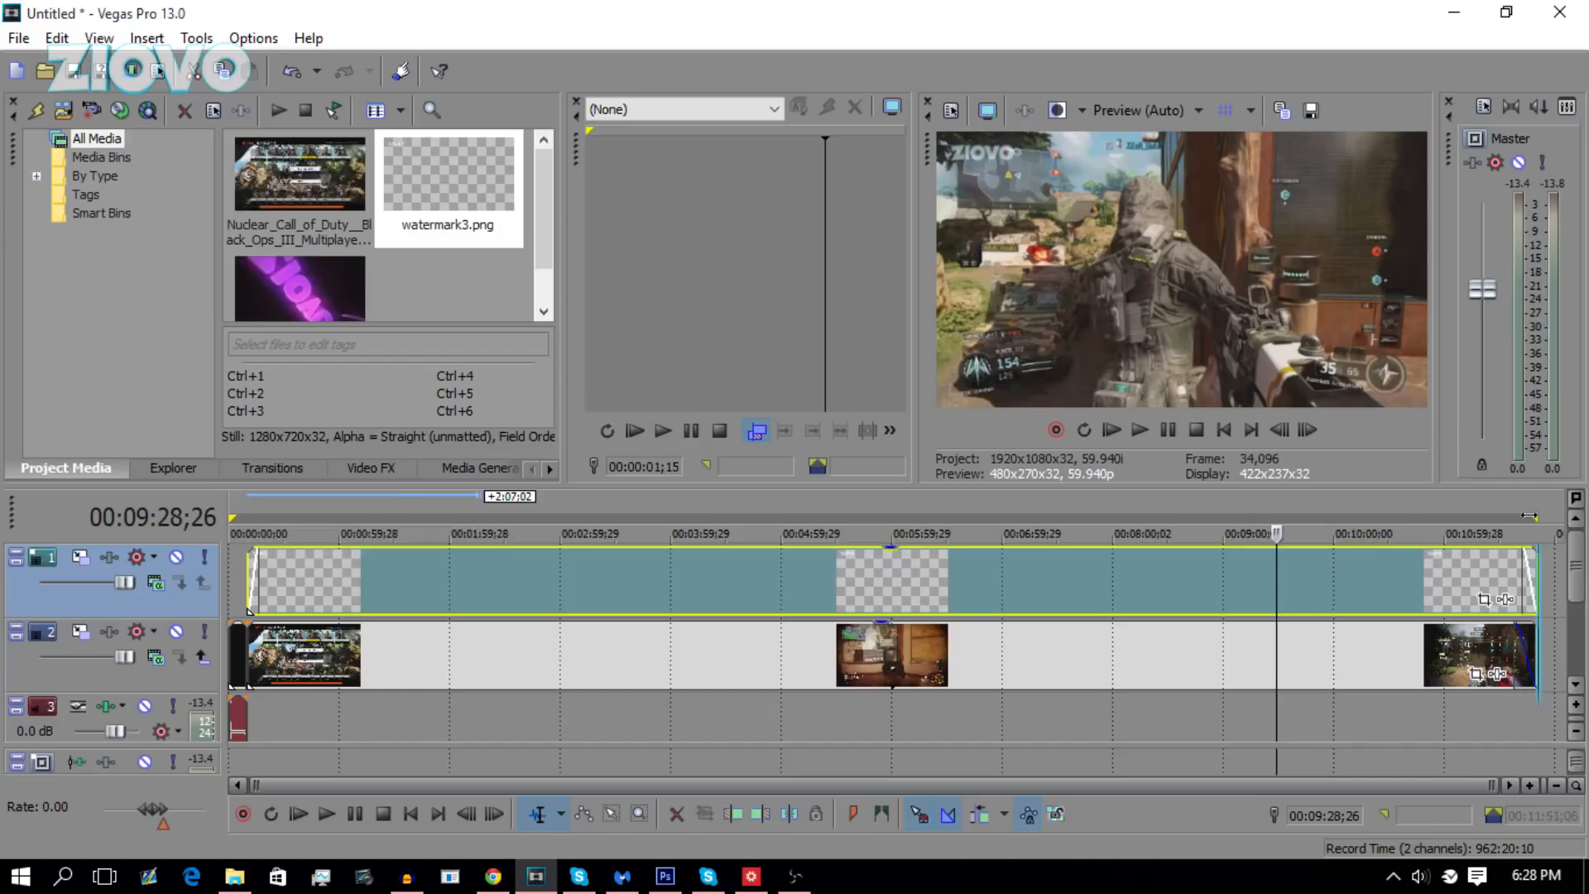
- Bring up the Render As dialog from the File menu
click(18, 38)
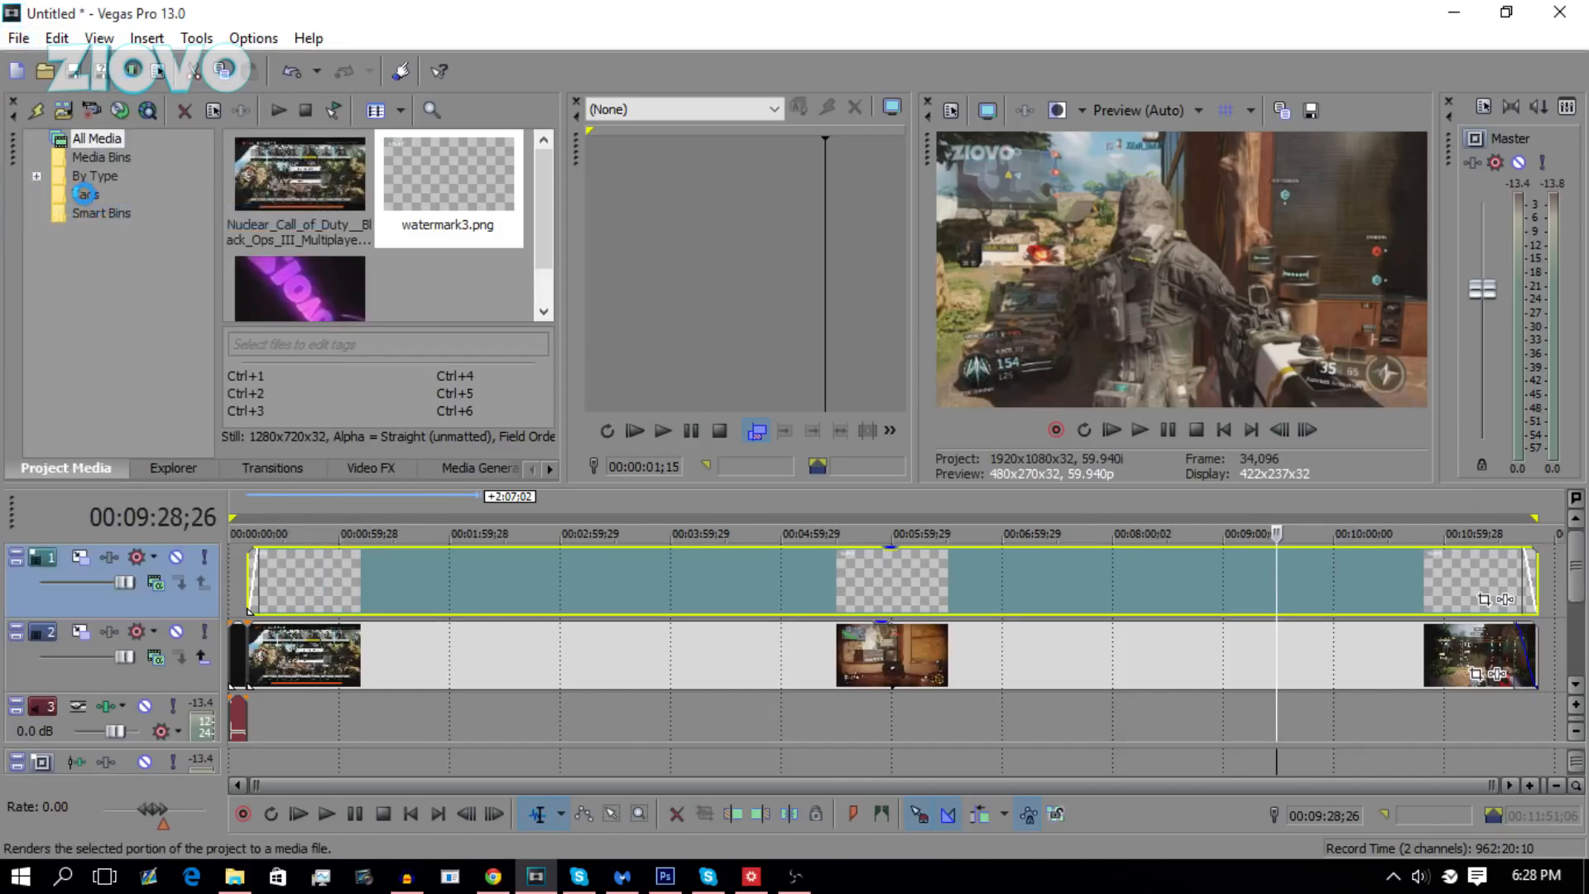
click(96, 176)
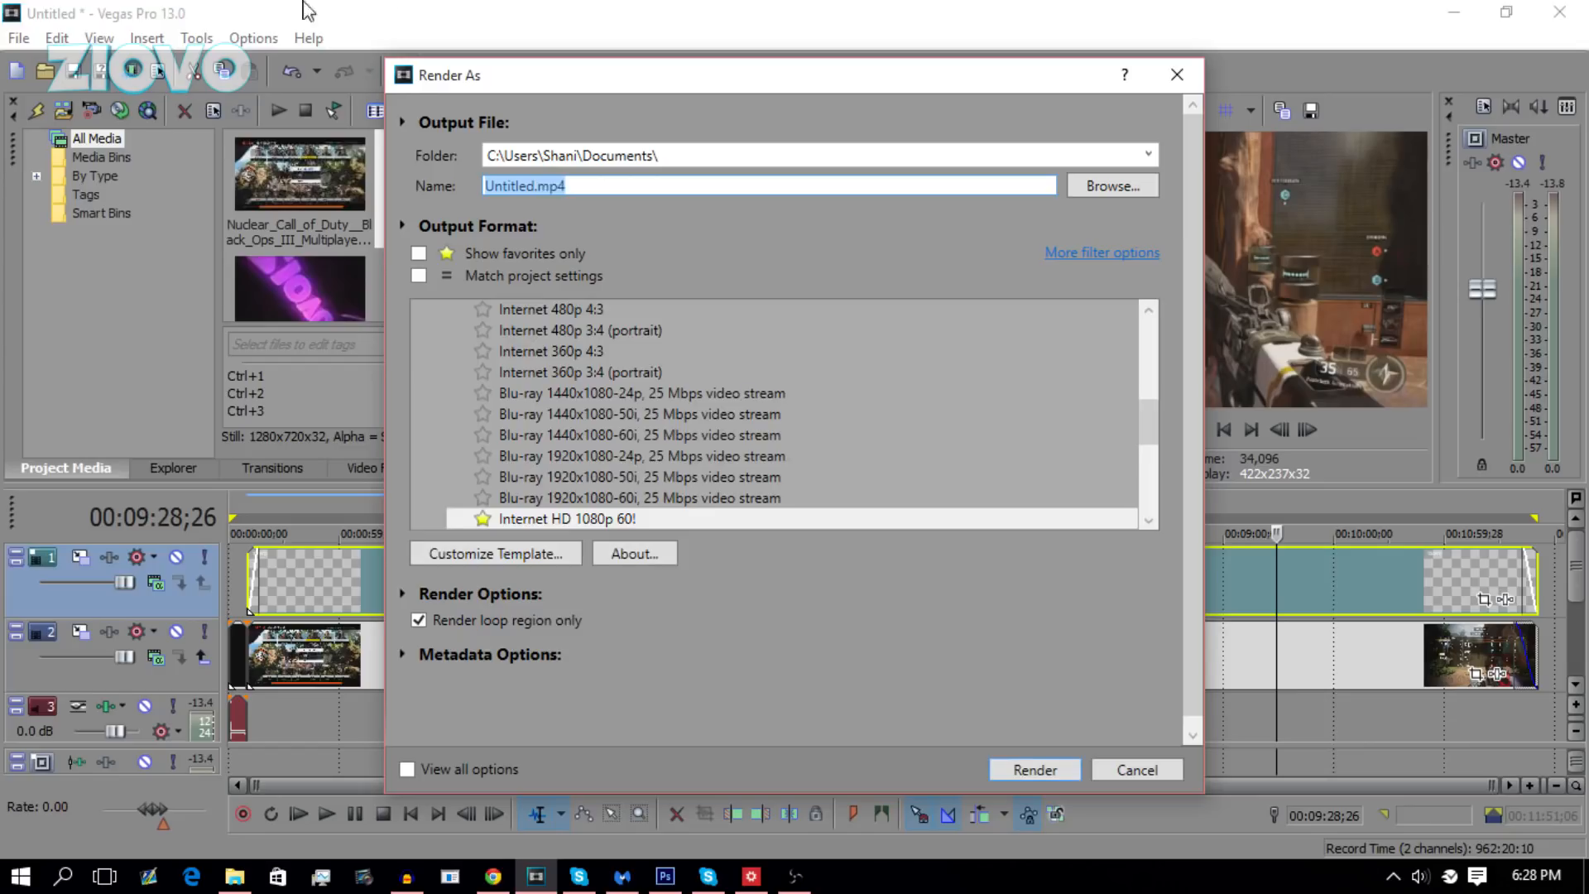
- Name the output testvideo.mp4, select the Internet HD 1080p preset and view its custom settings
click(517, 186)
text(estvideo)
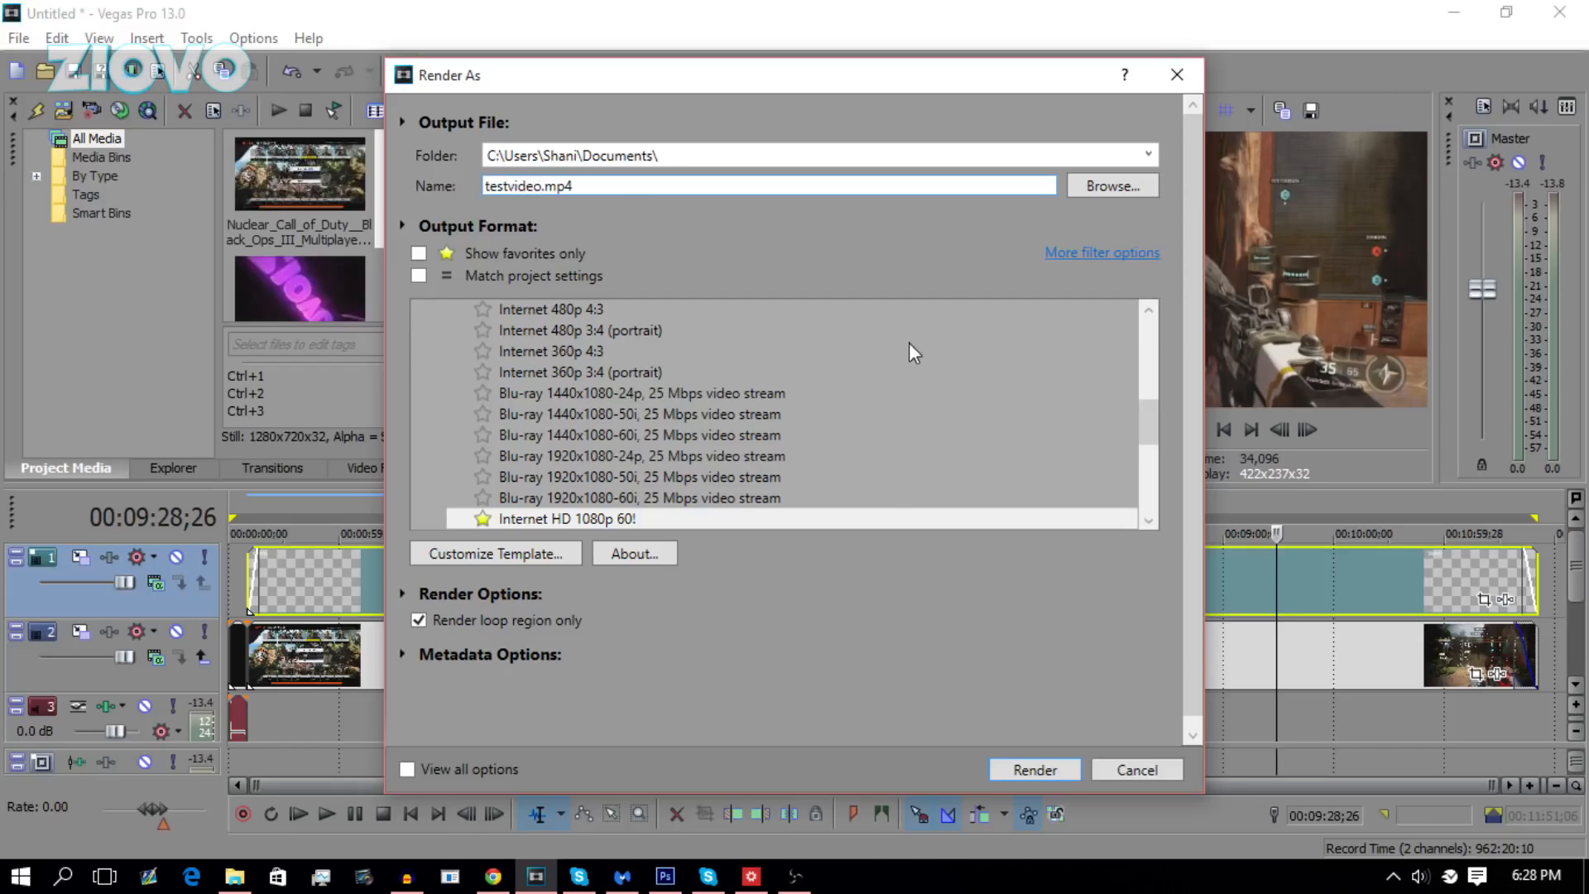
scroll(down, 3)
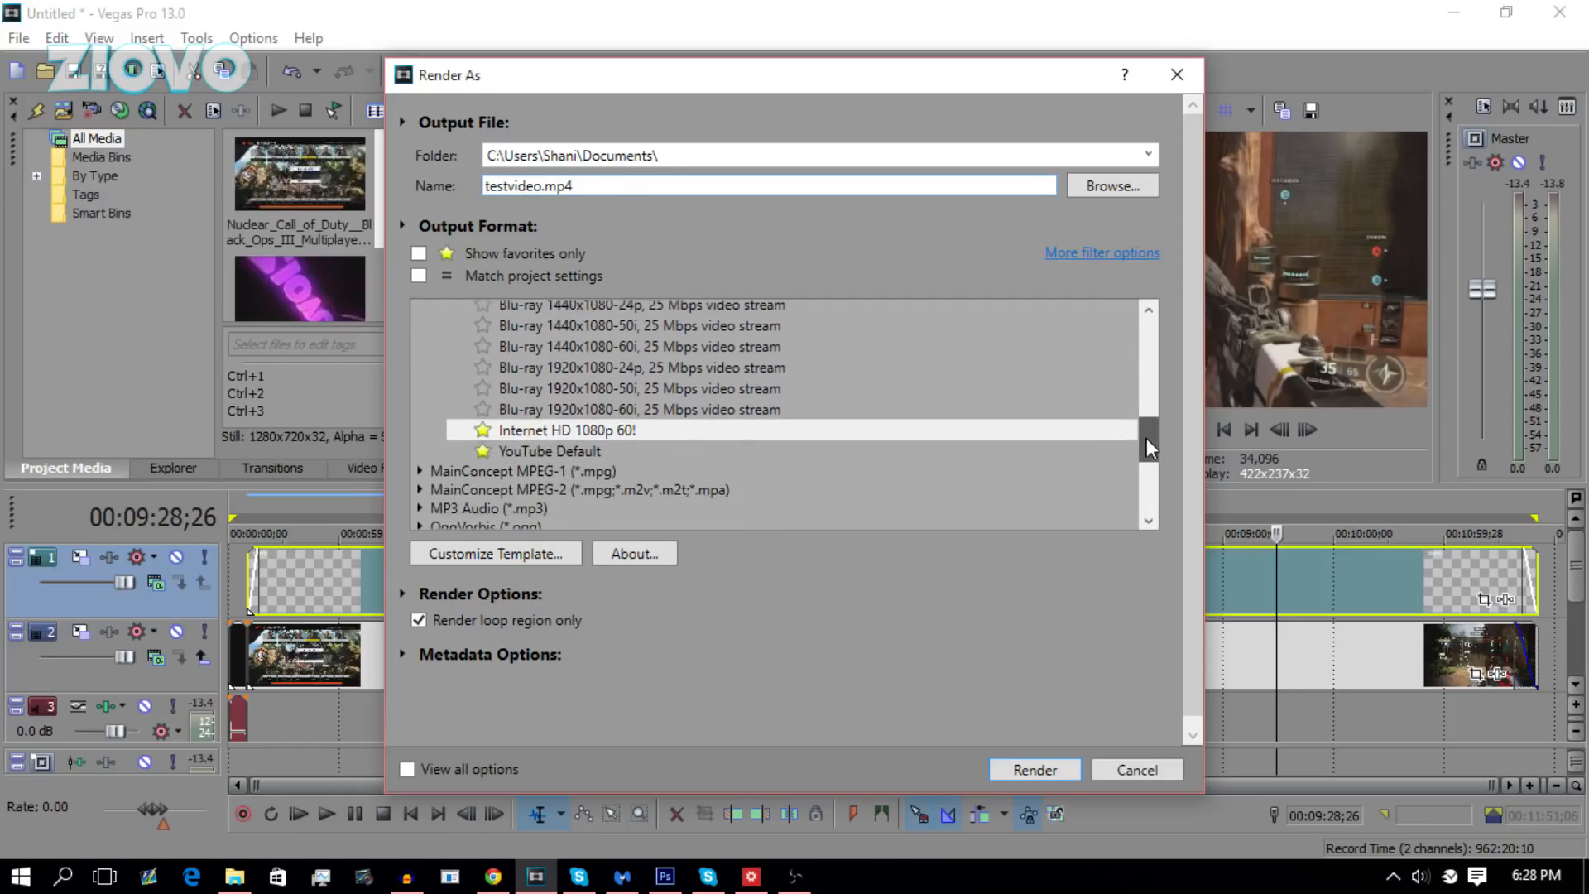
scroll(up, 3)
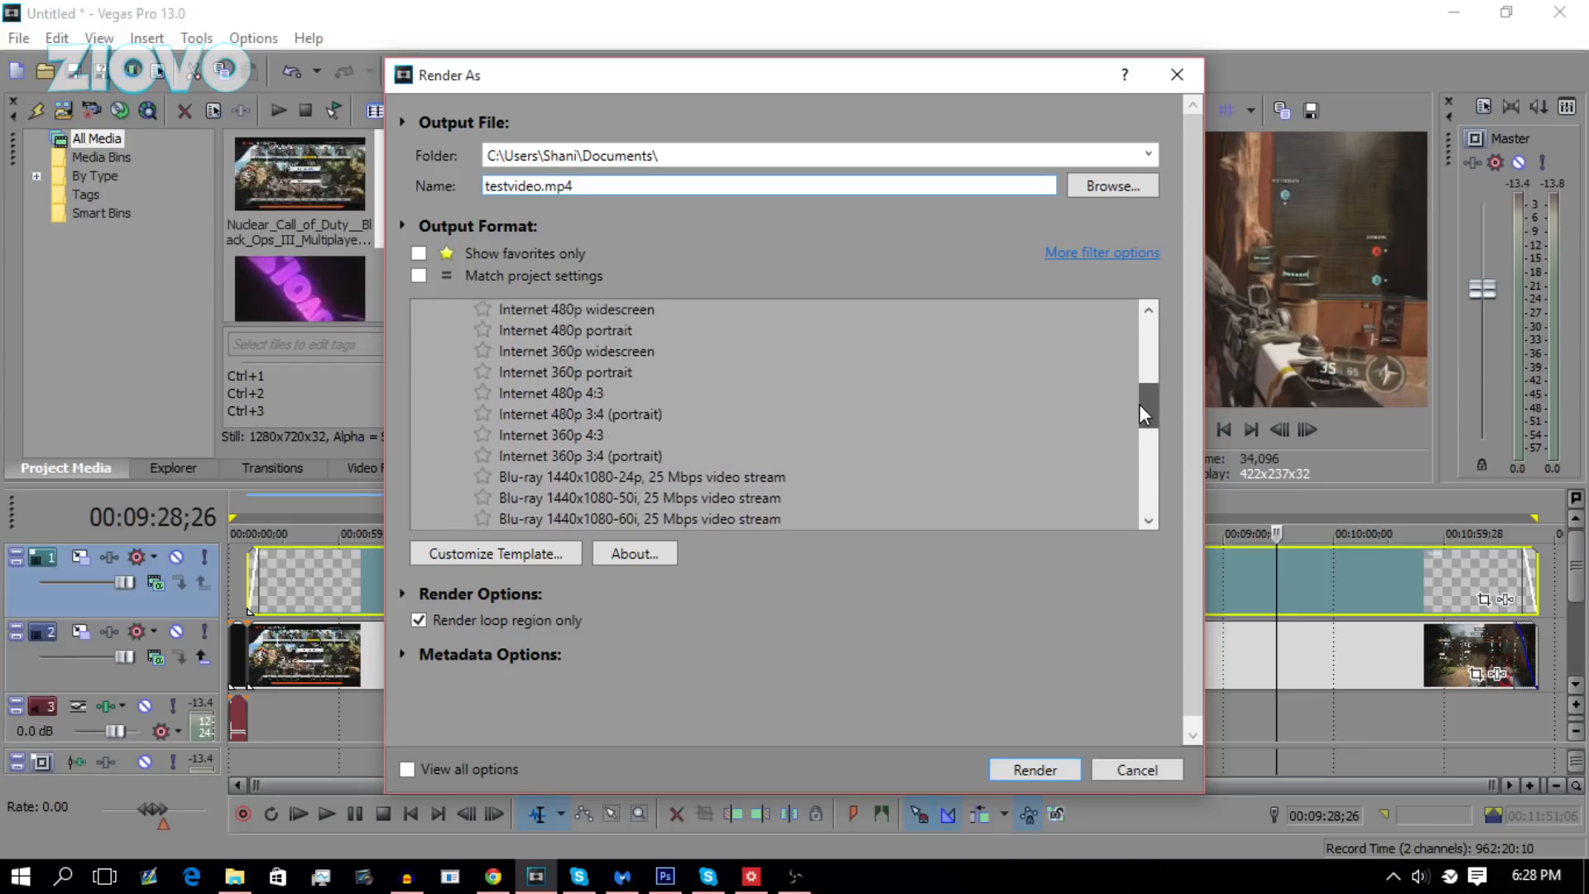
scroll(up, 3)
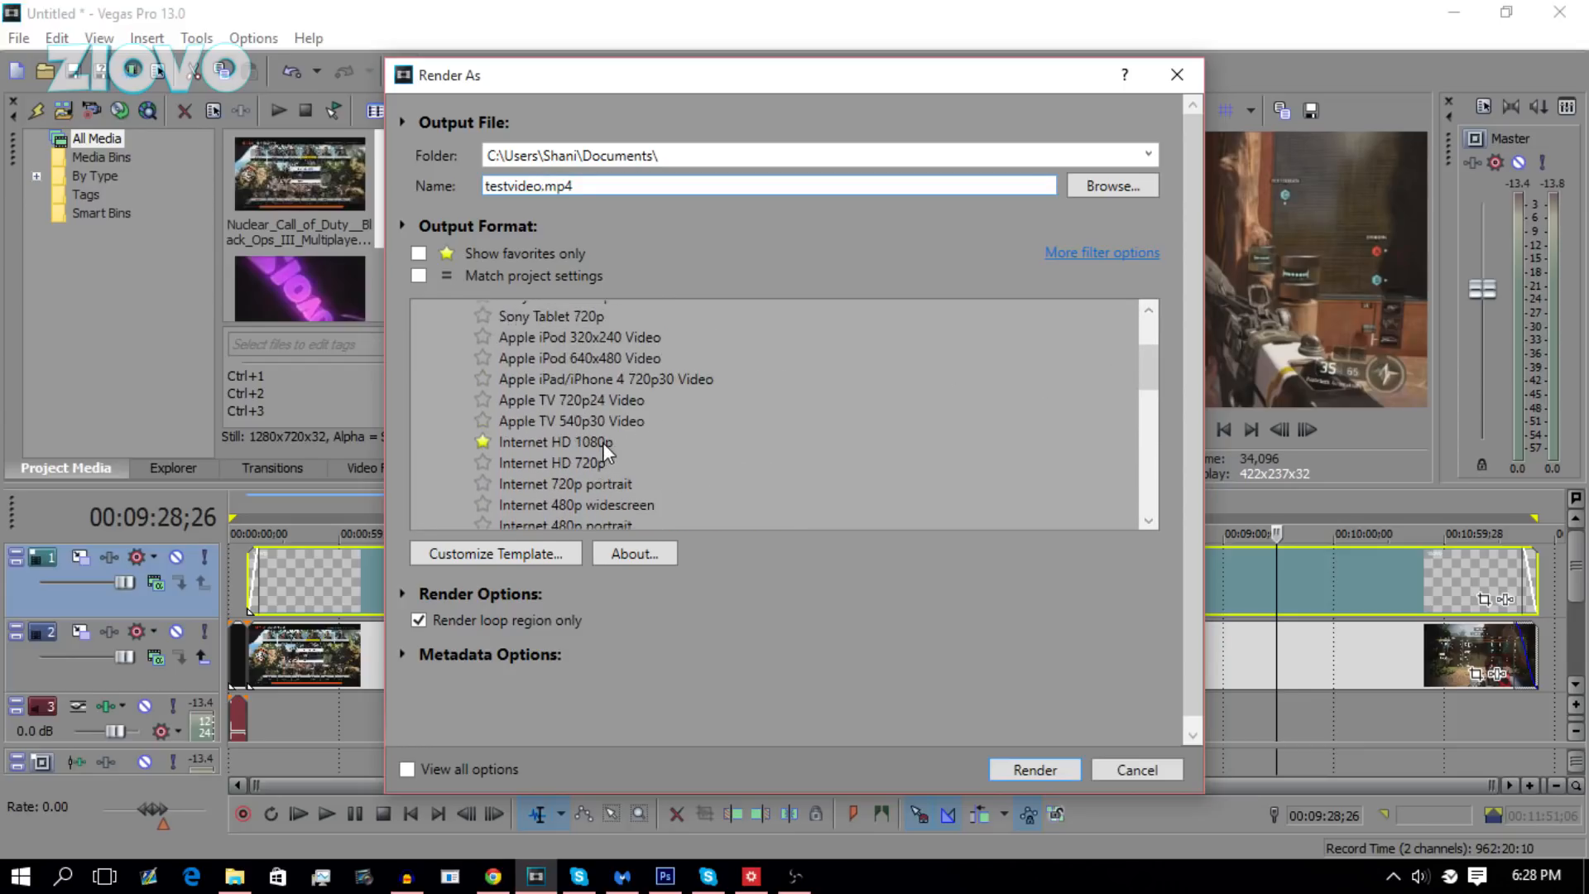
click(555, 440)
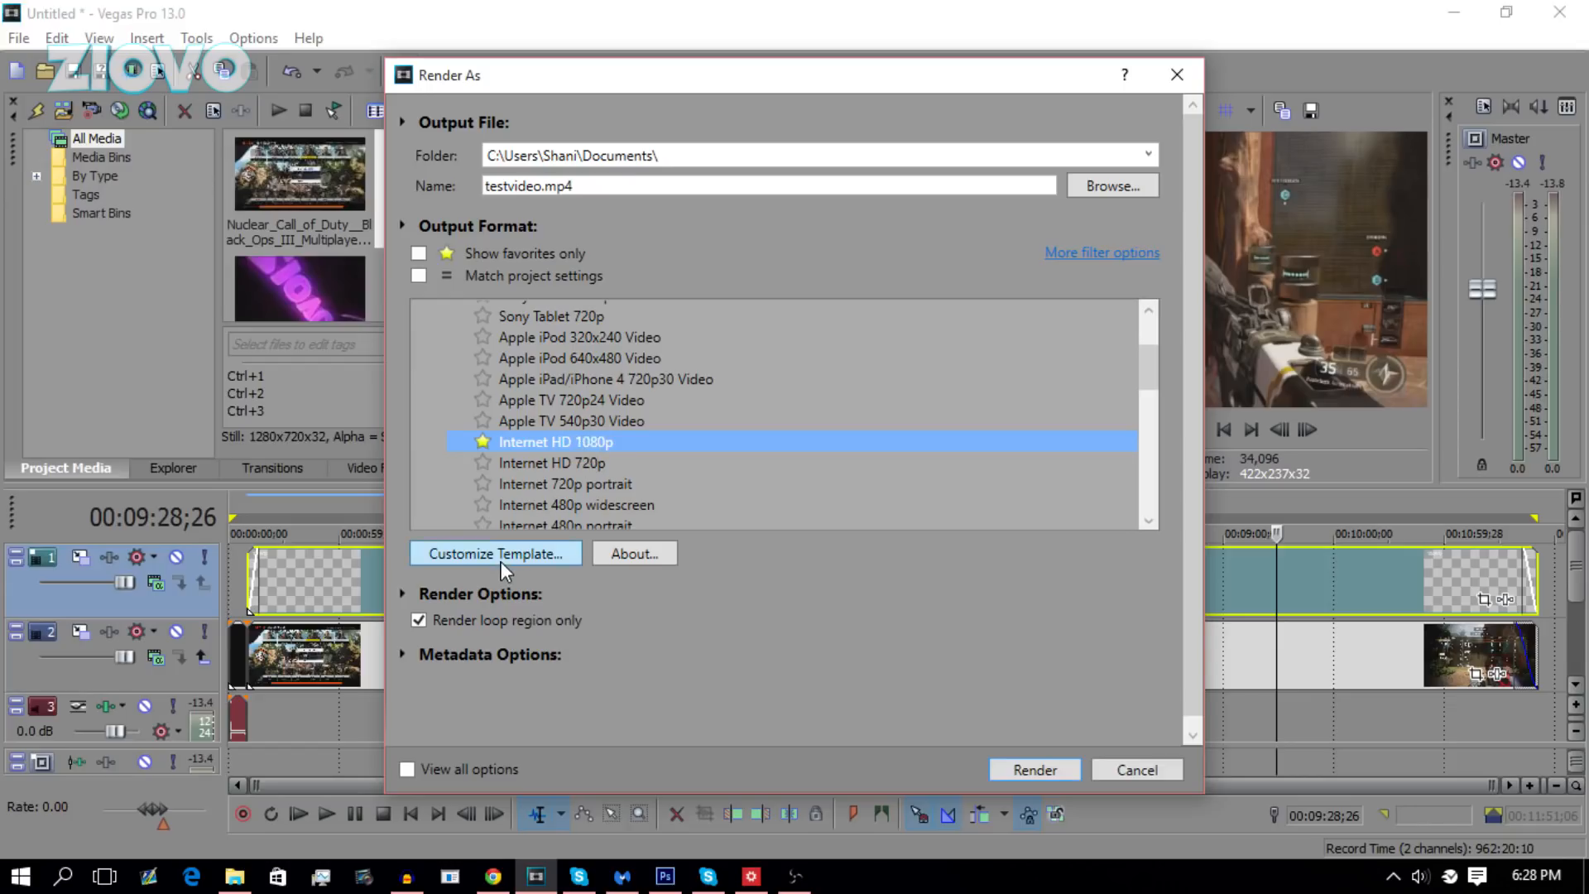
click(495, 553)
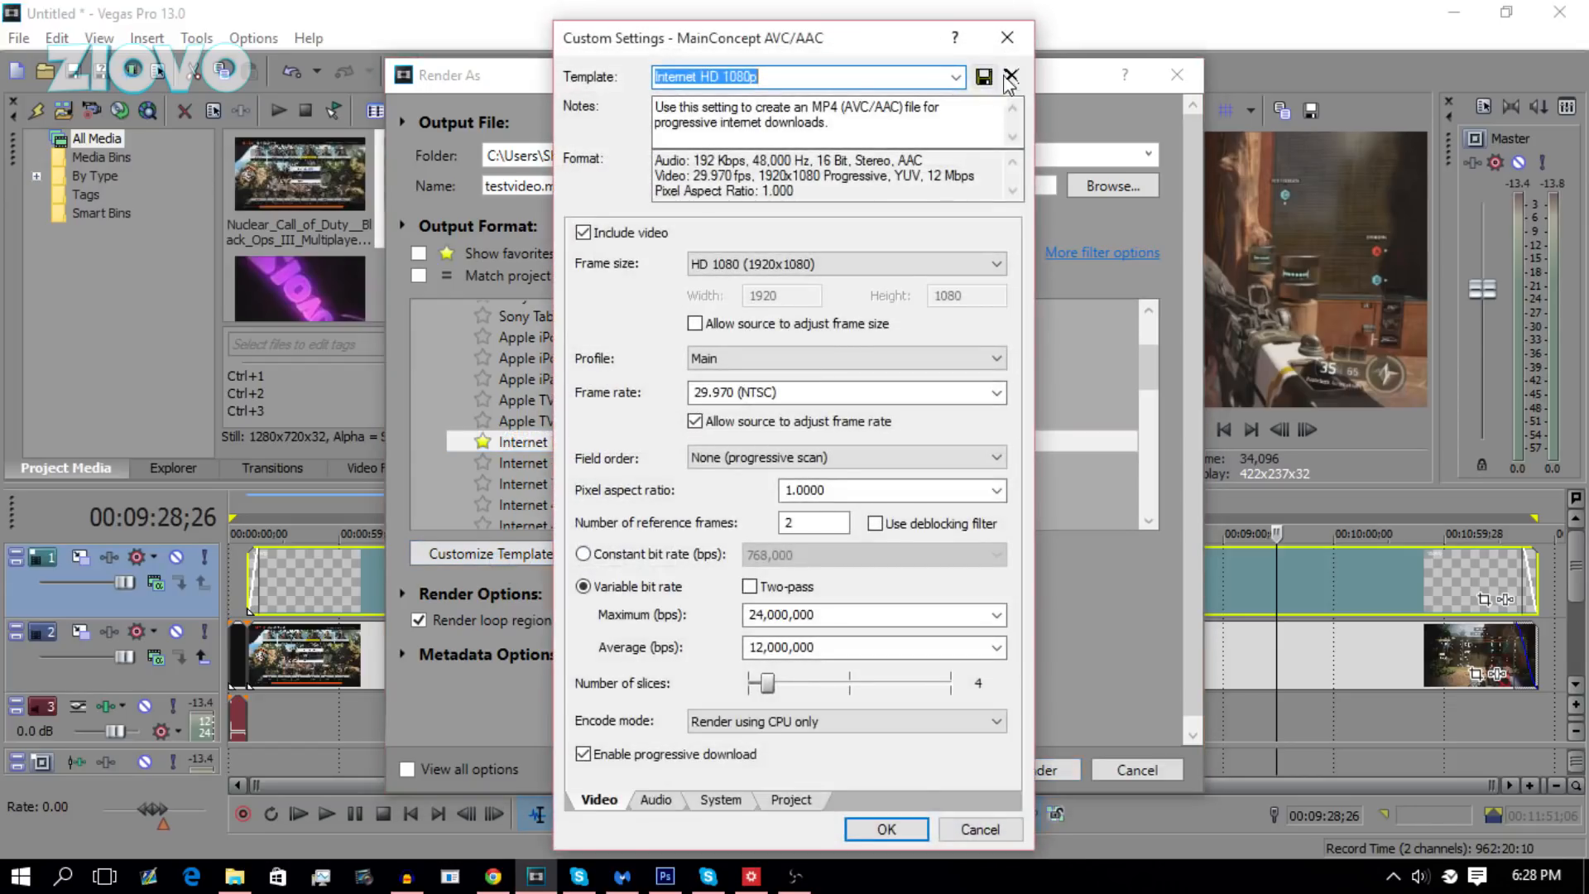
- Switch to the Internet HD 1080p 60! preset and verify its 59.94 fps settings
click(1010, 78)
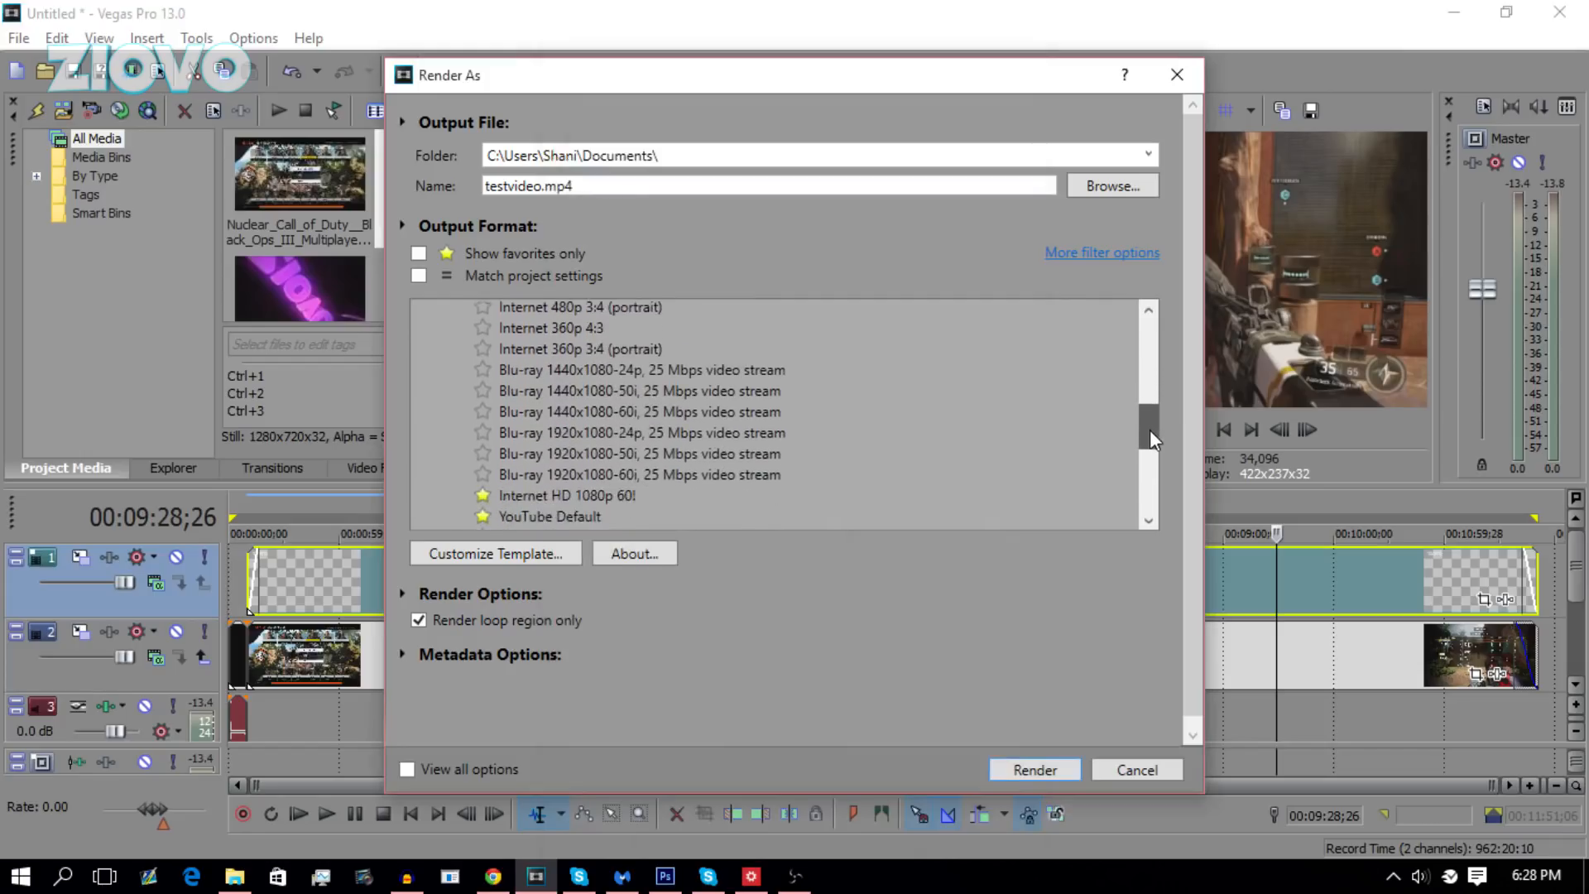
click(566, 383)
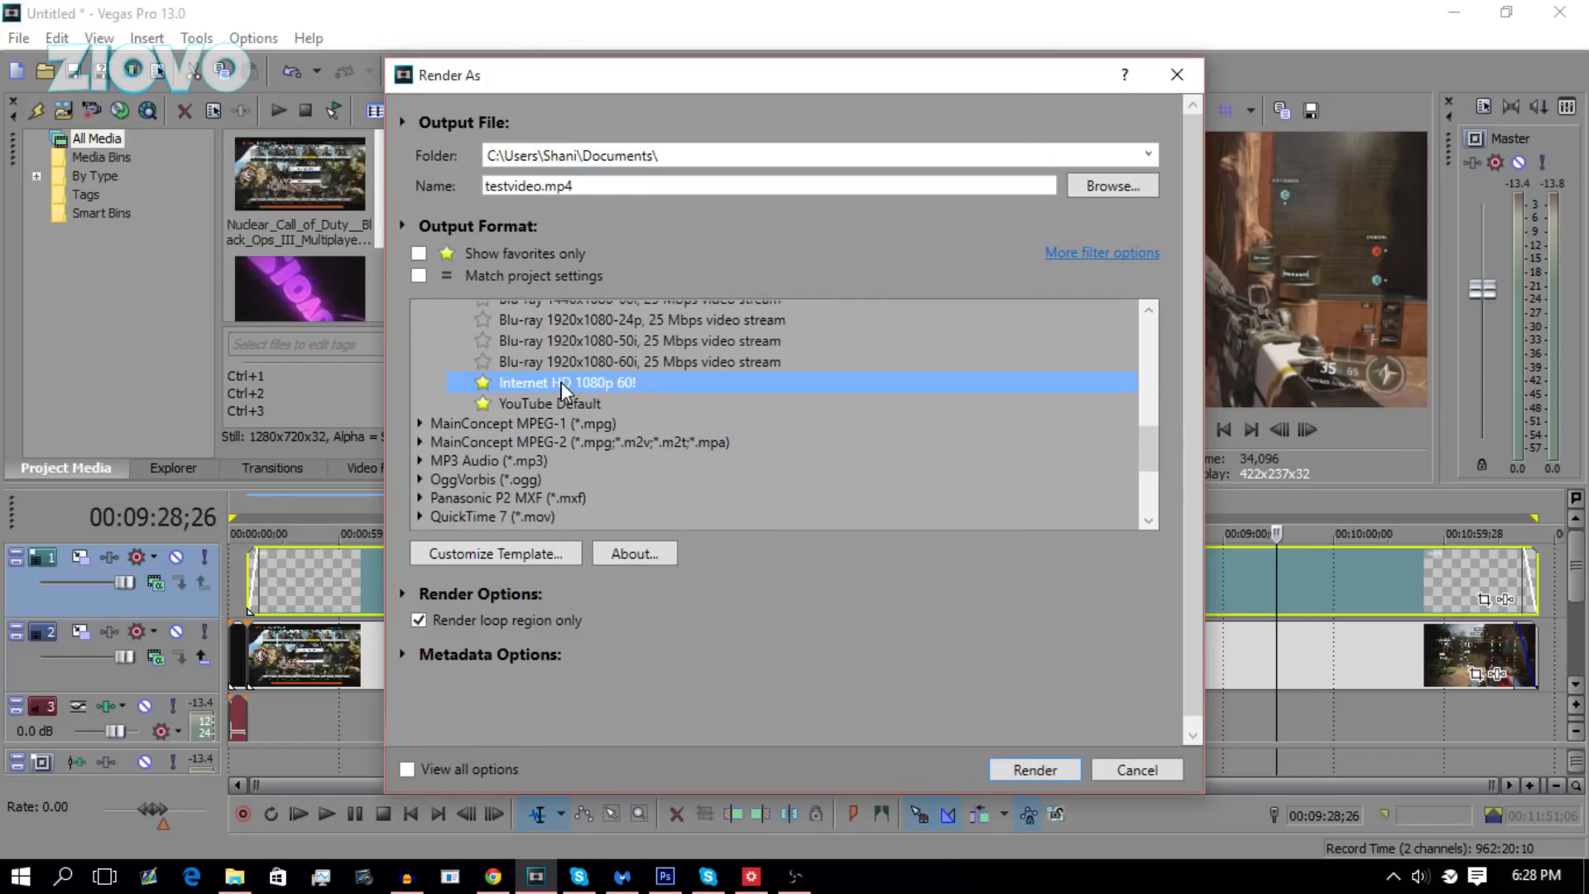
click(494, 553)
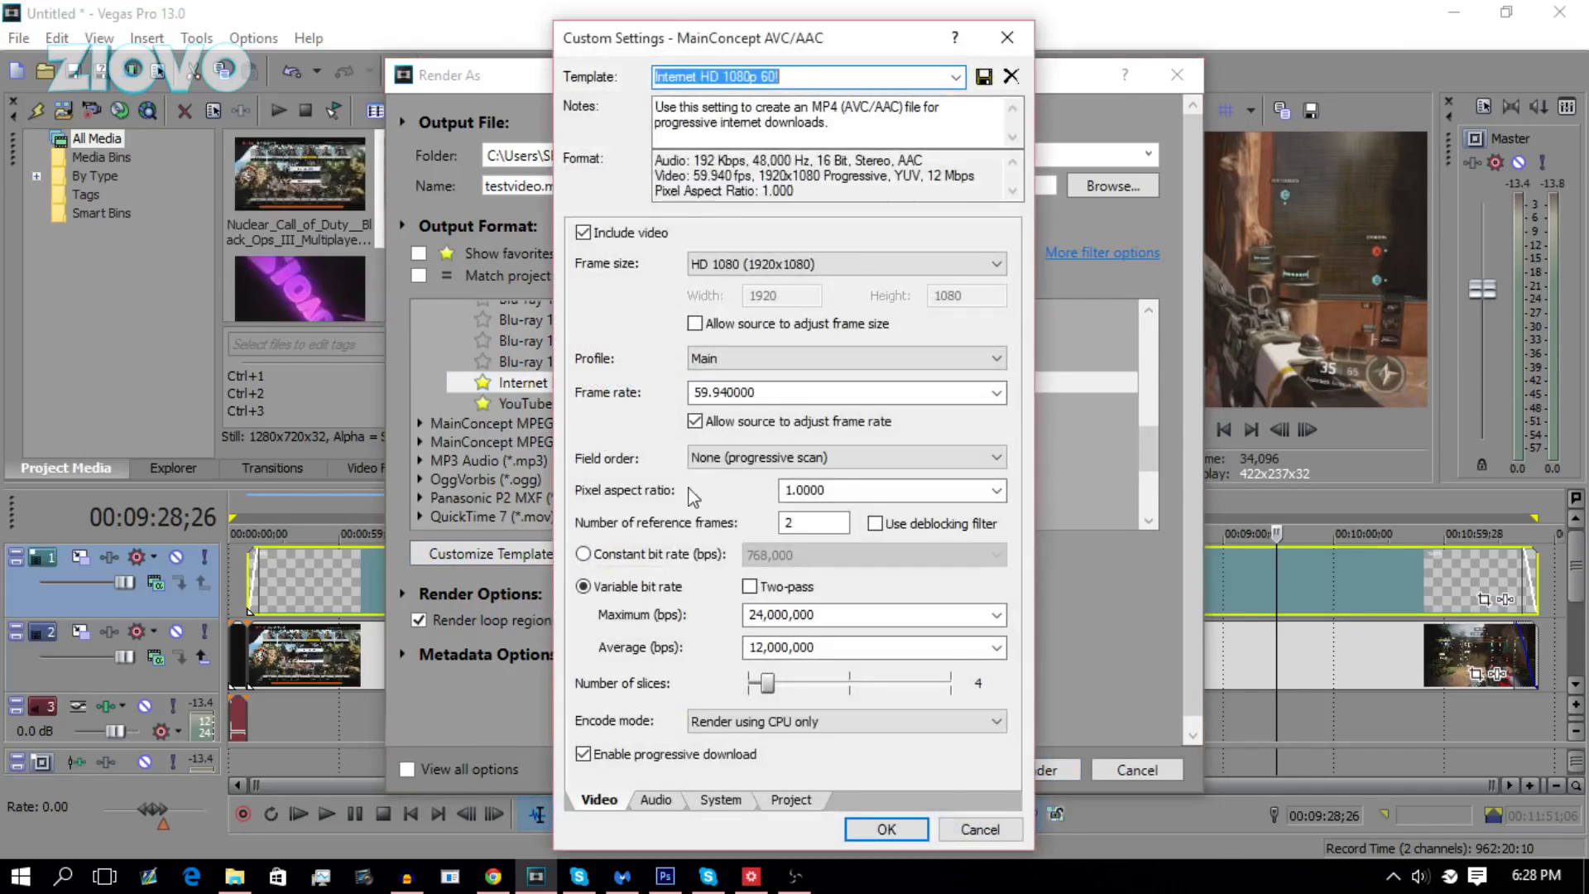
mouse_move(915, 338)
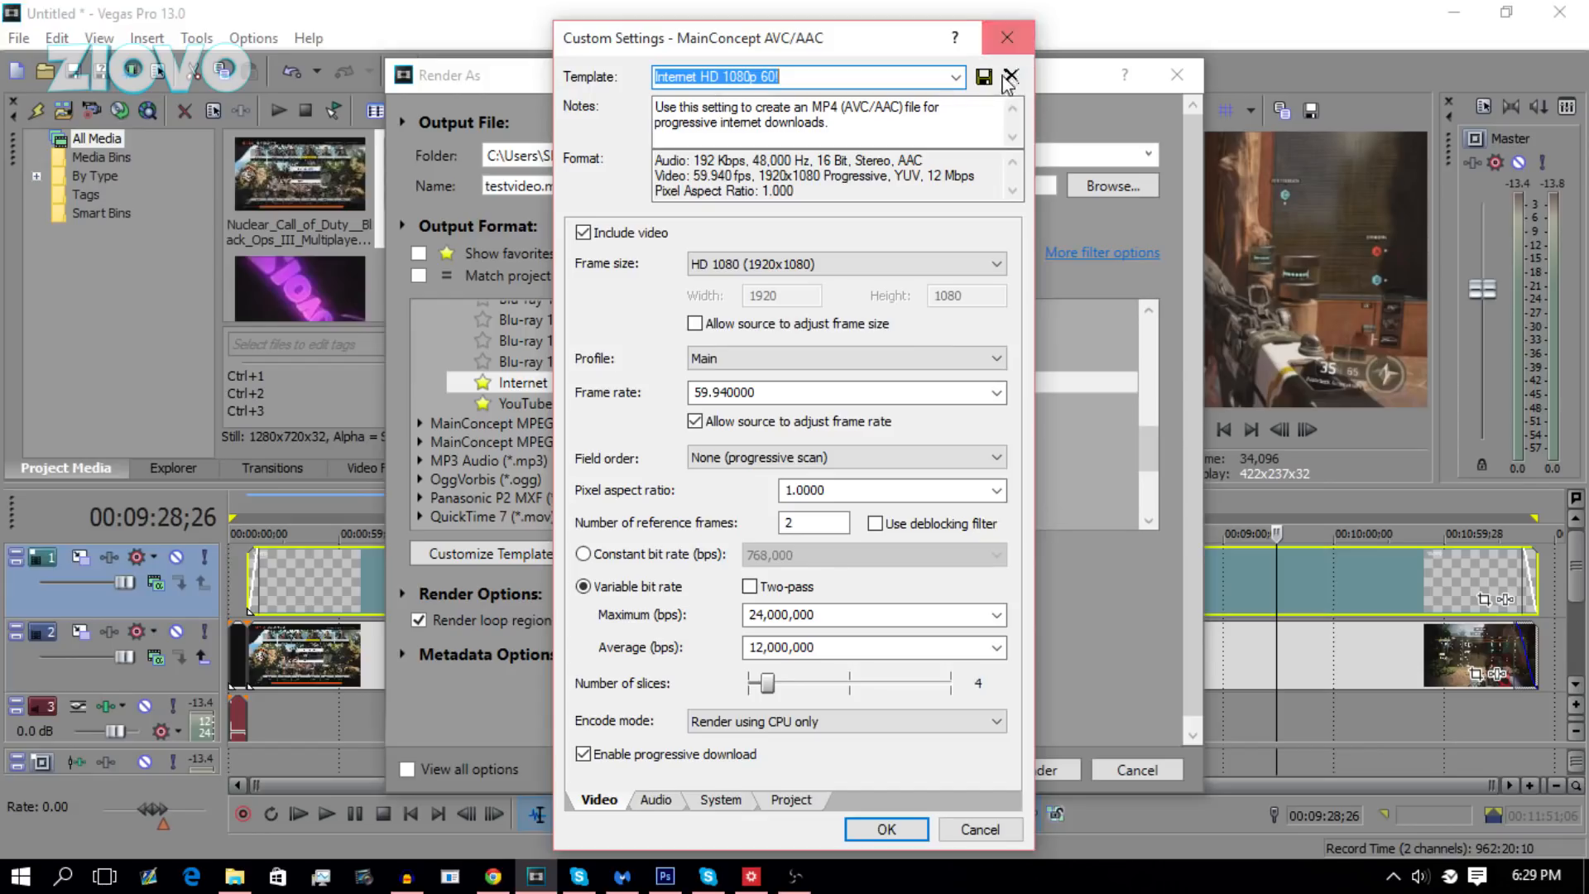
mouse_move(983, 77)
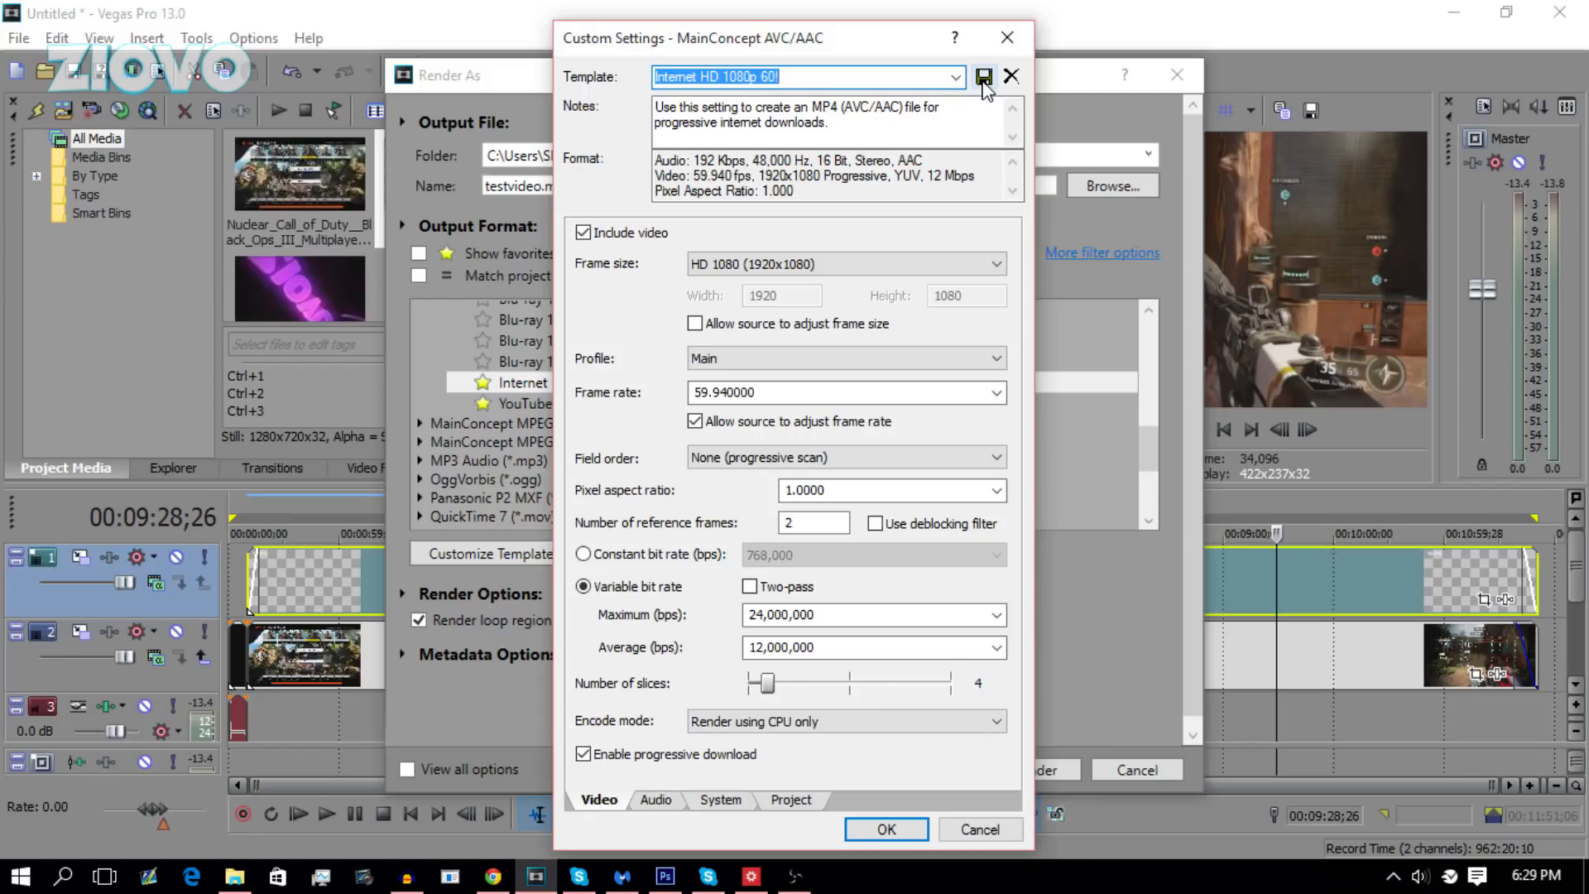
mouse_move(1055, 331)
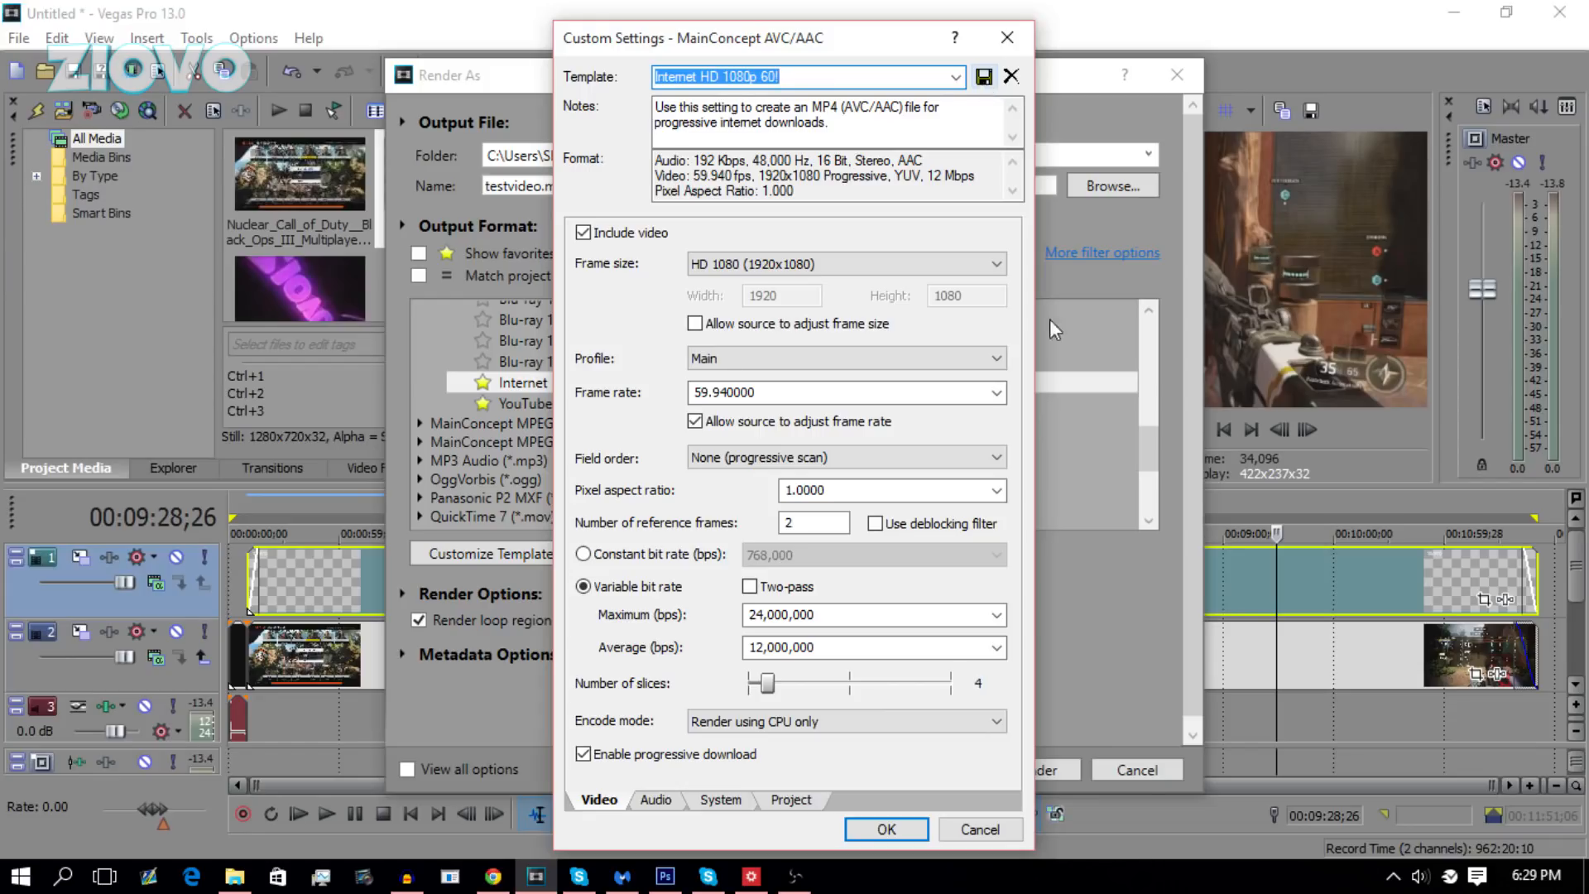
click(884, 830)
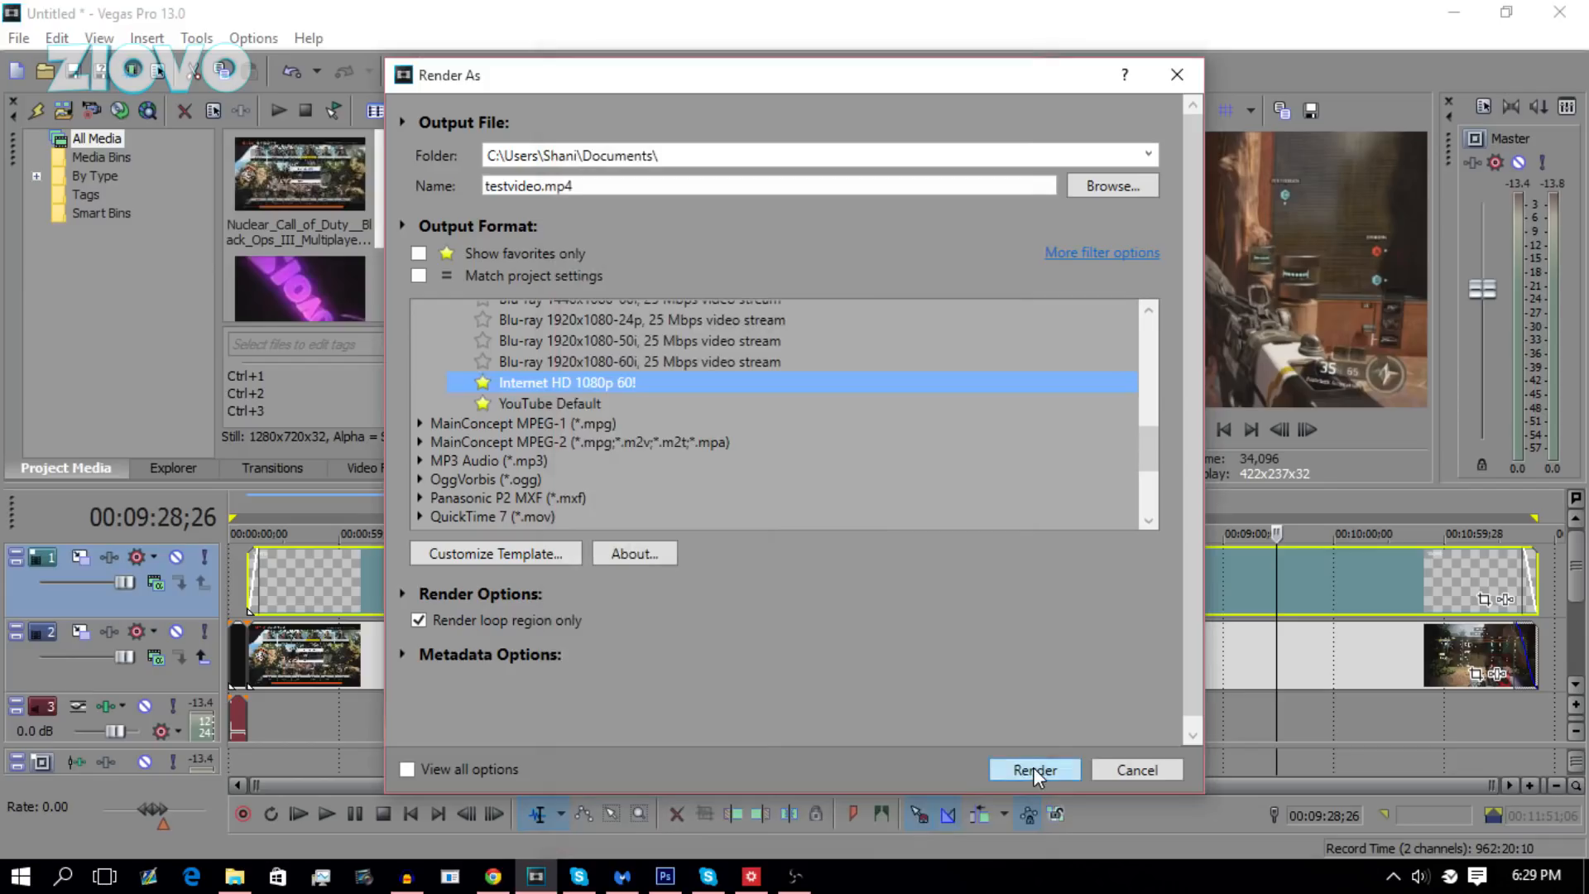
mouse_move(1040, 773)
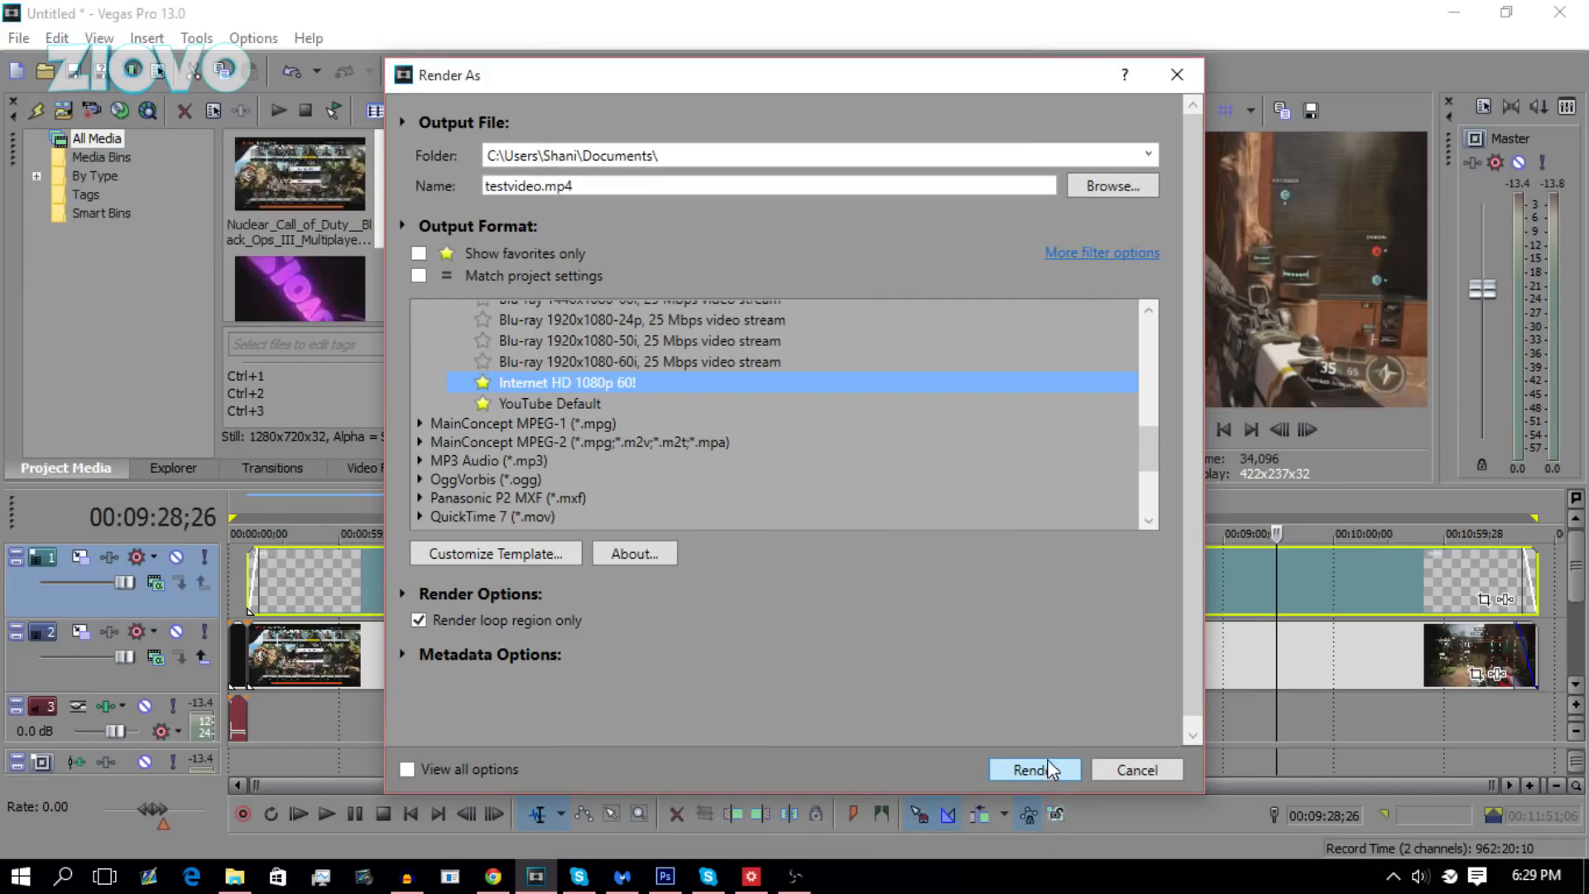
mouse_move(450, 143)
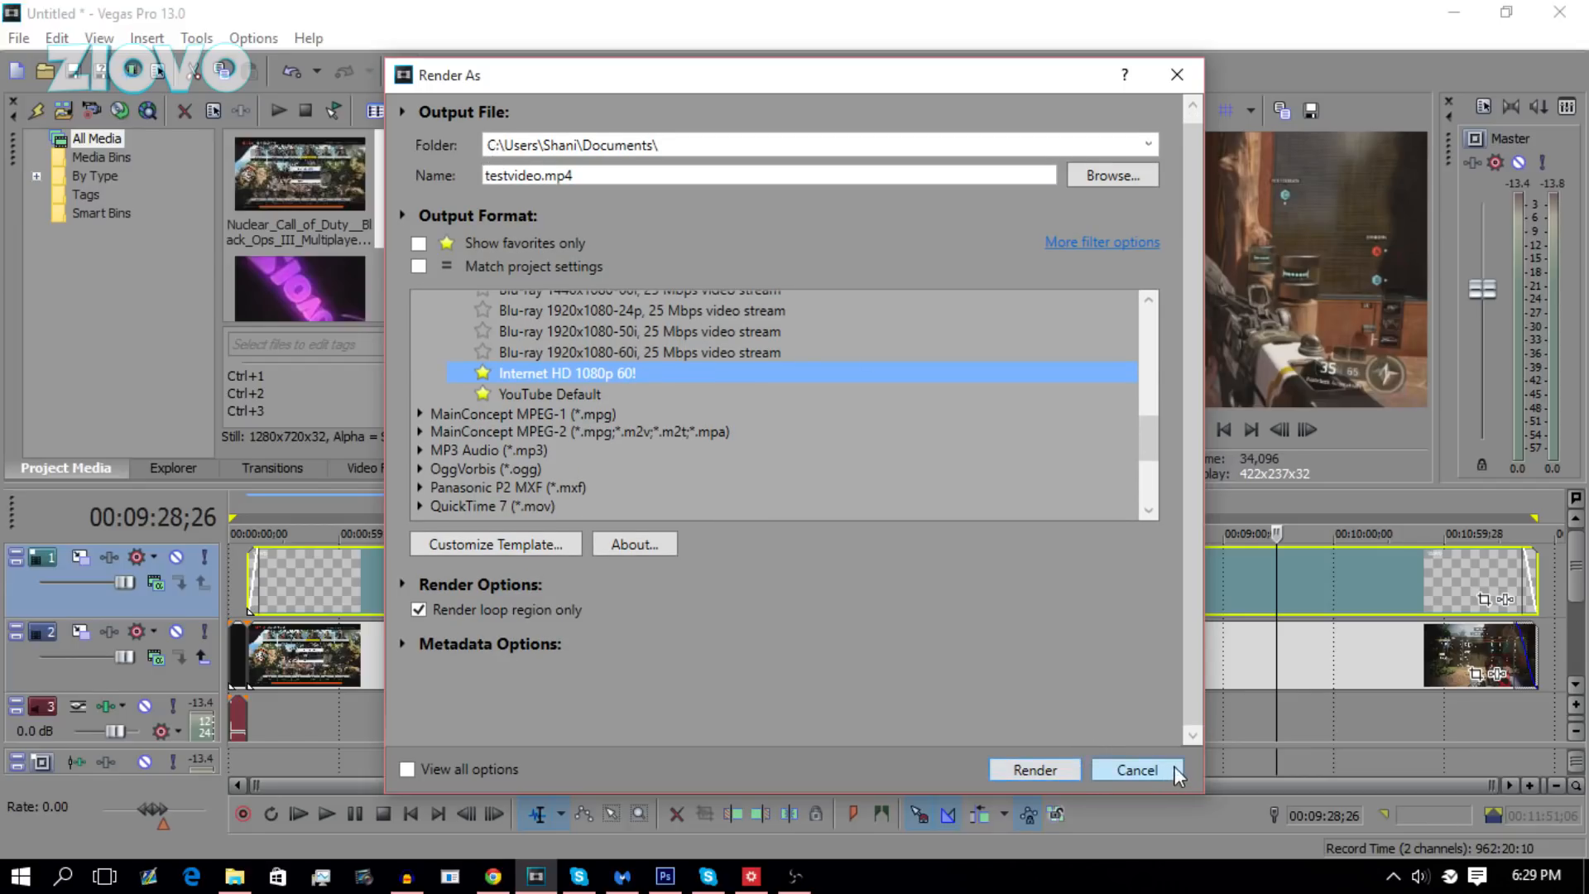
- Cancel the Render As dialog and return to the timeline
click(1136, 769)
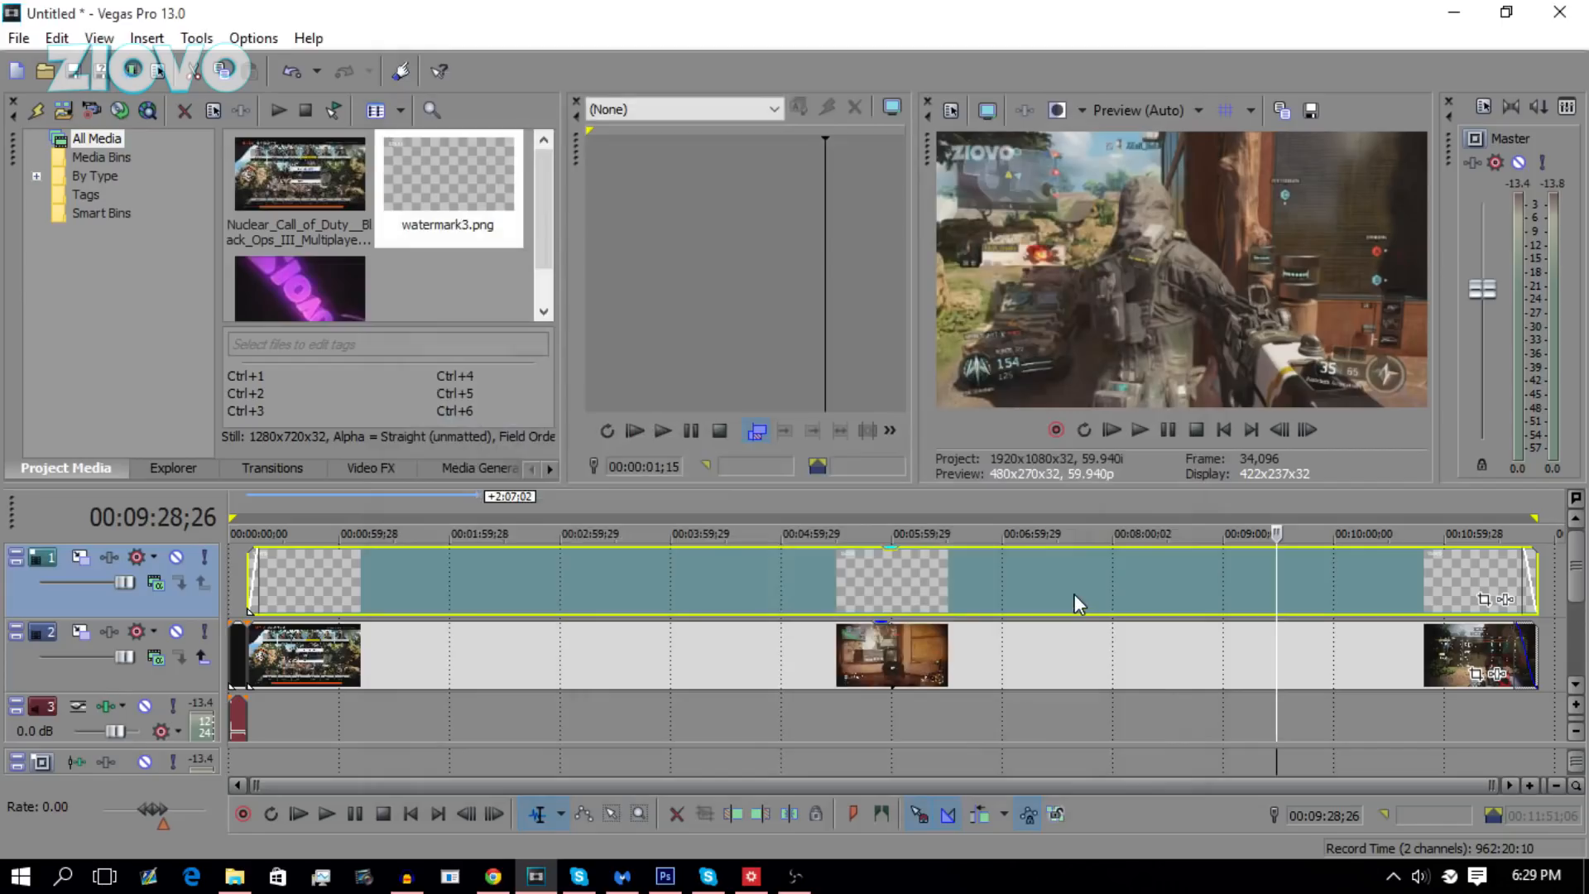